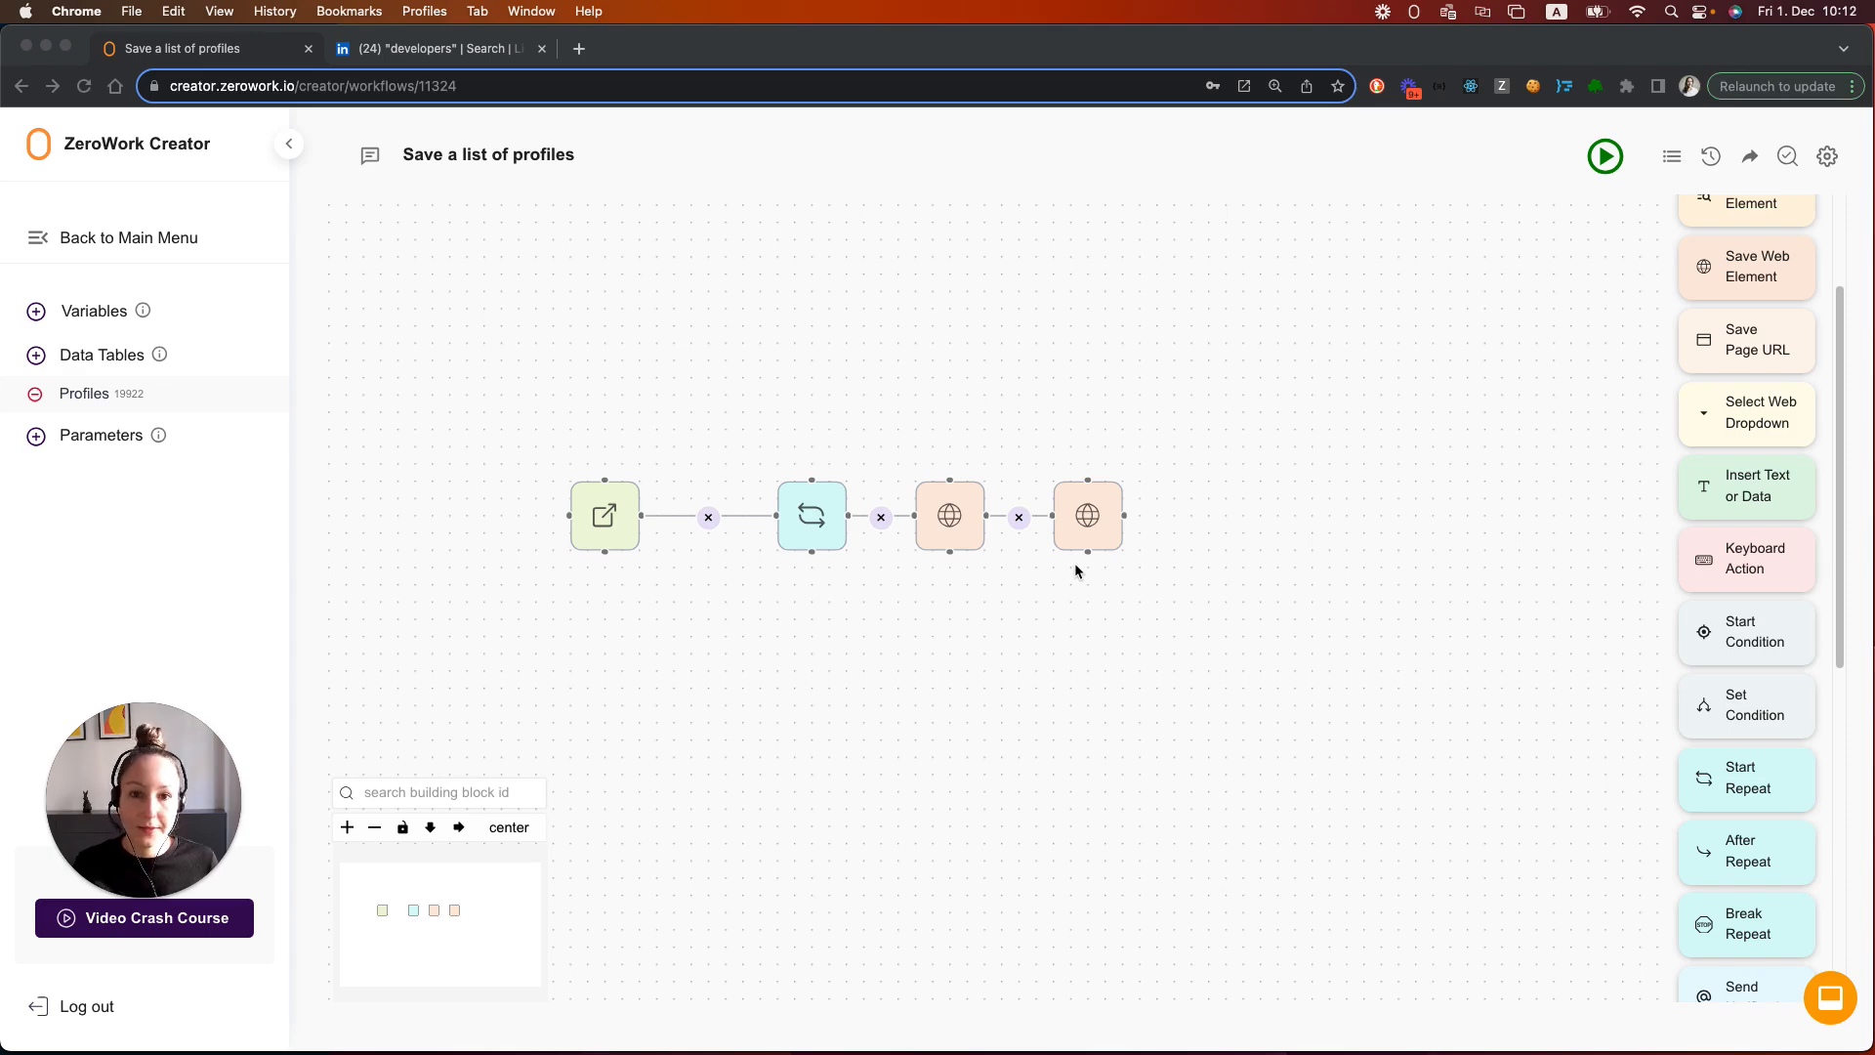
Show the LinkedIn developers search results and scroll to the pagination with the Next link
left_click(439, 47)
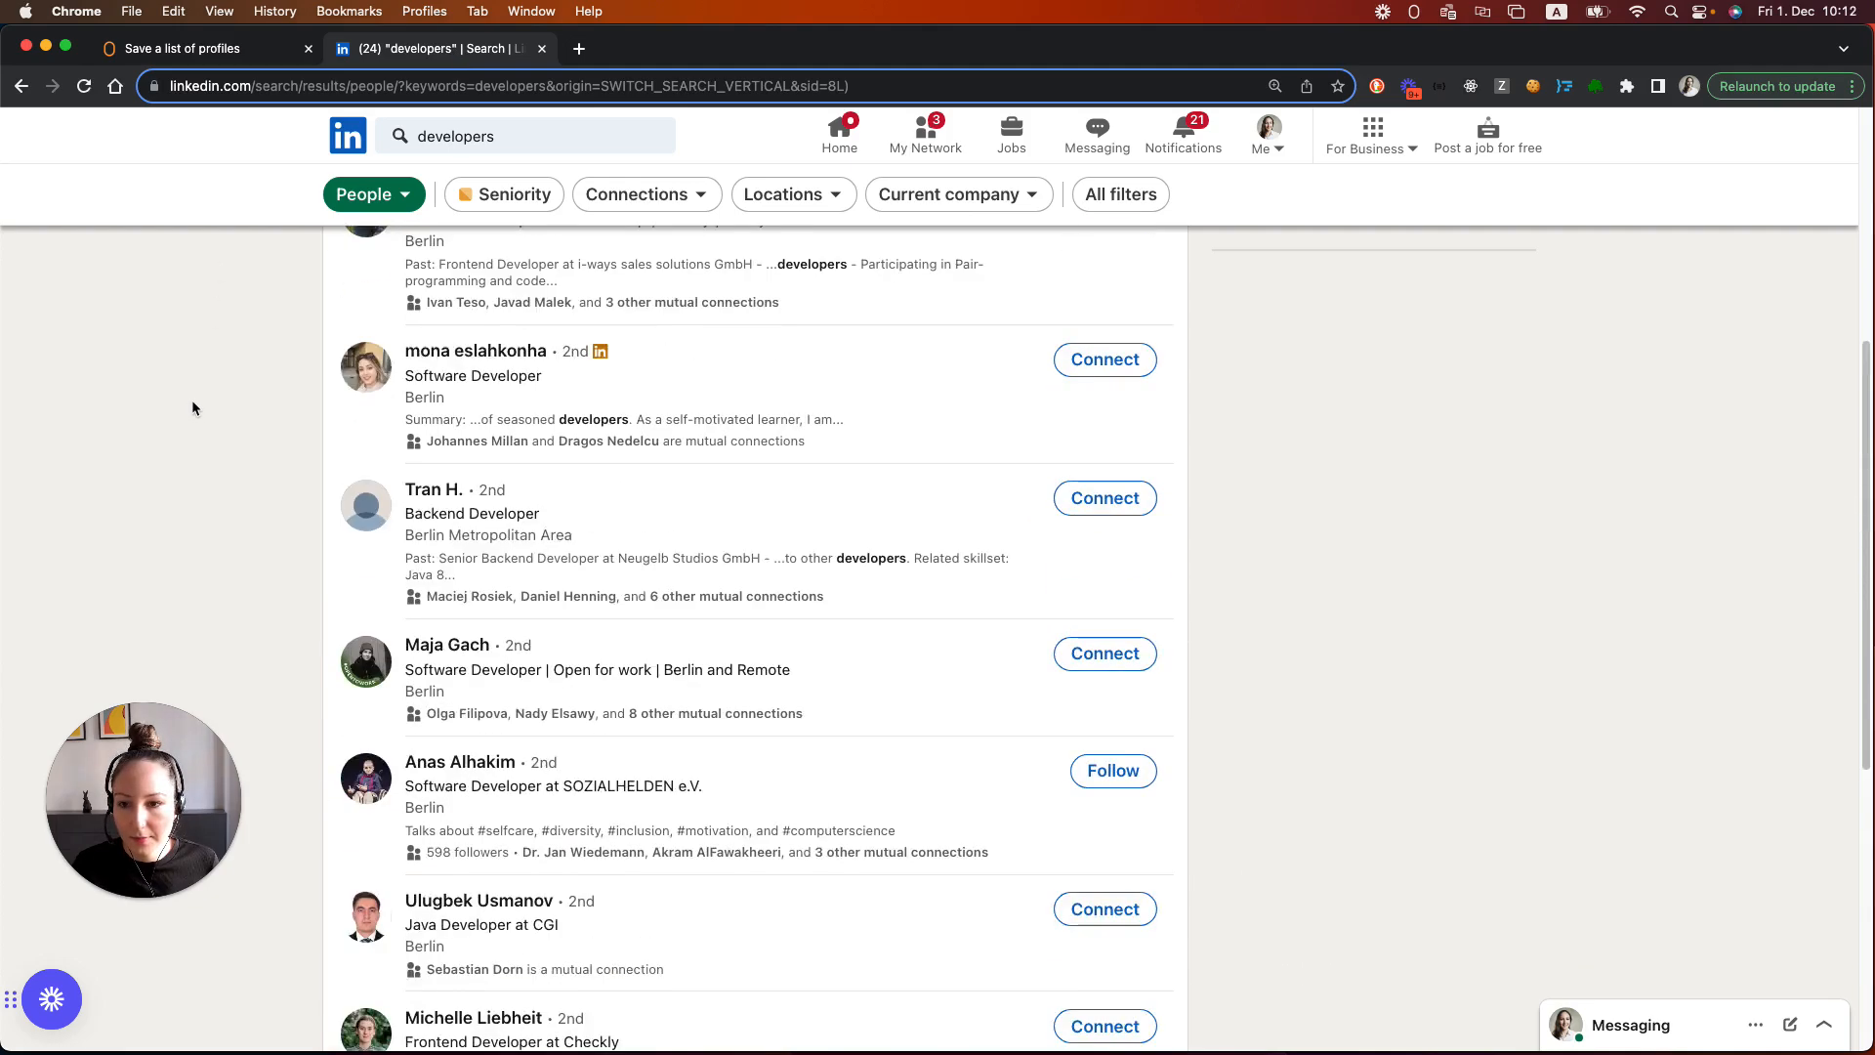
scroll("up", 3)
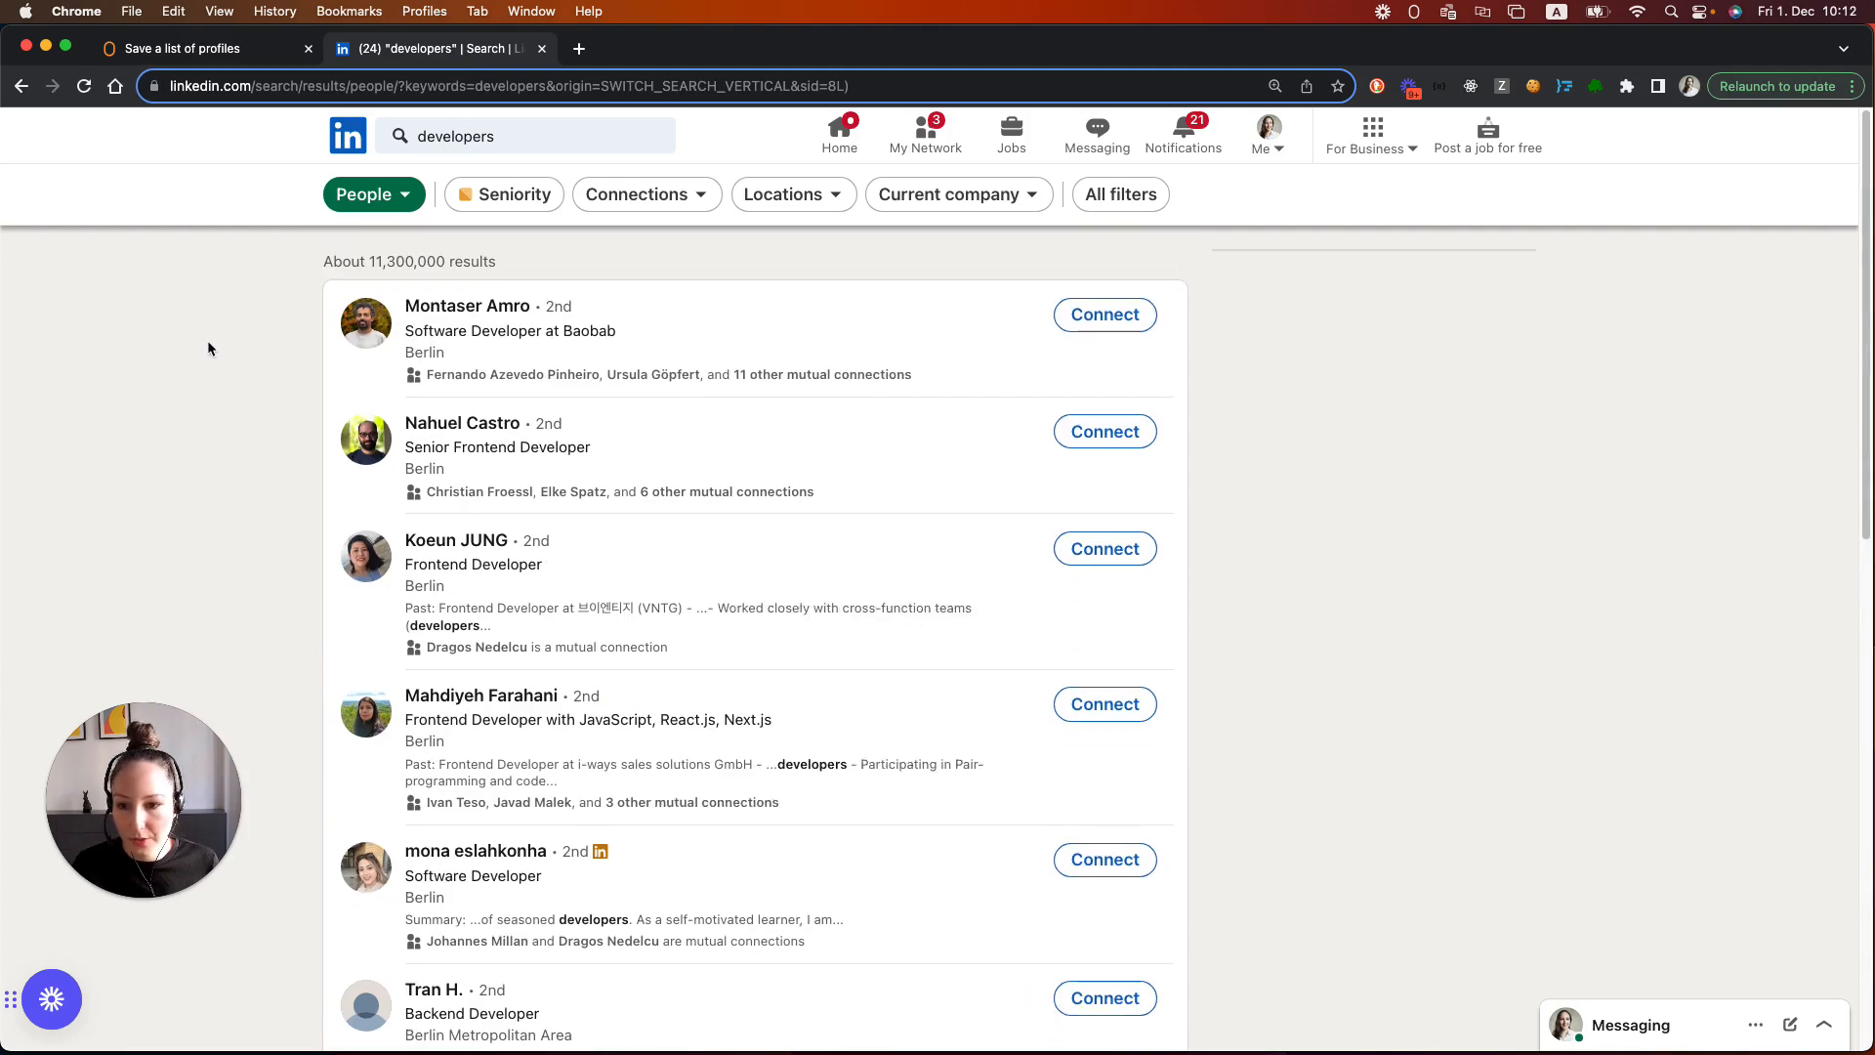
scroll("down", 3)
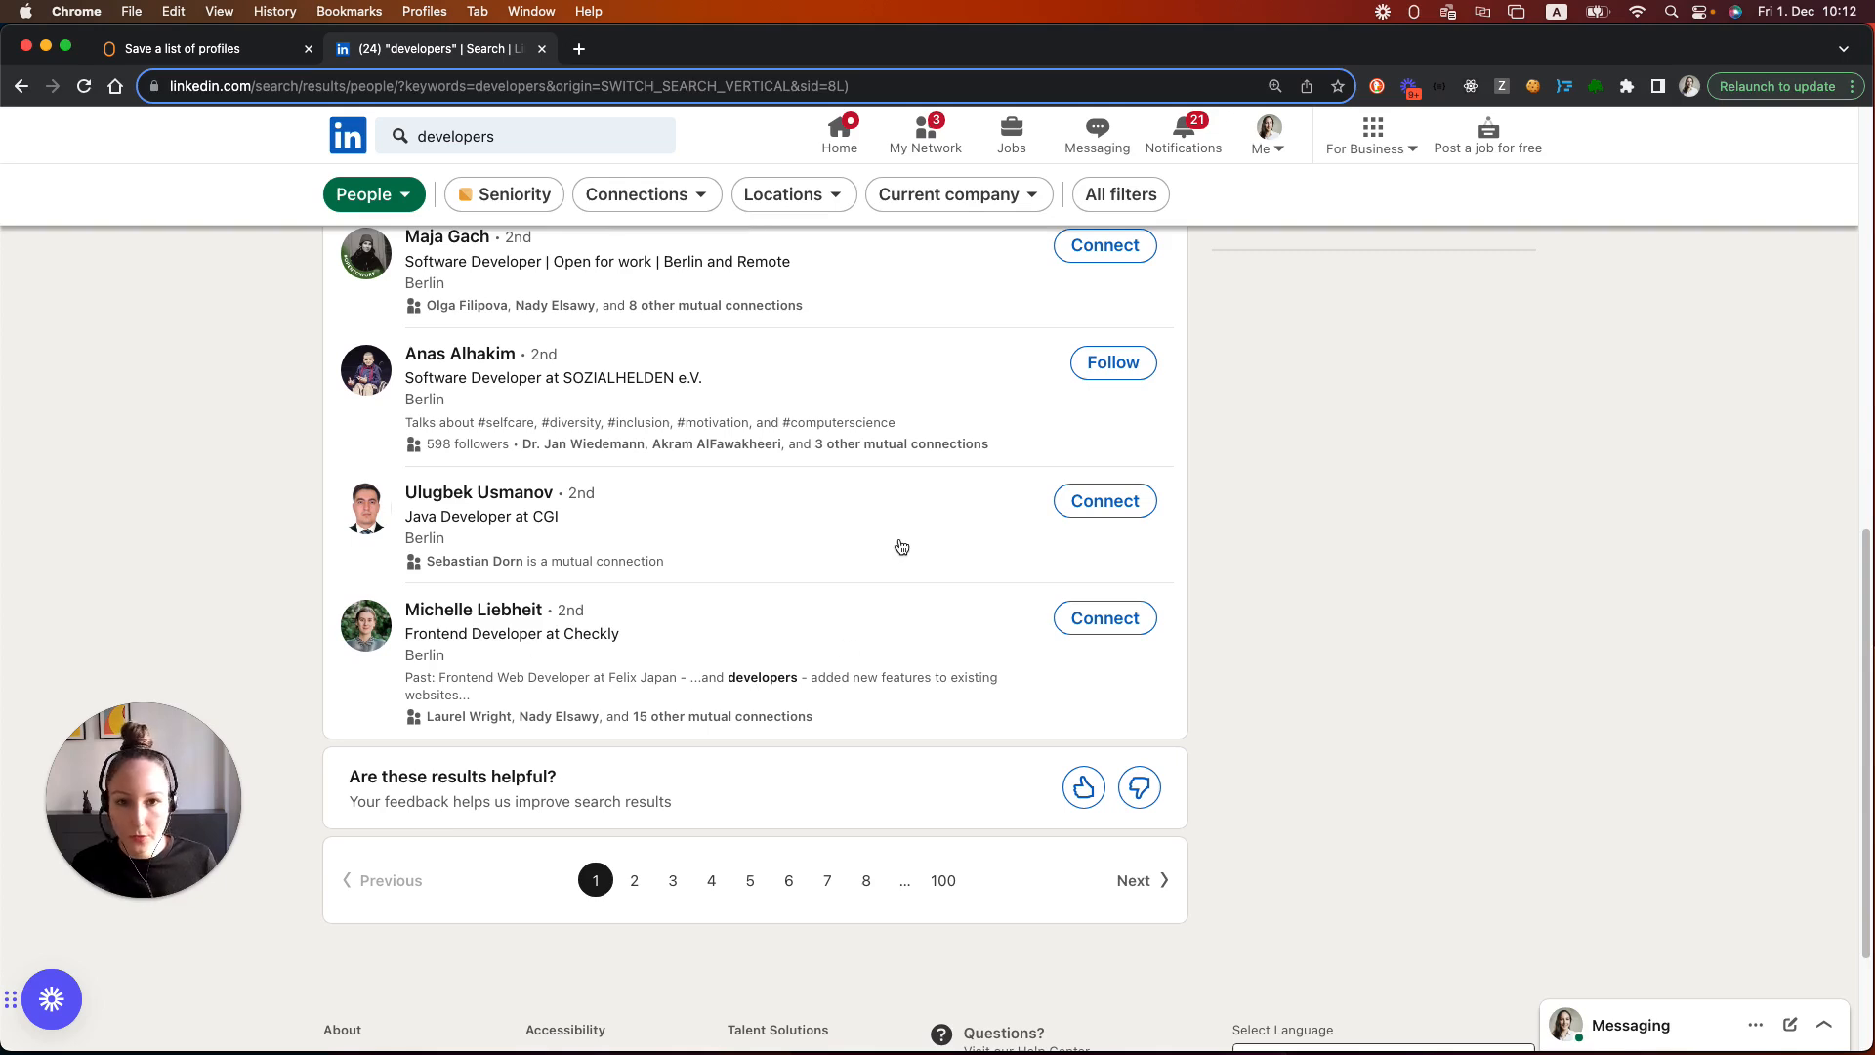
mouse_move(600, 922)
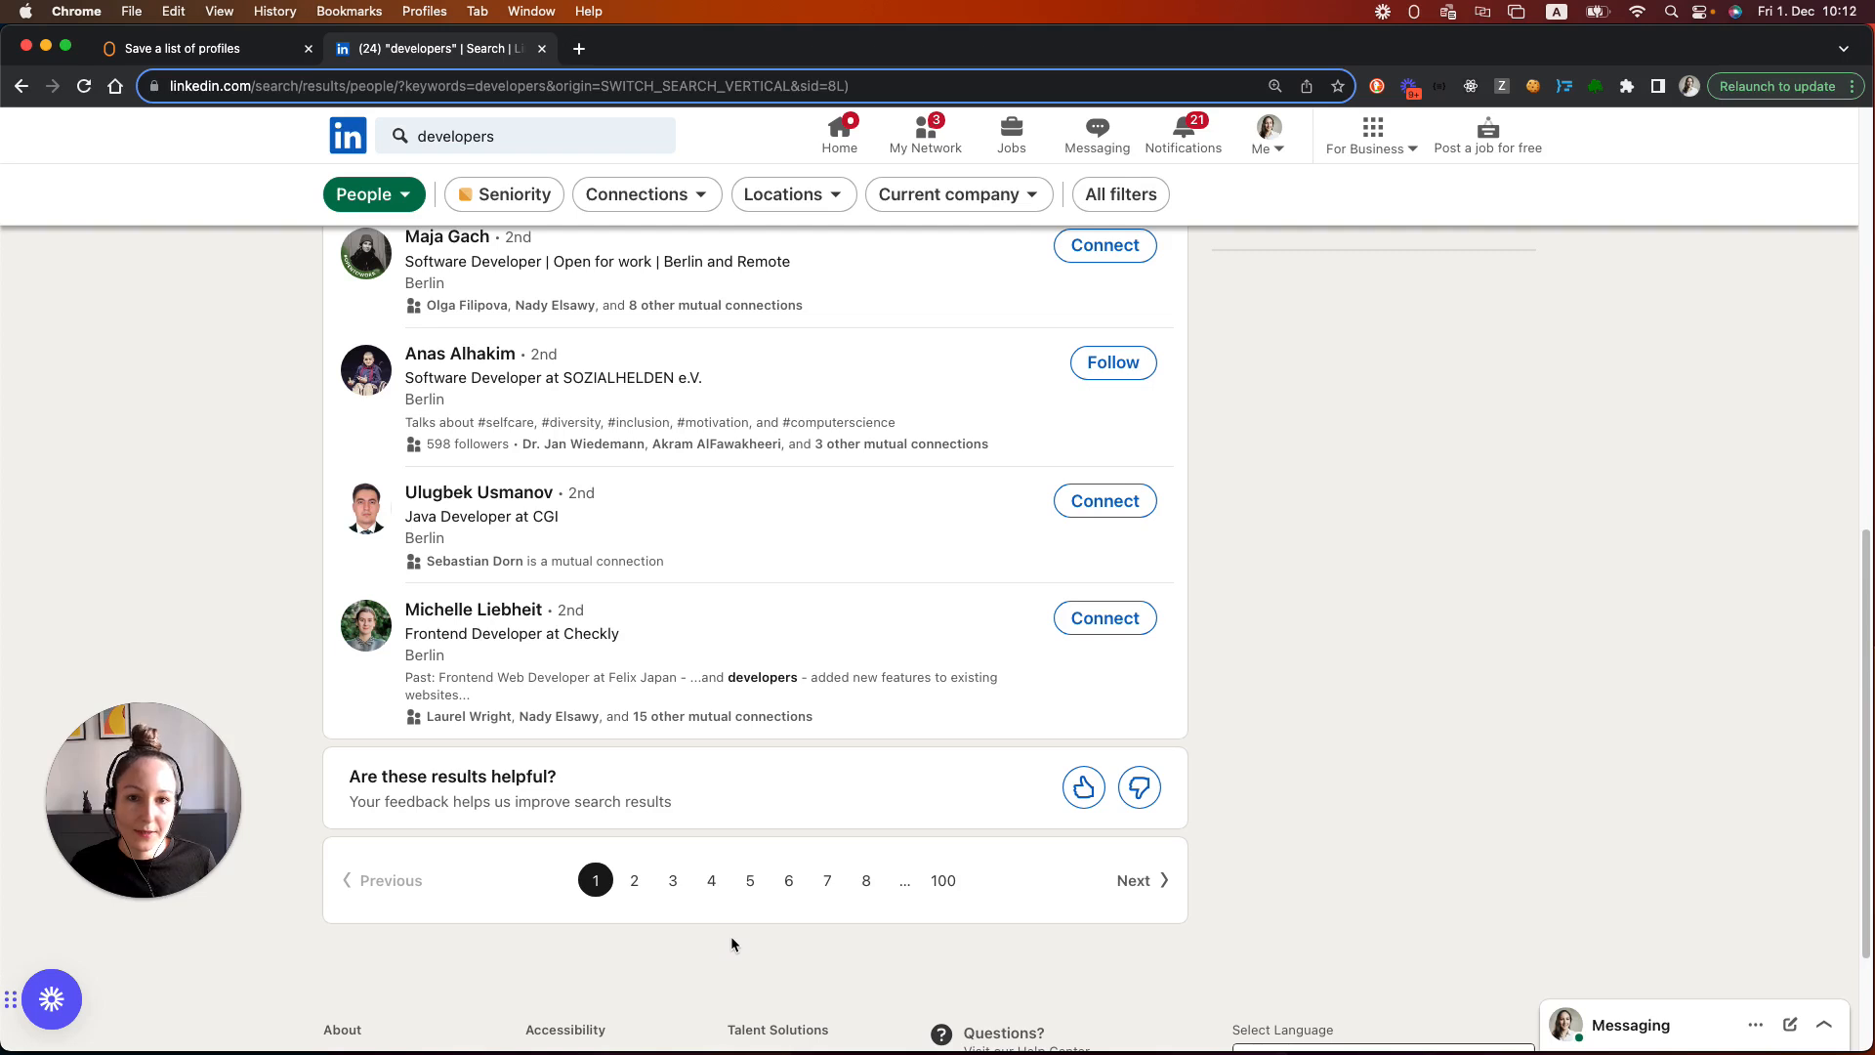
mouse_move(250, 549)
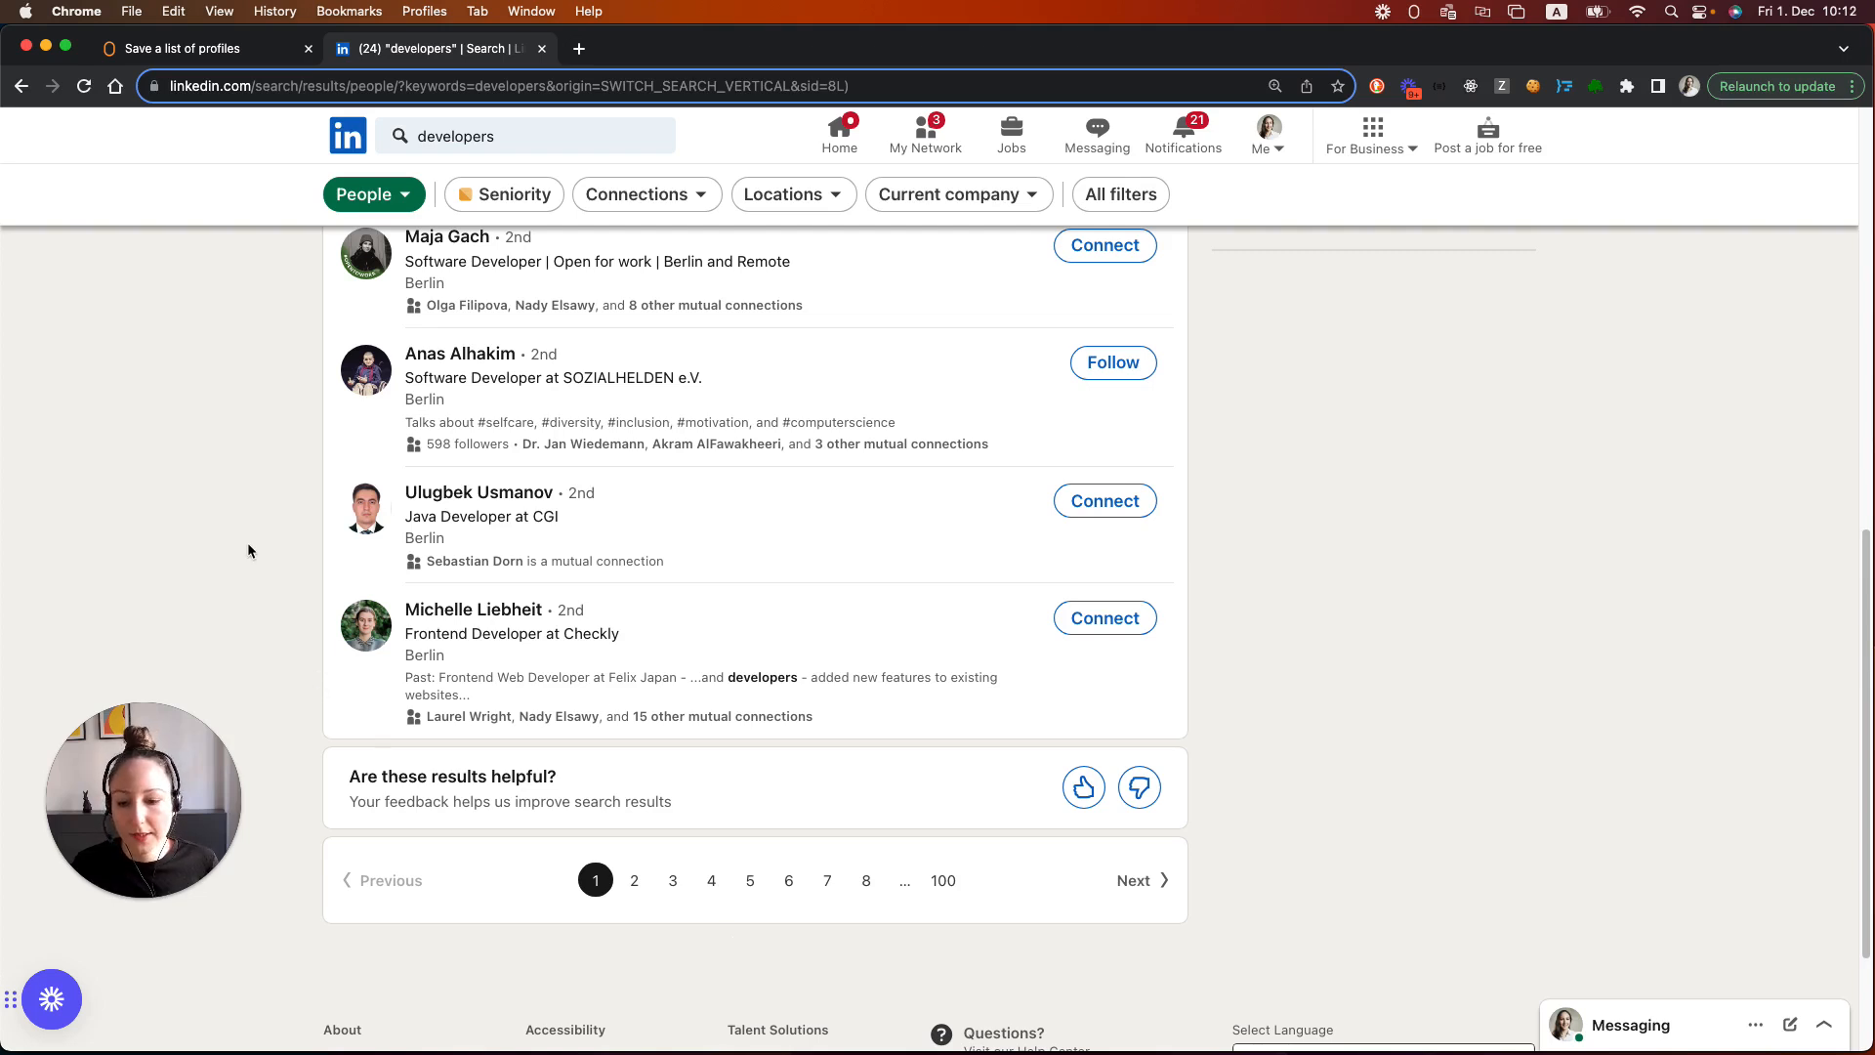
mouse_move(756, 983)
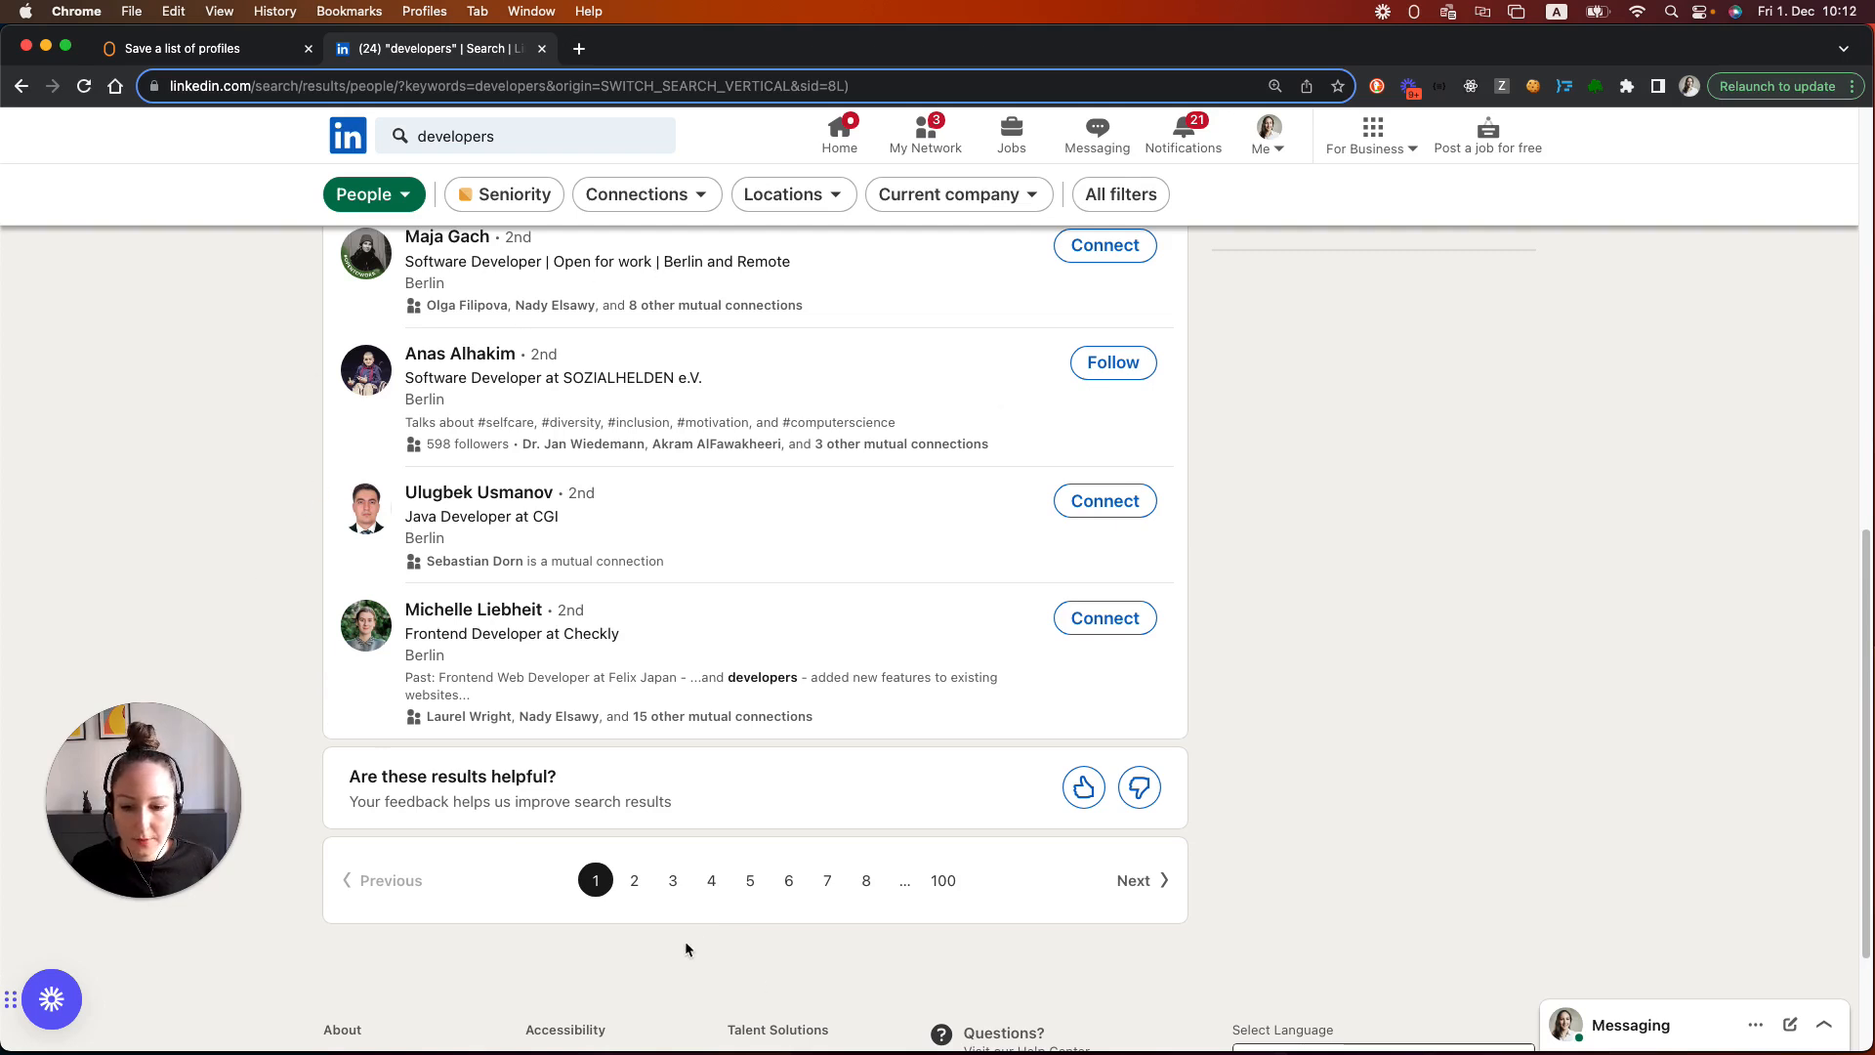
mouse_move(1174, 937)
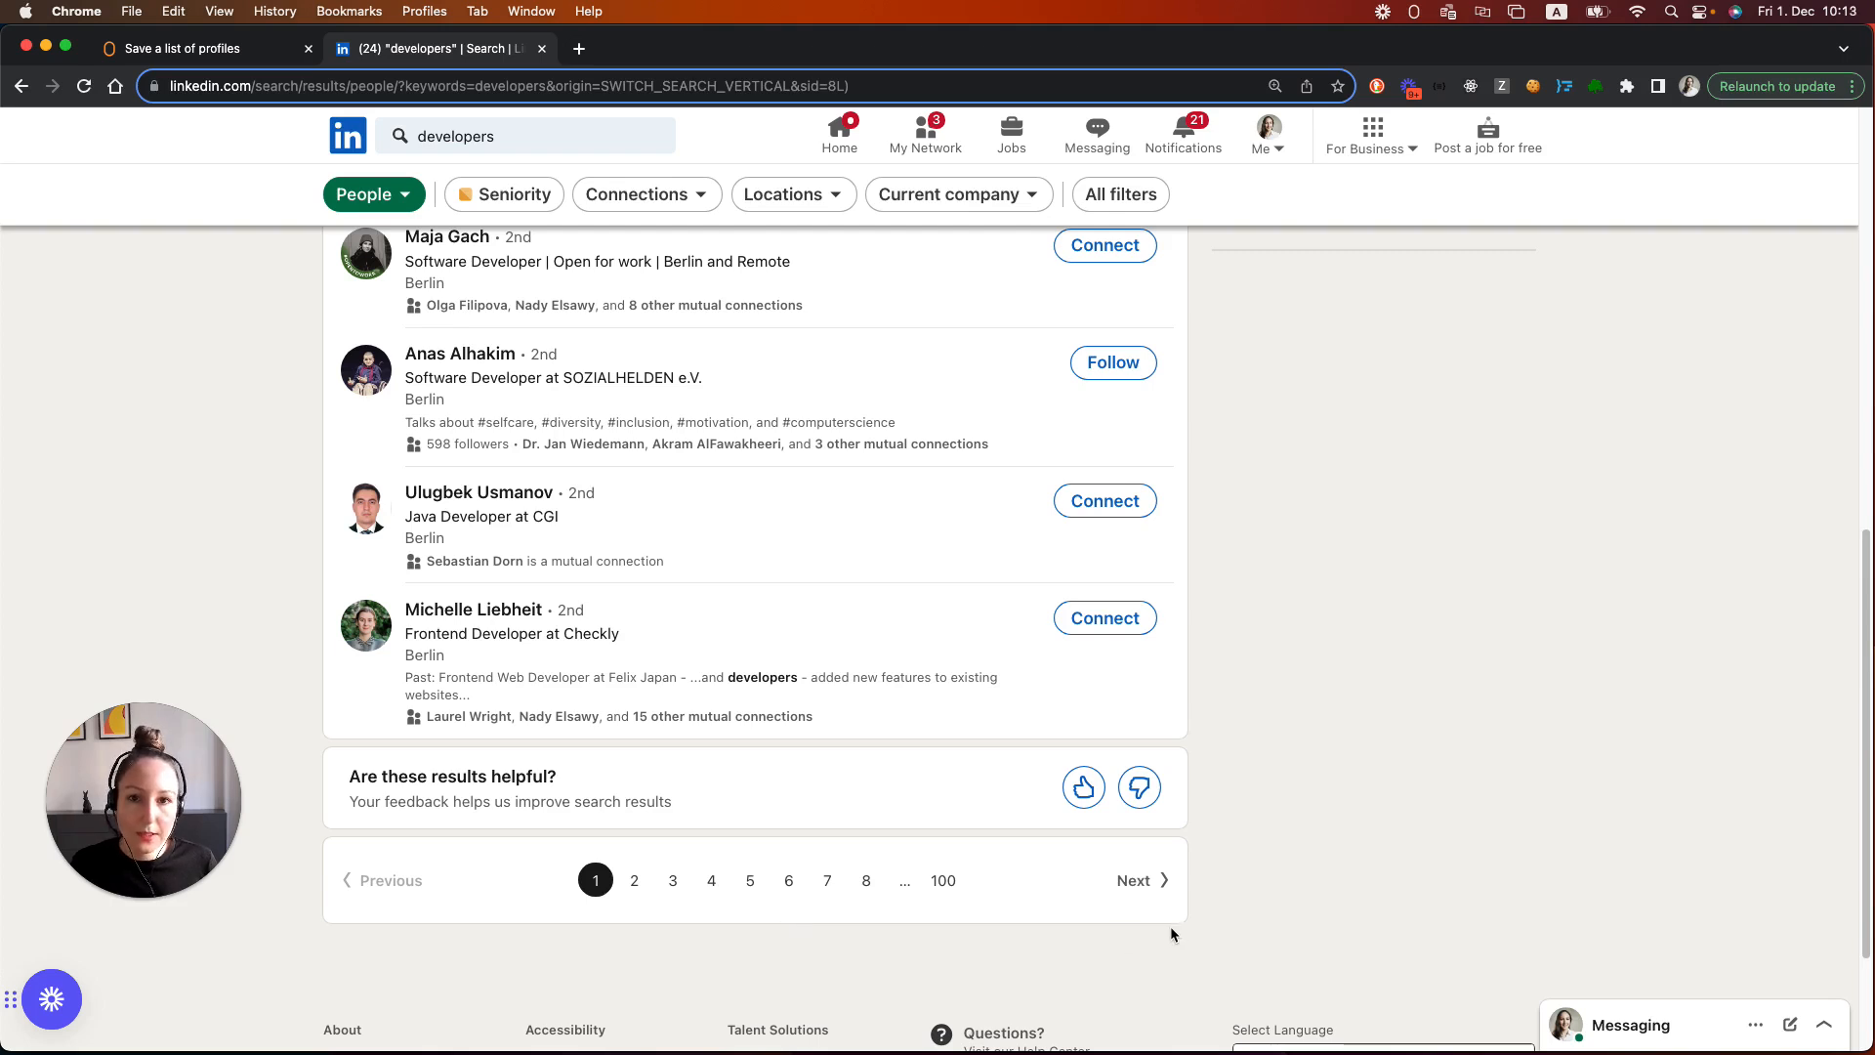
mouse_move(1163, 933)
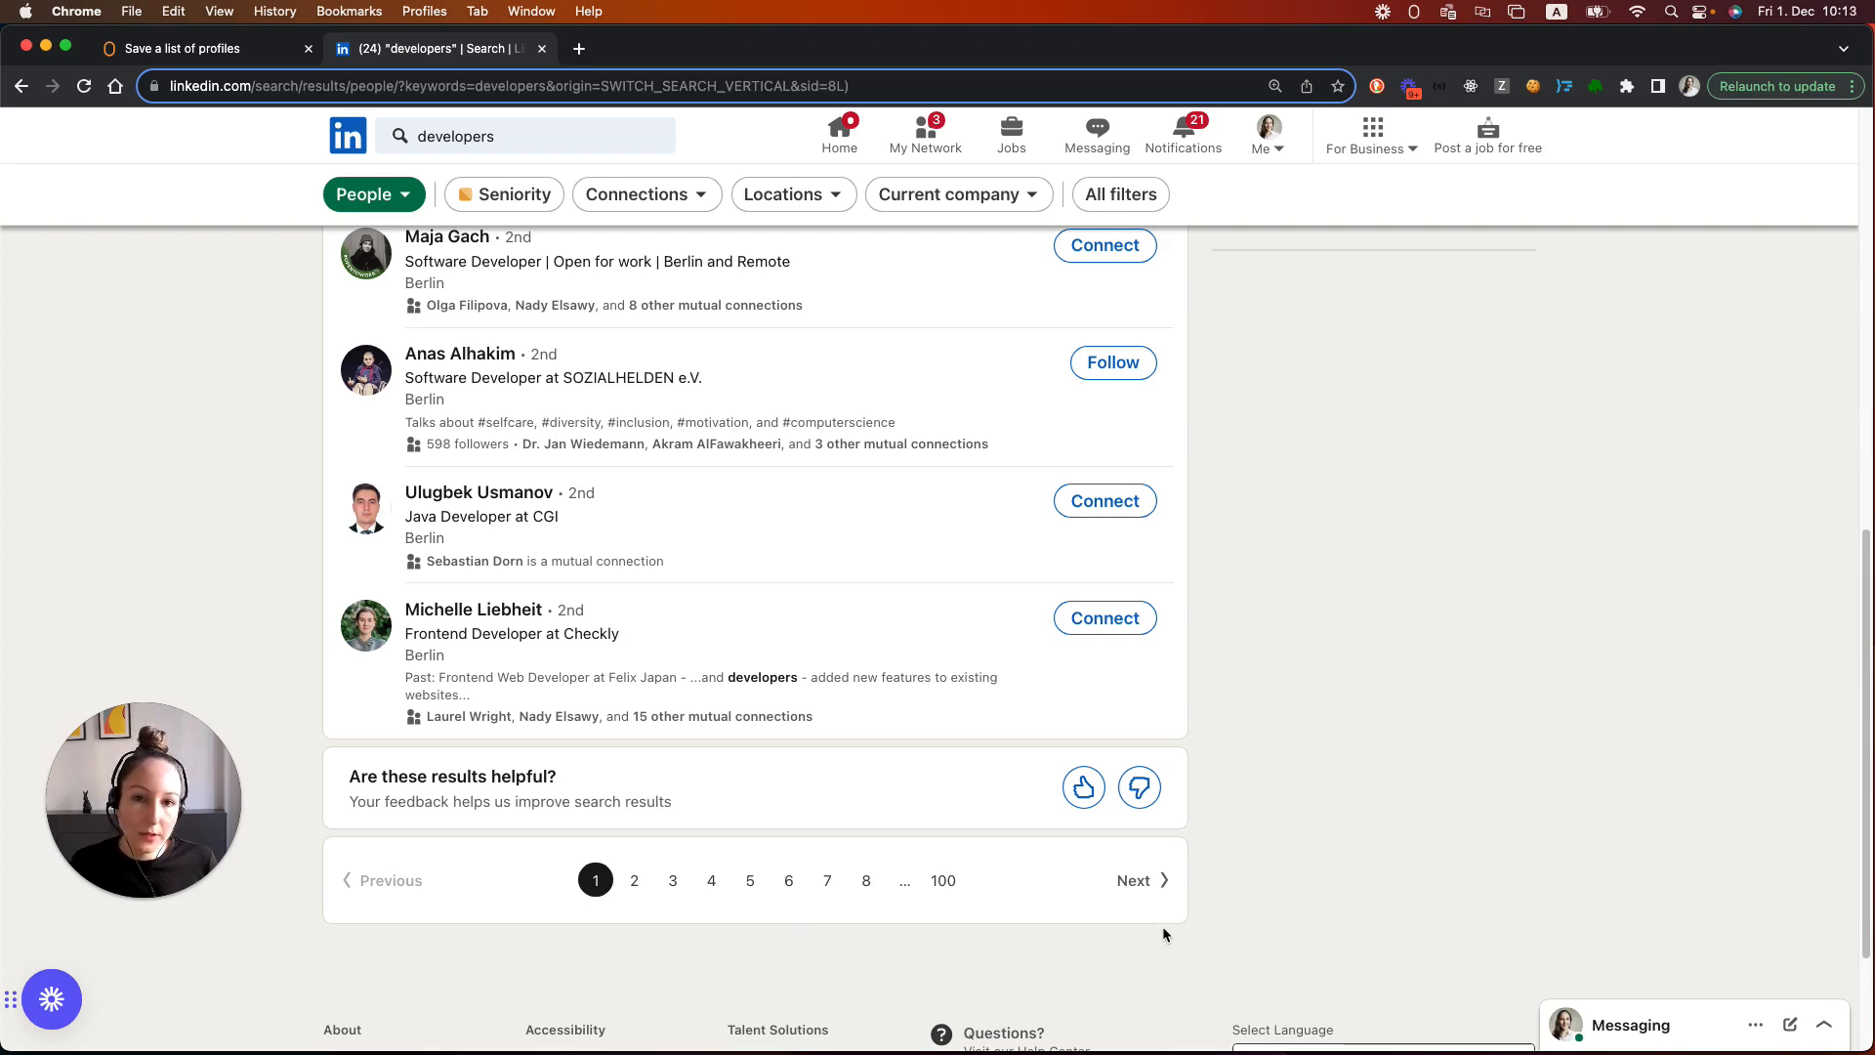
mouse_move(1133, 881)
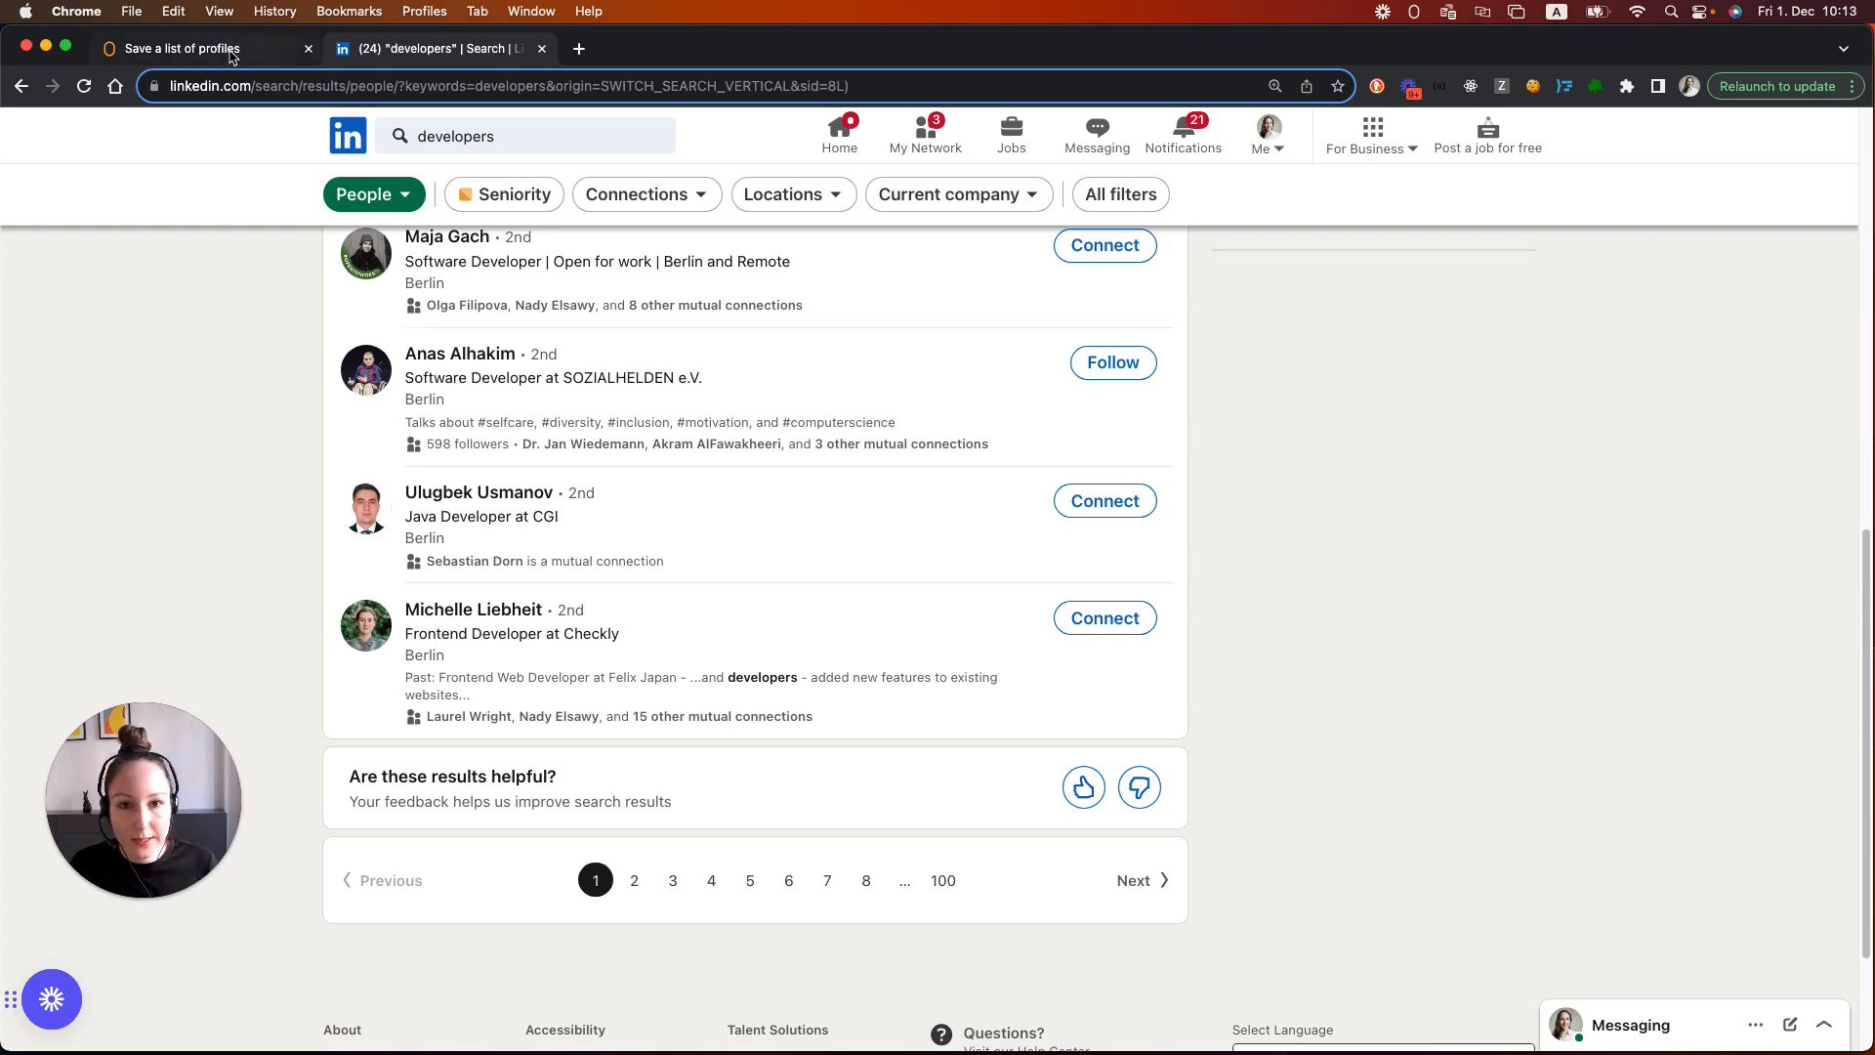
Review the existing Start Repeat loop's repetition setting in the profile-saving workflow without changing it
left_click(180, 47)
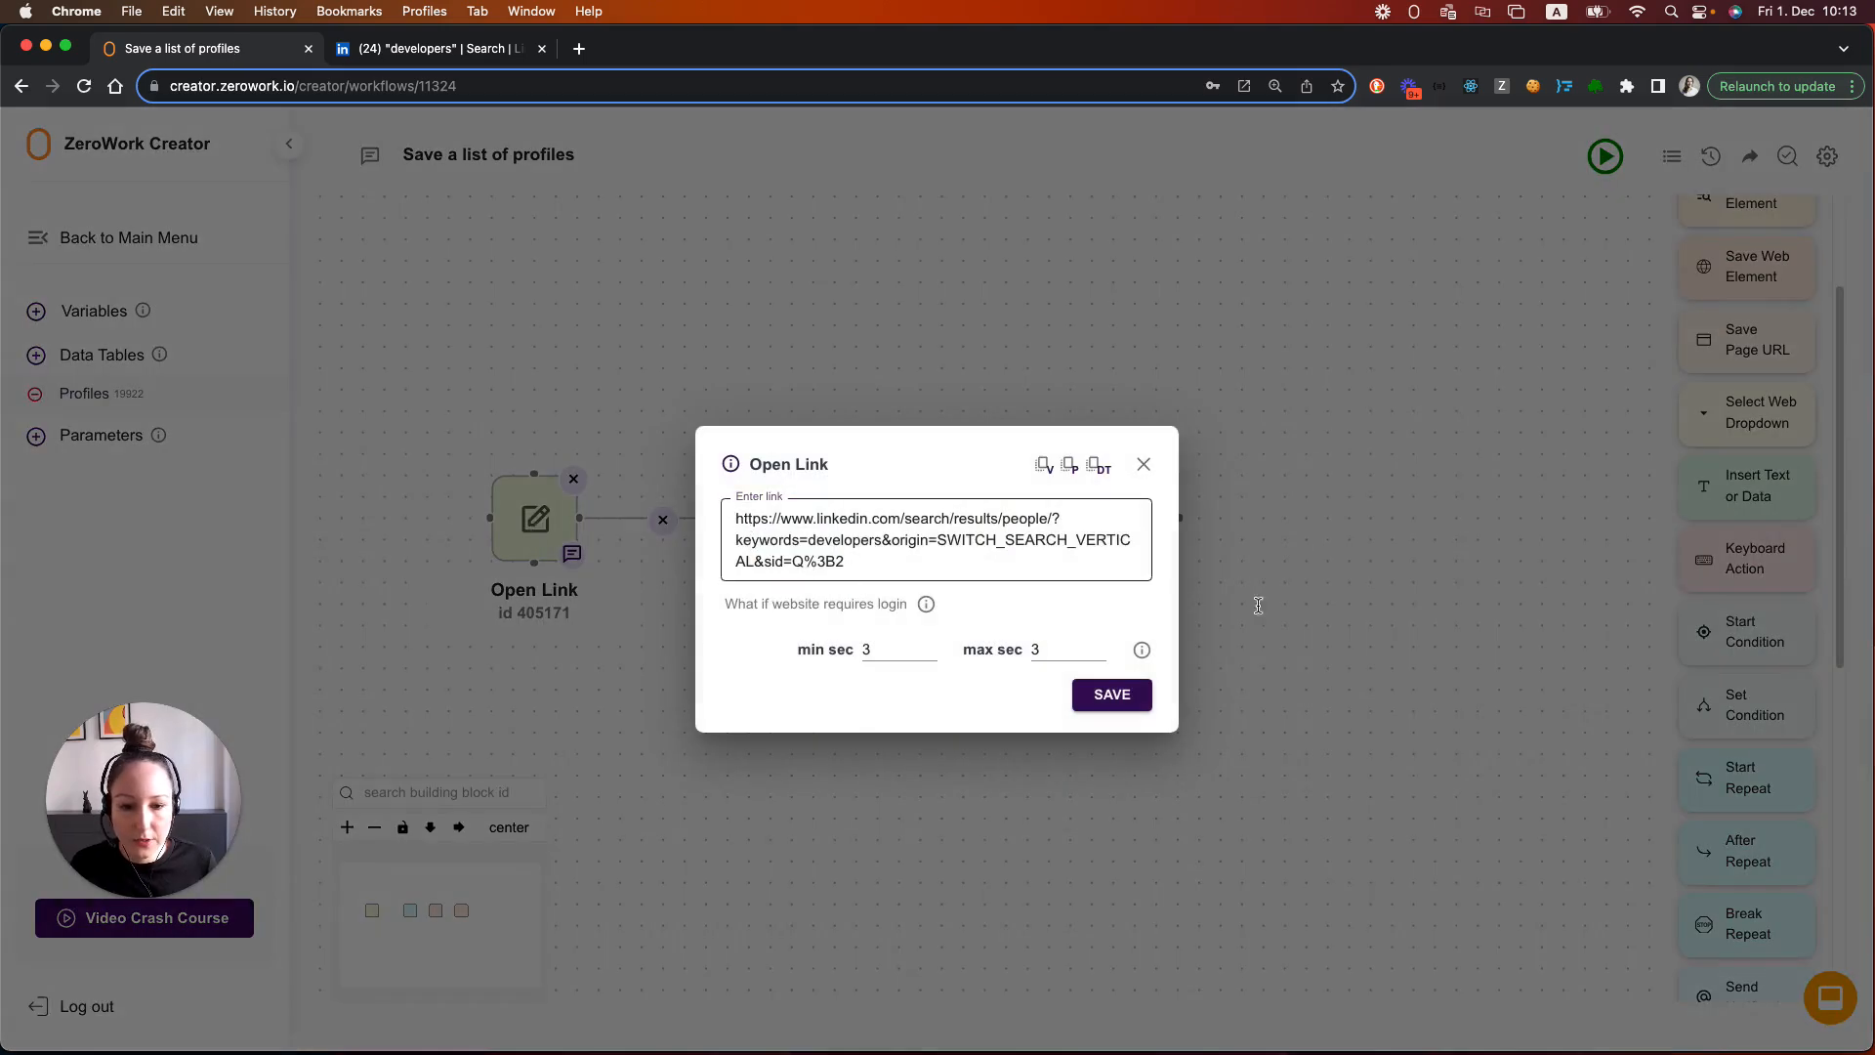
left_click(1744, 777)
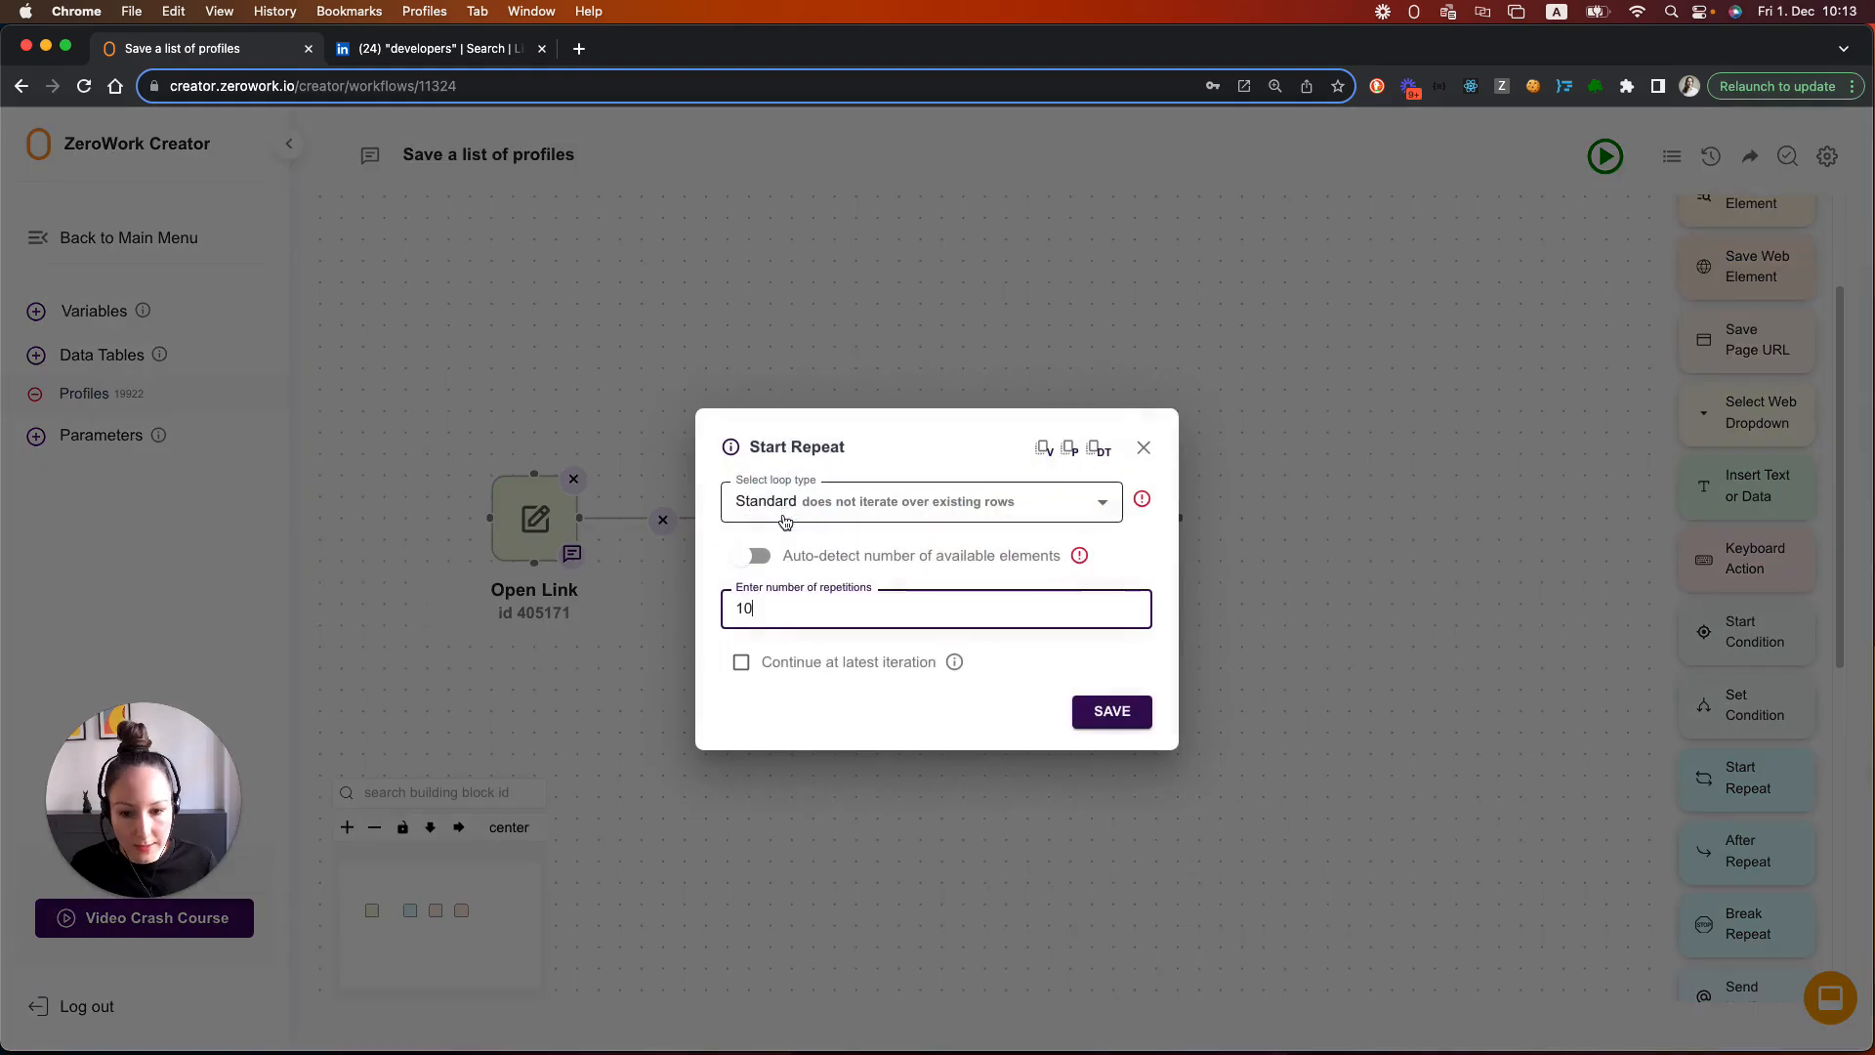
double_click(744, 610)
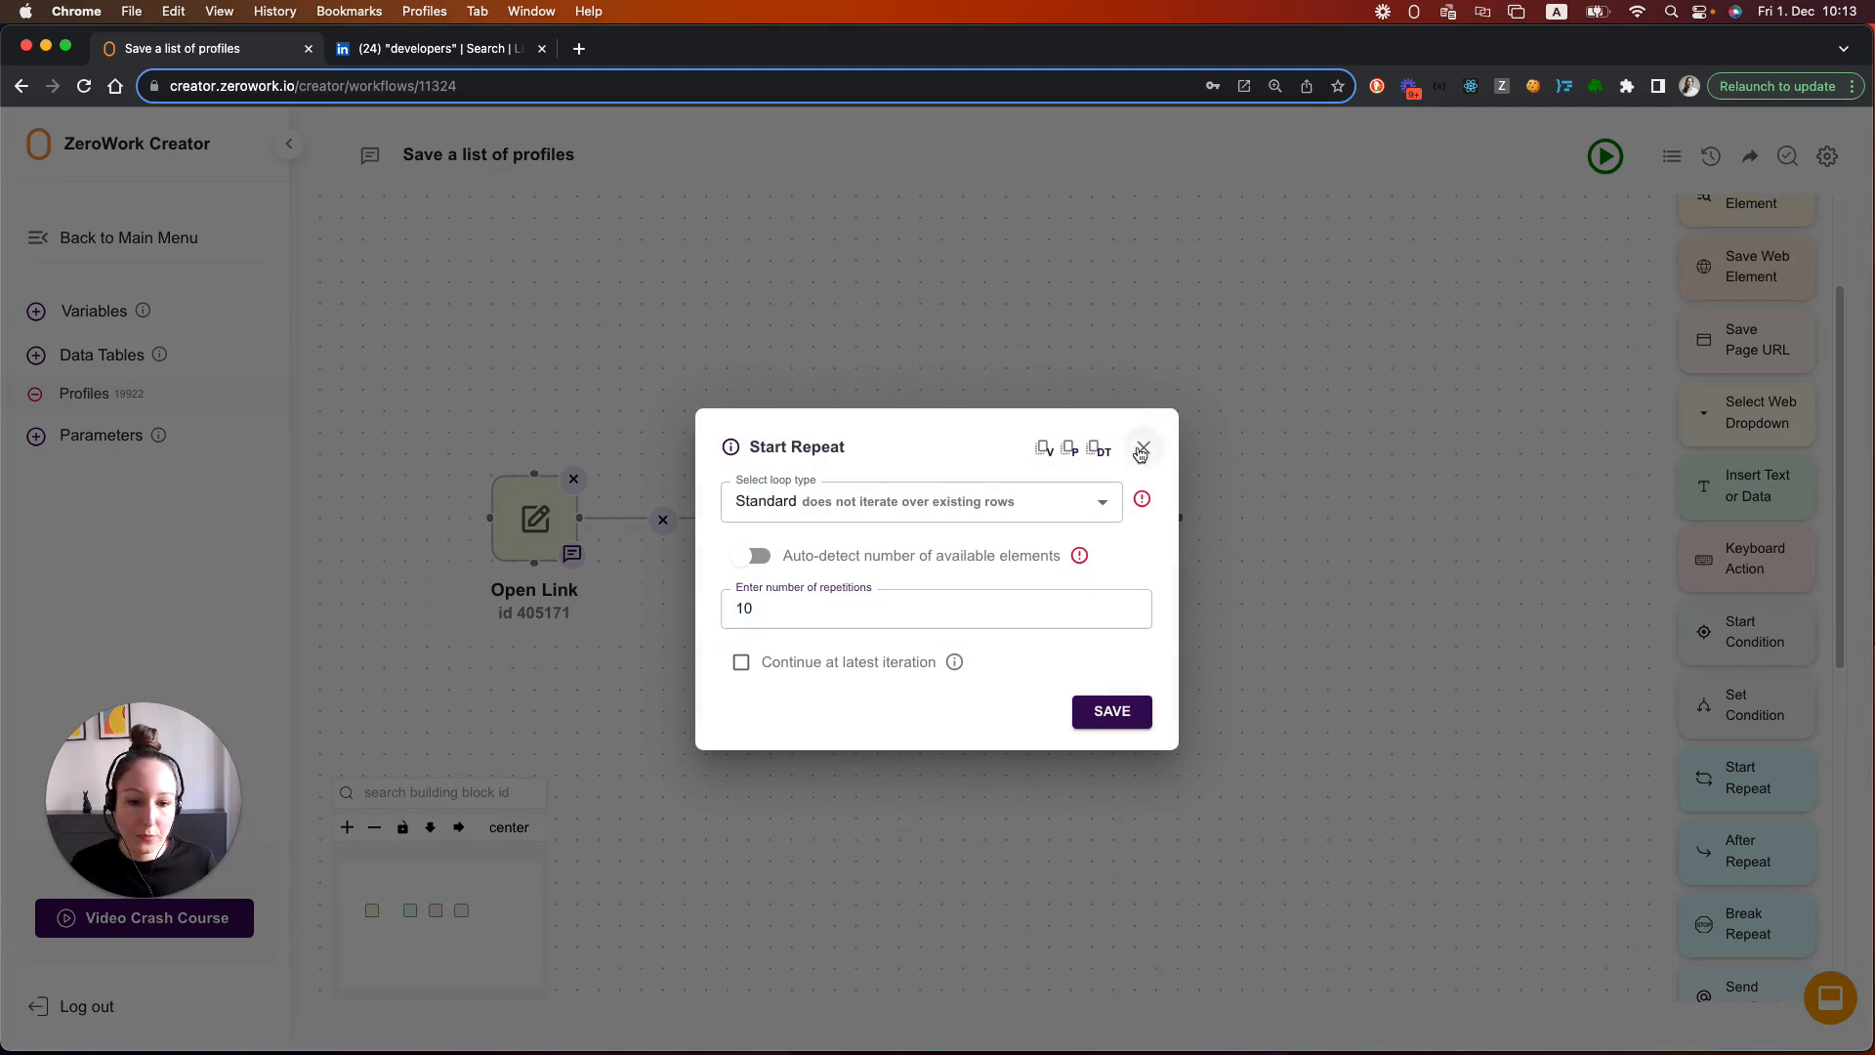
left_click(1139, 449)
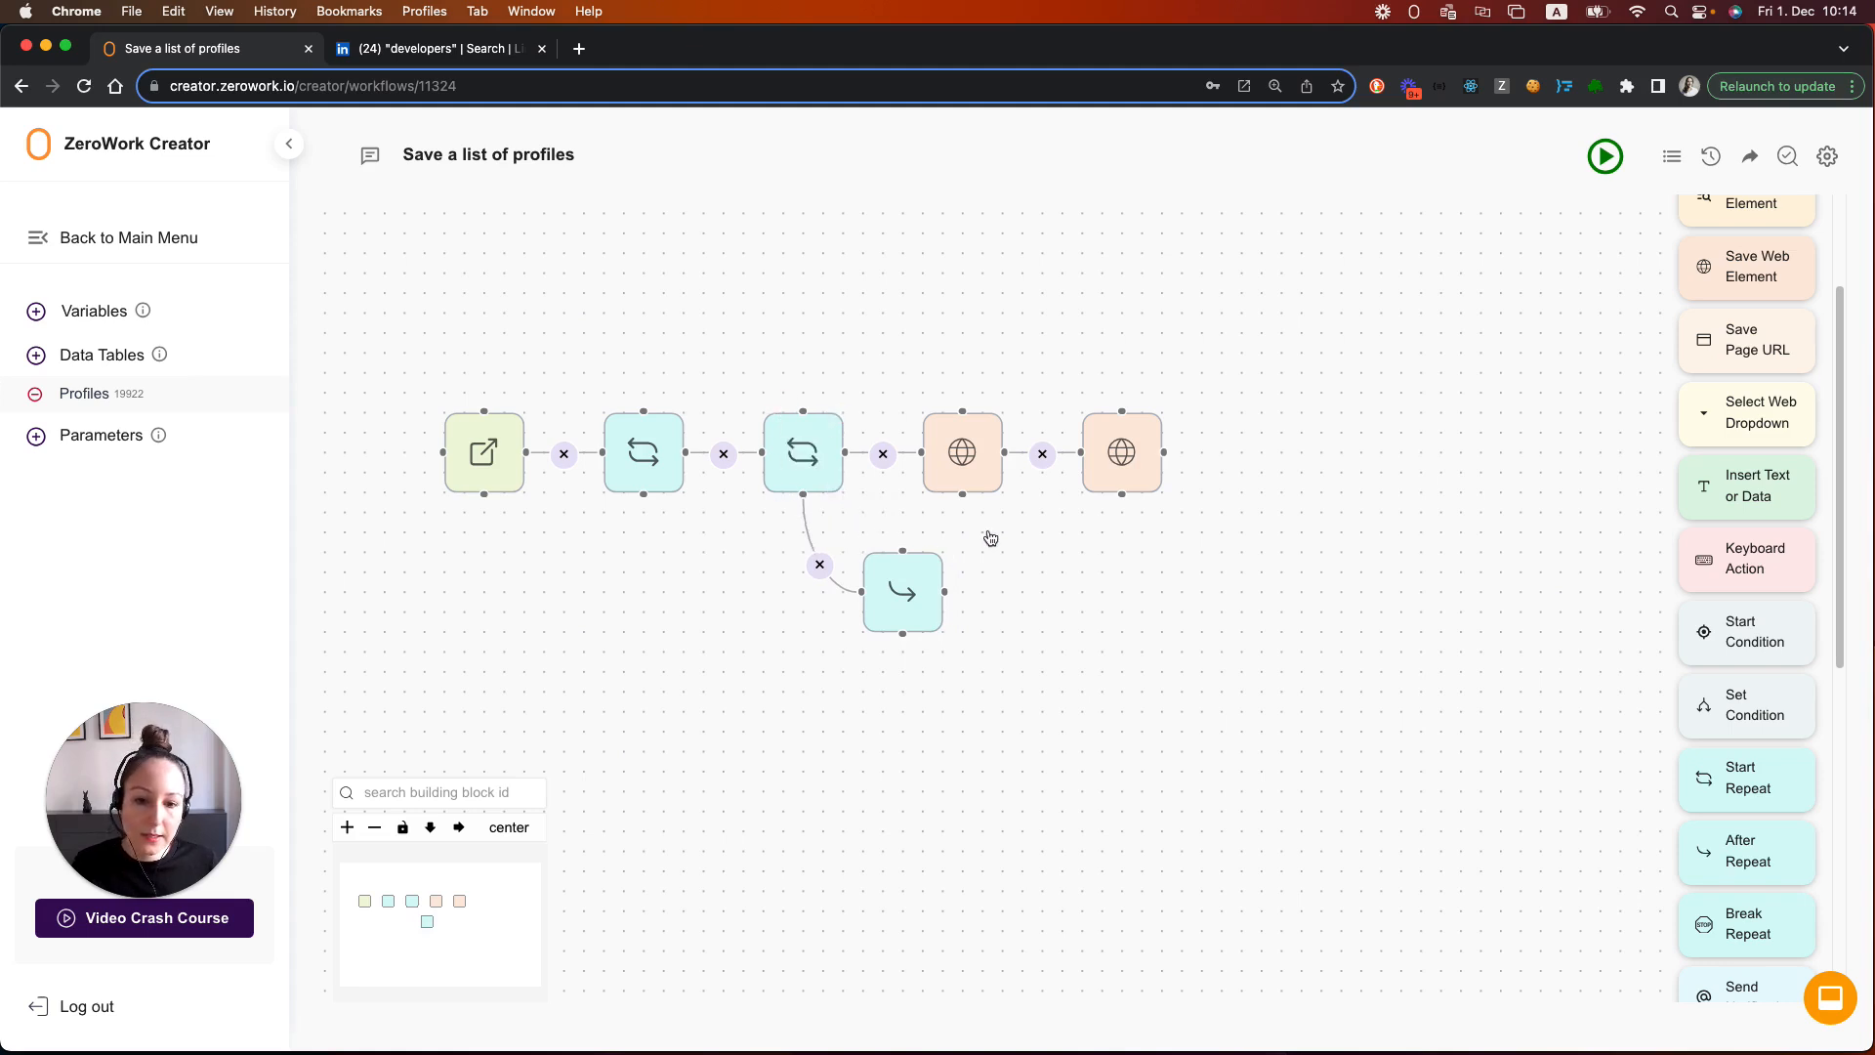
mouse_move(803, 451)
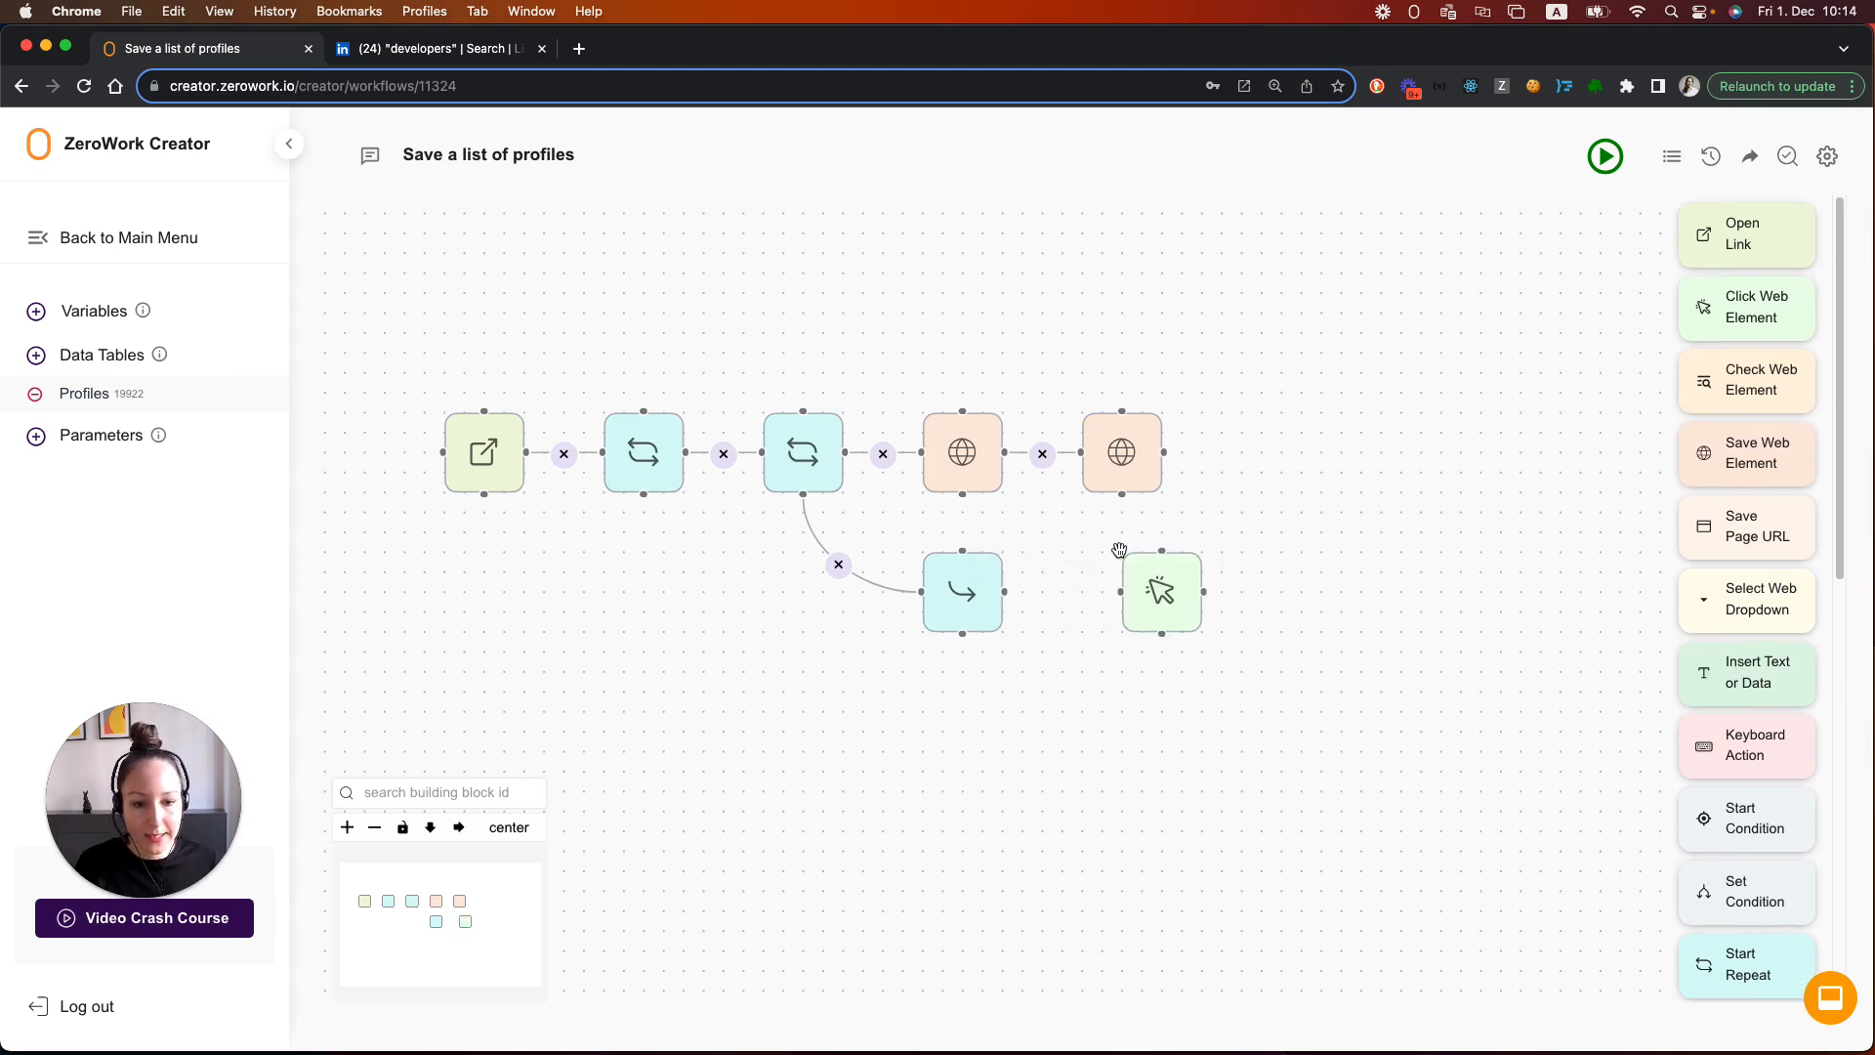
Link a Click Web Element step after After Repeat targeting text="Next" with a 3–6 second wait, saved
left_click(1160, 590)
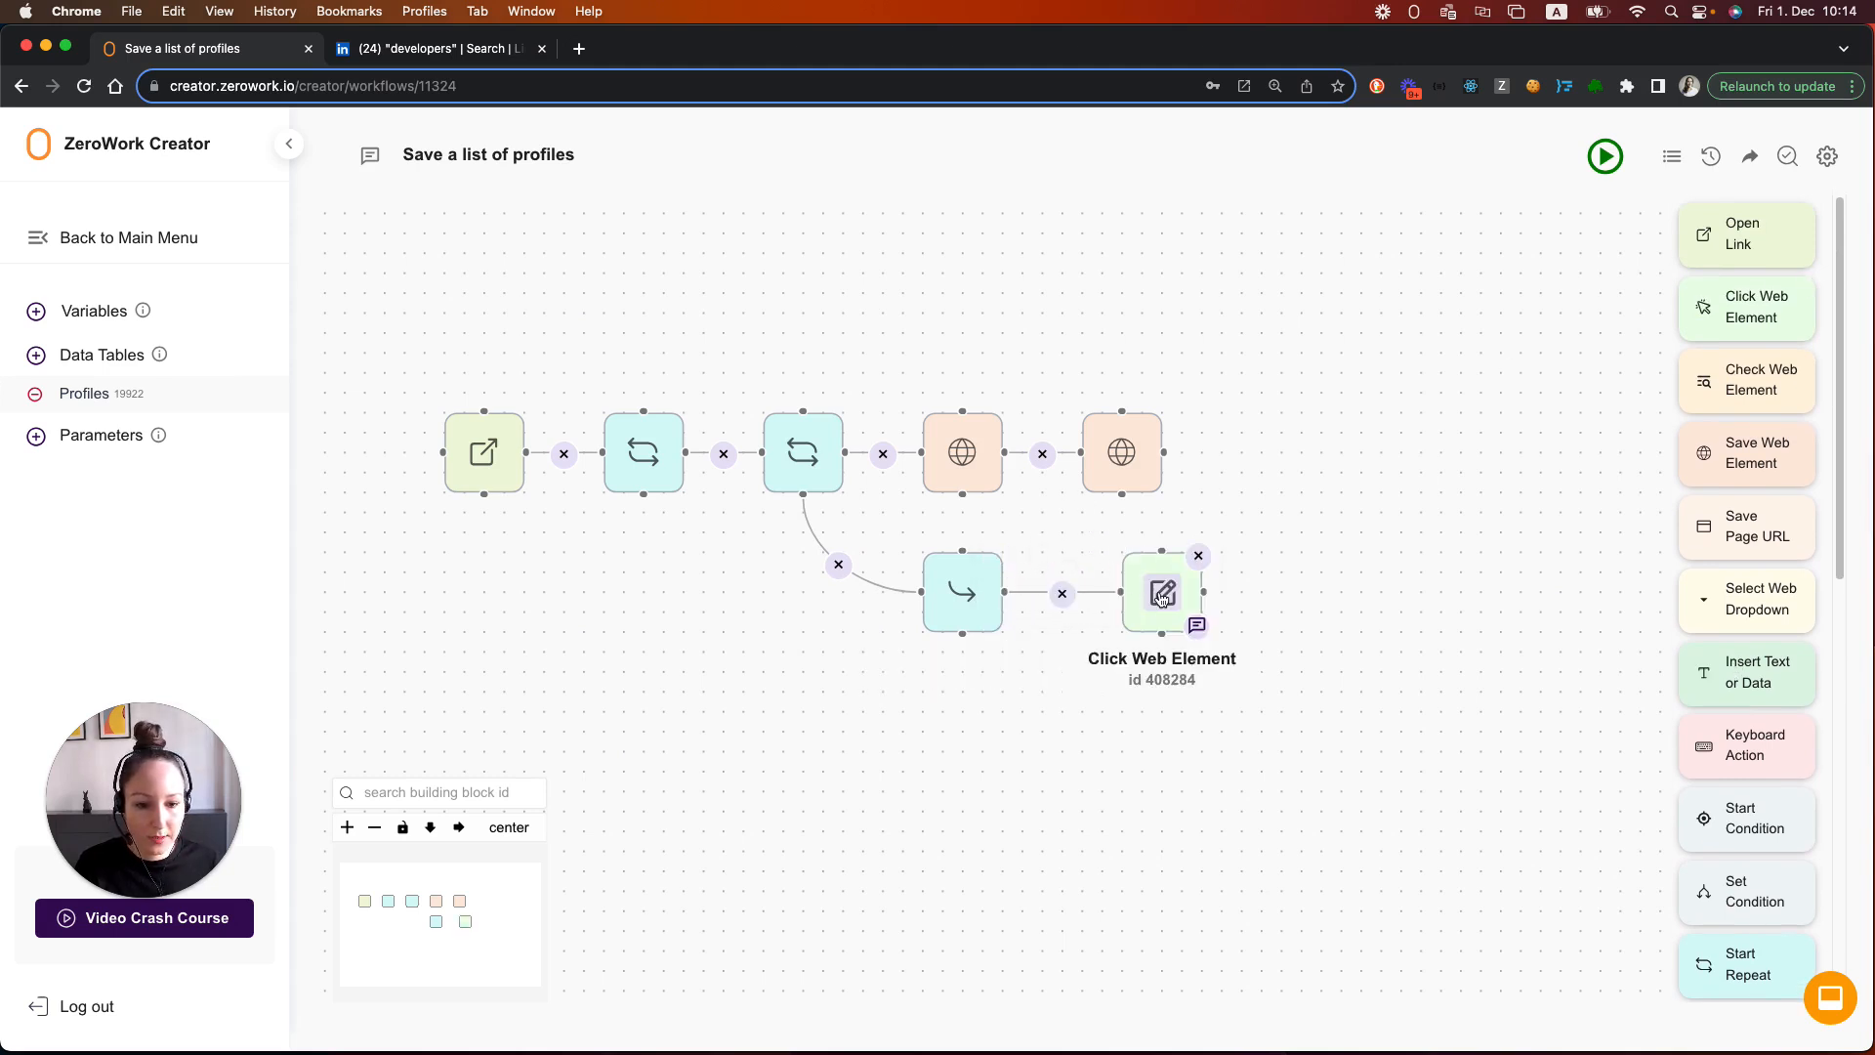
type("text=\"Next")
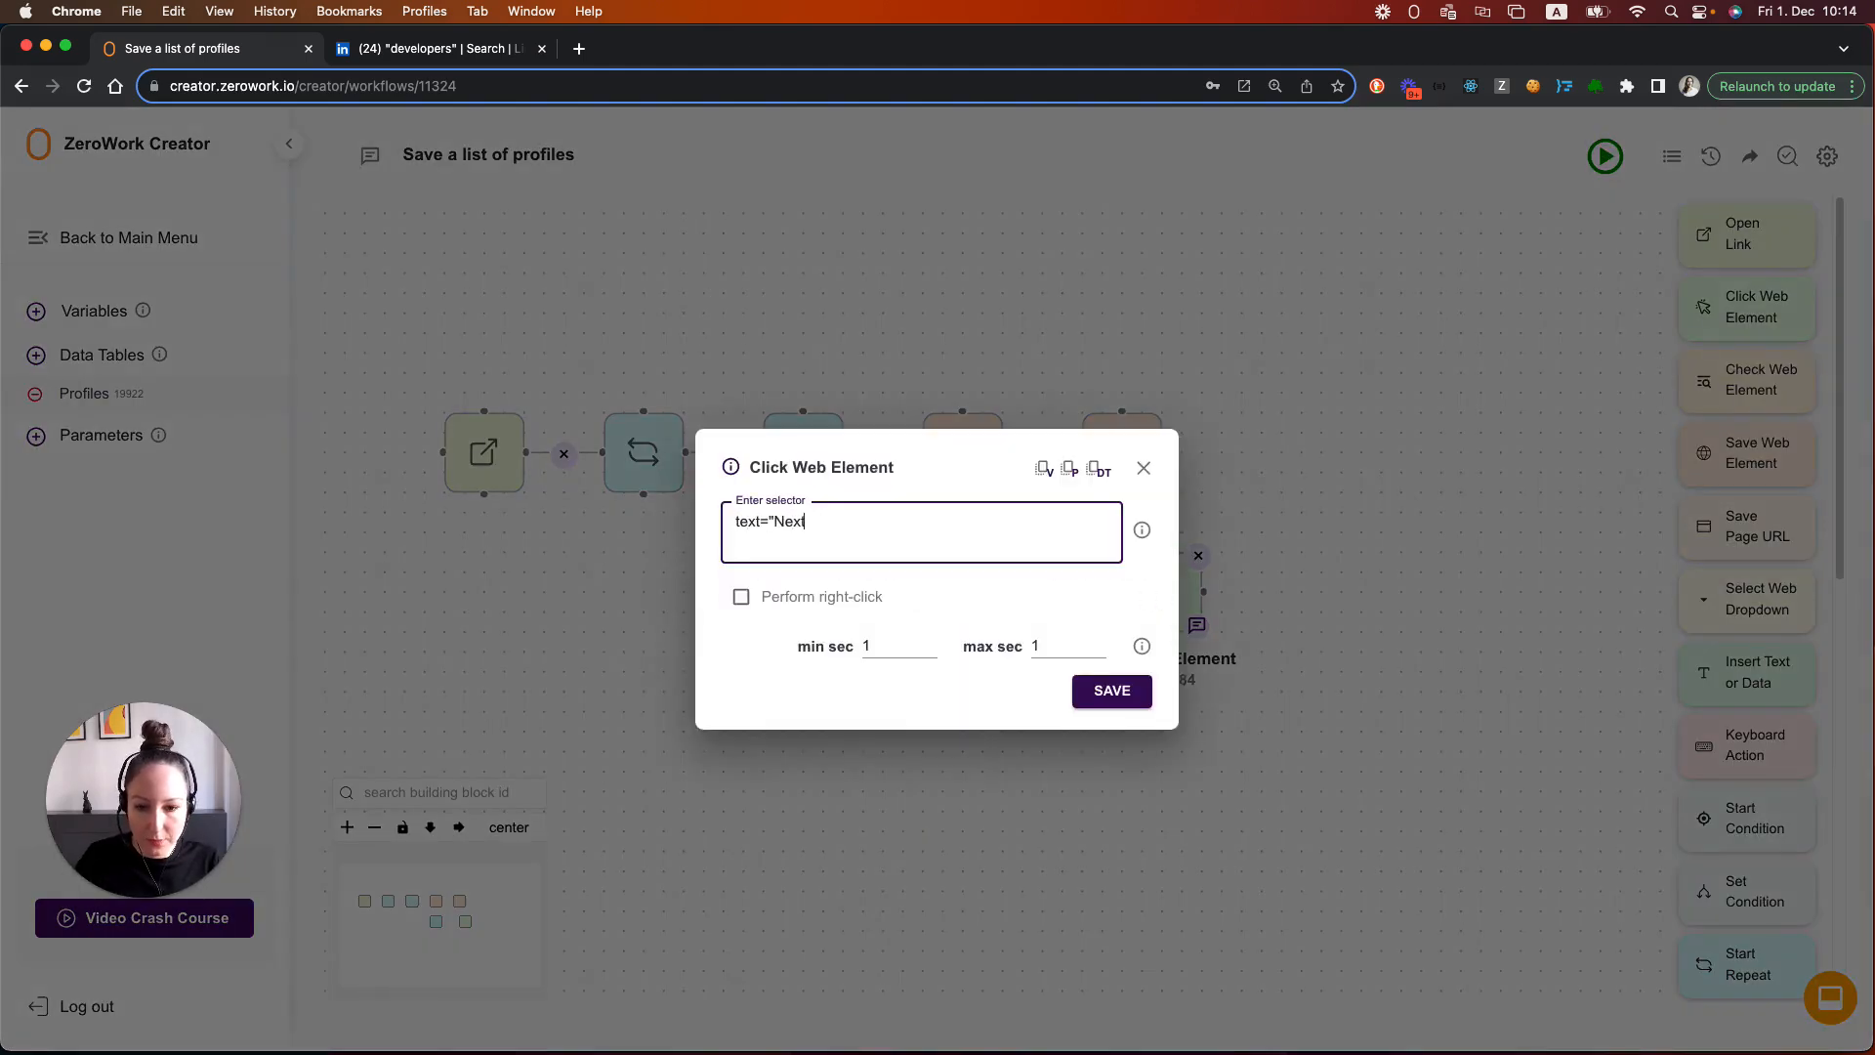
type("\"")
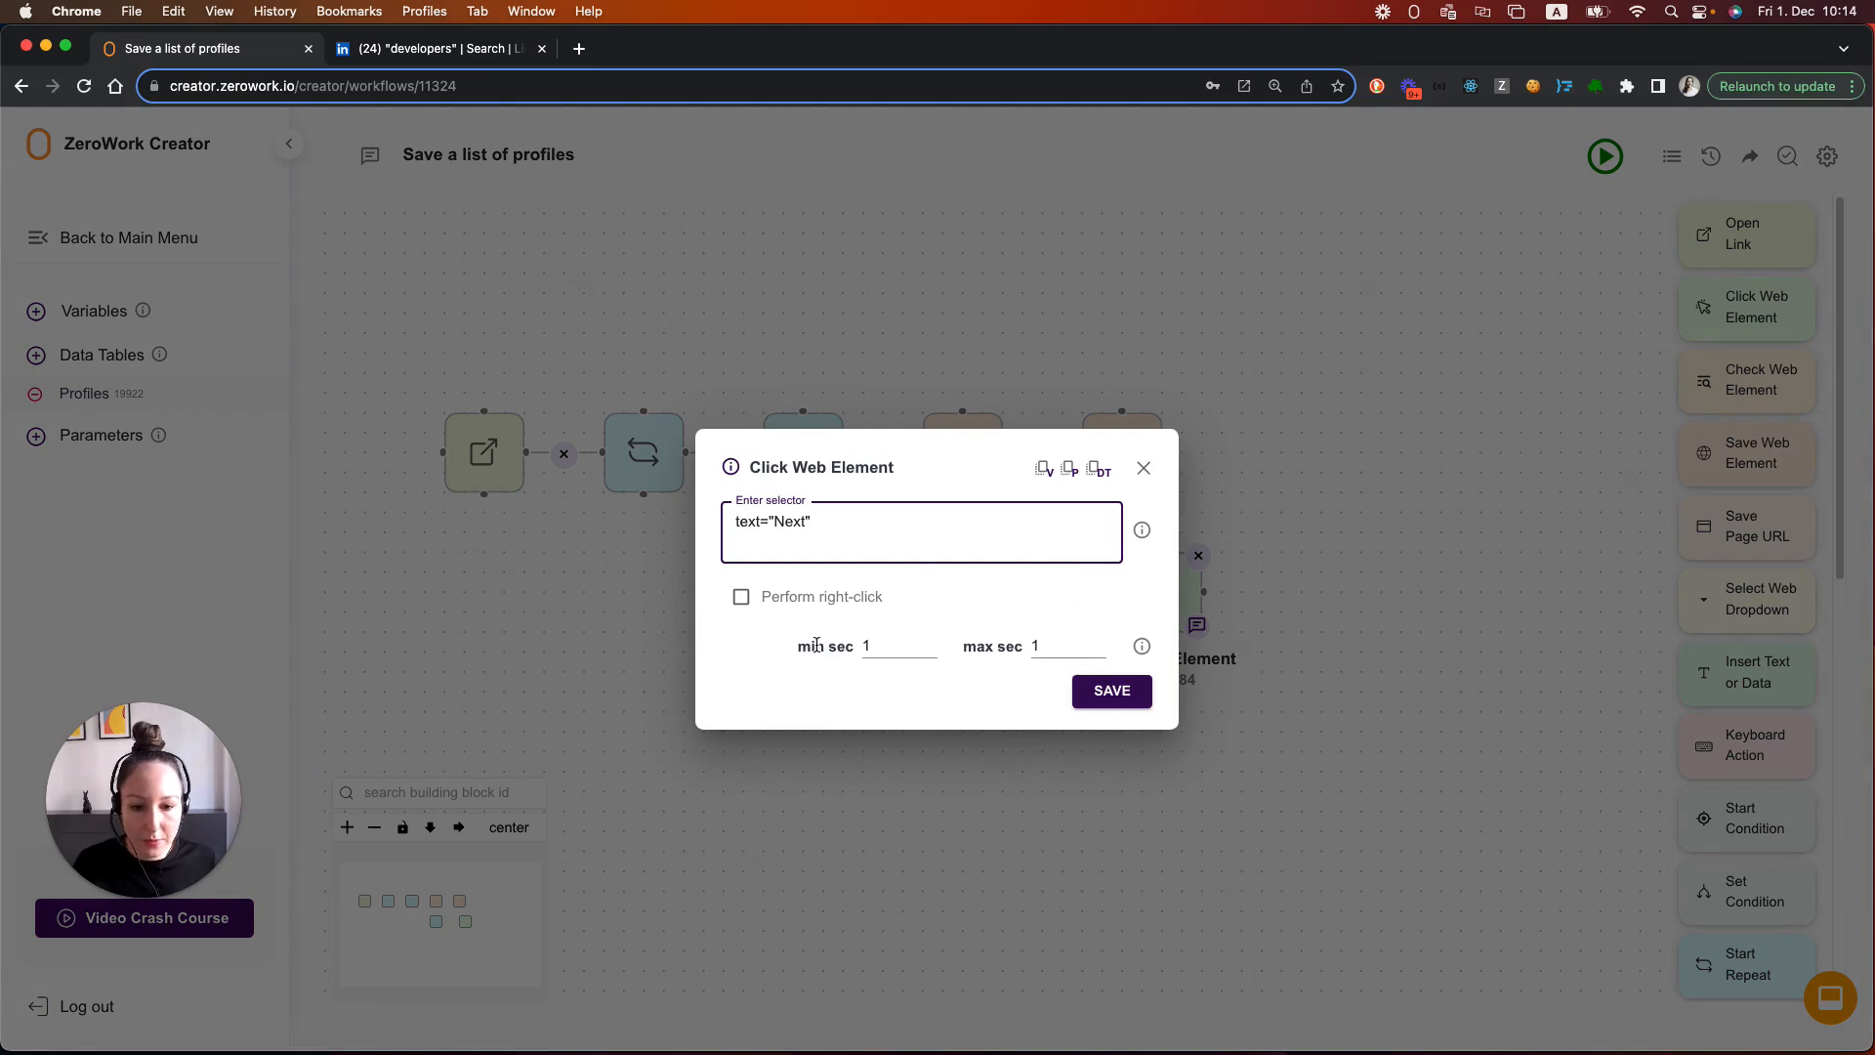
type("3")
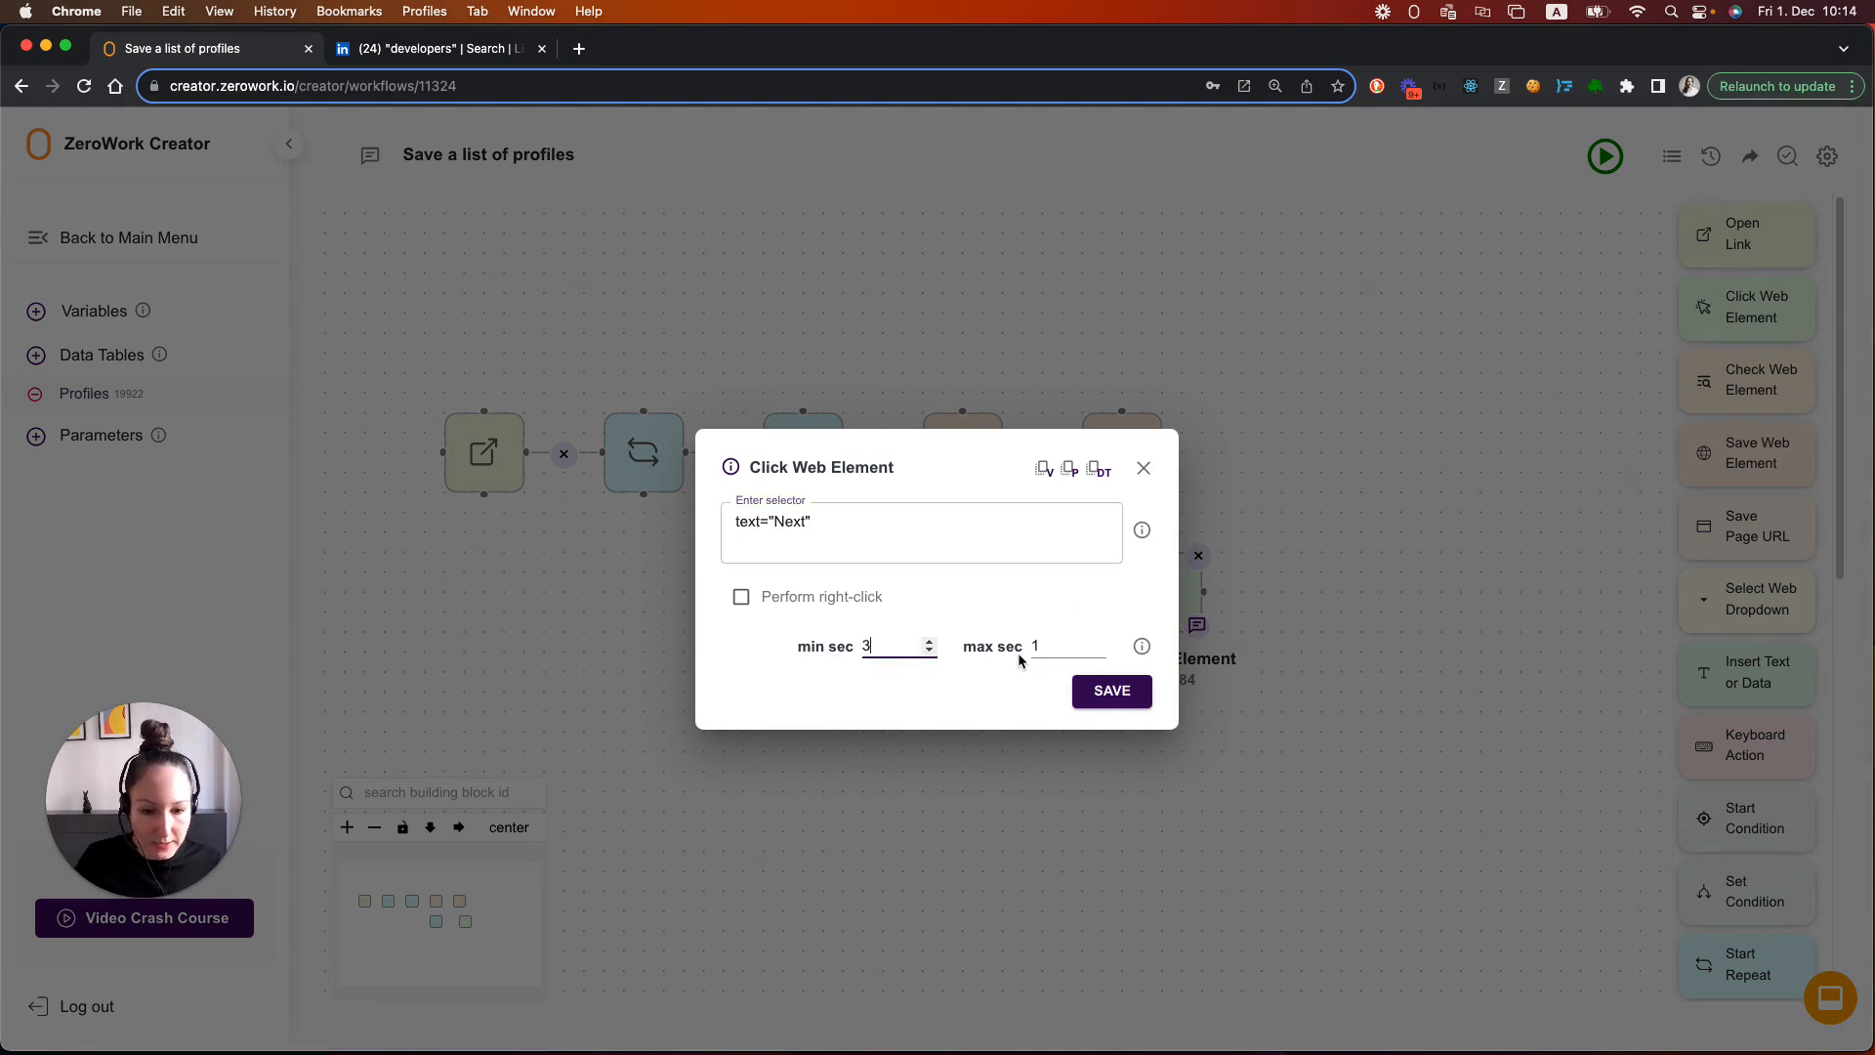
type("6")
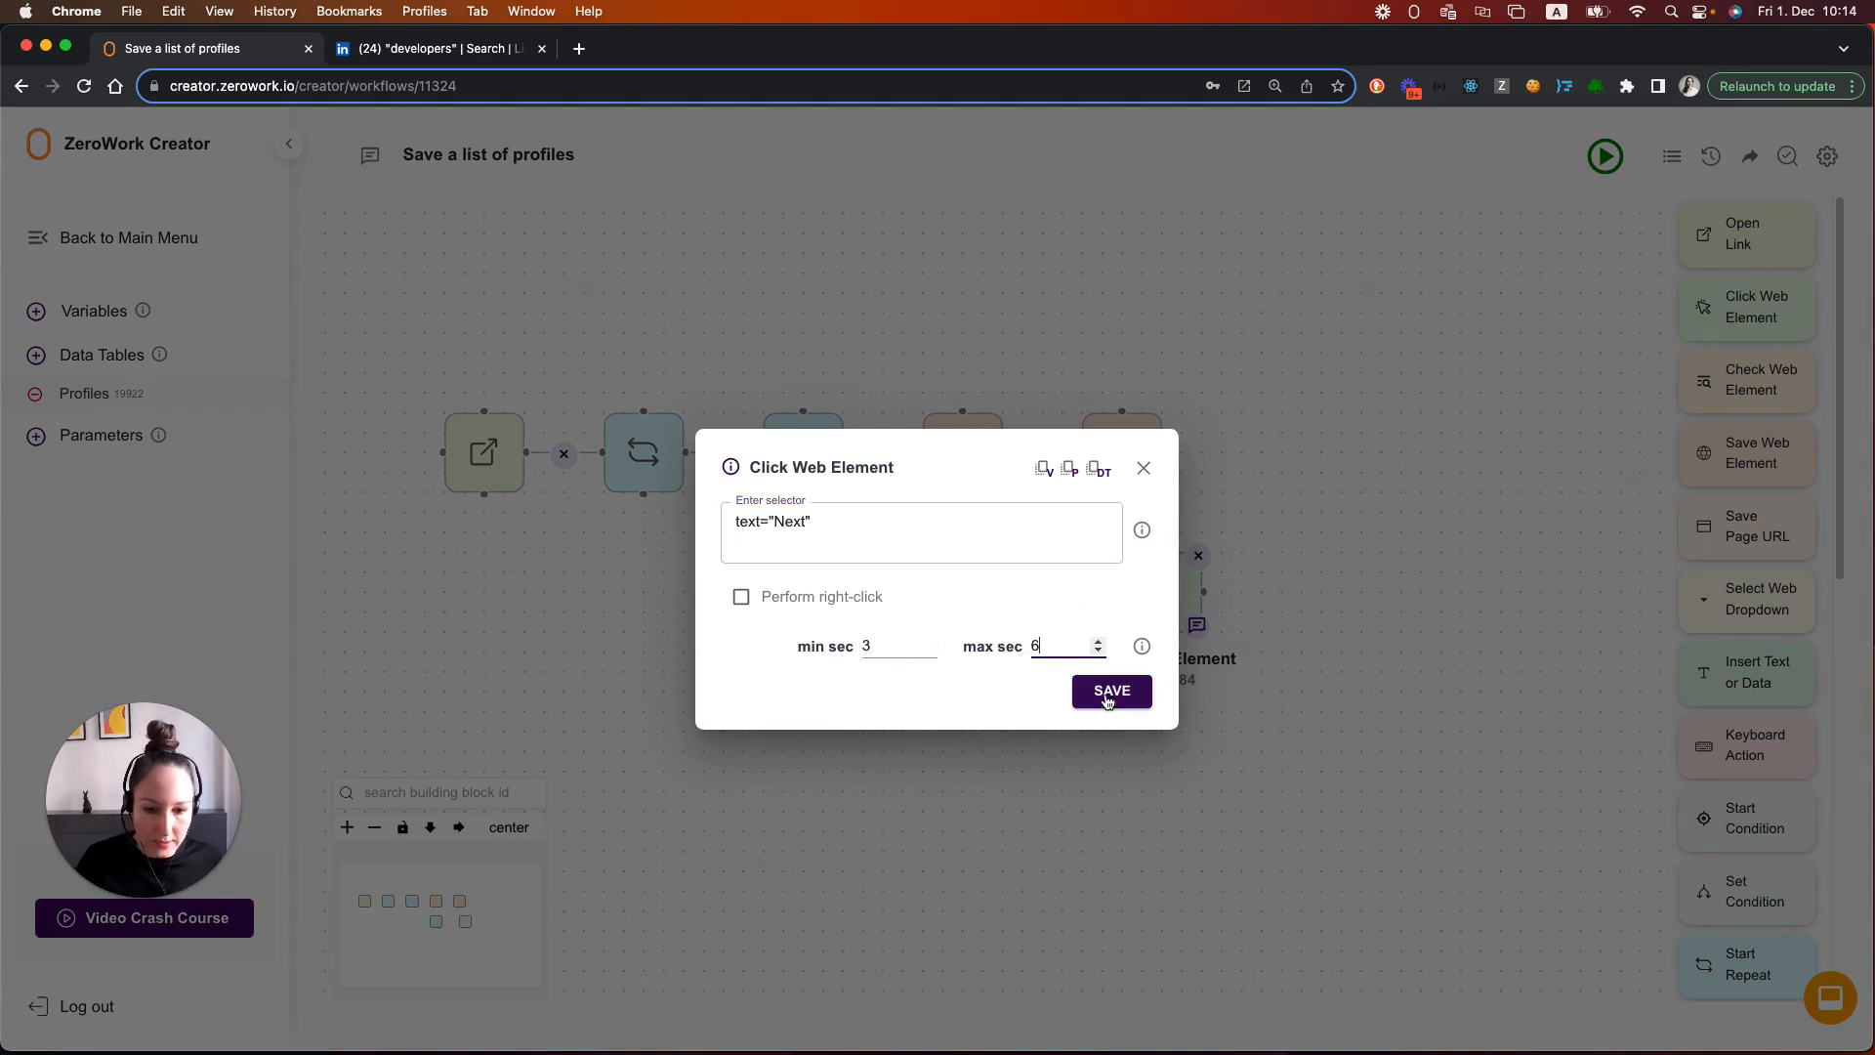
left_click(1109, 689)
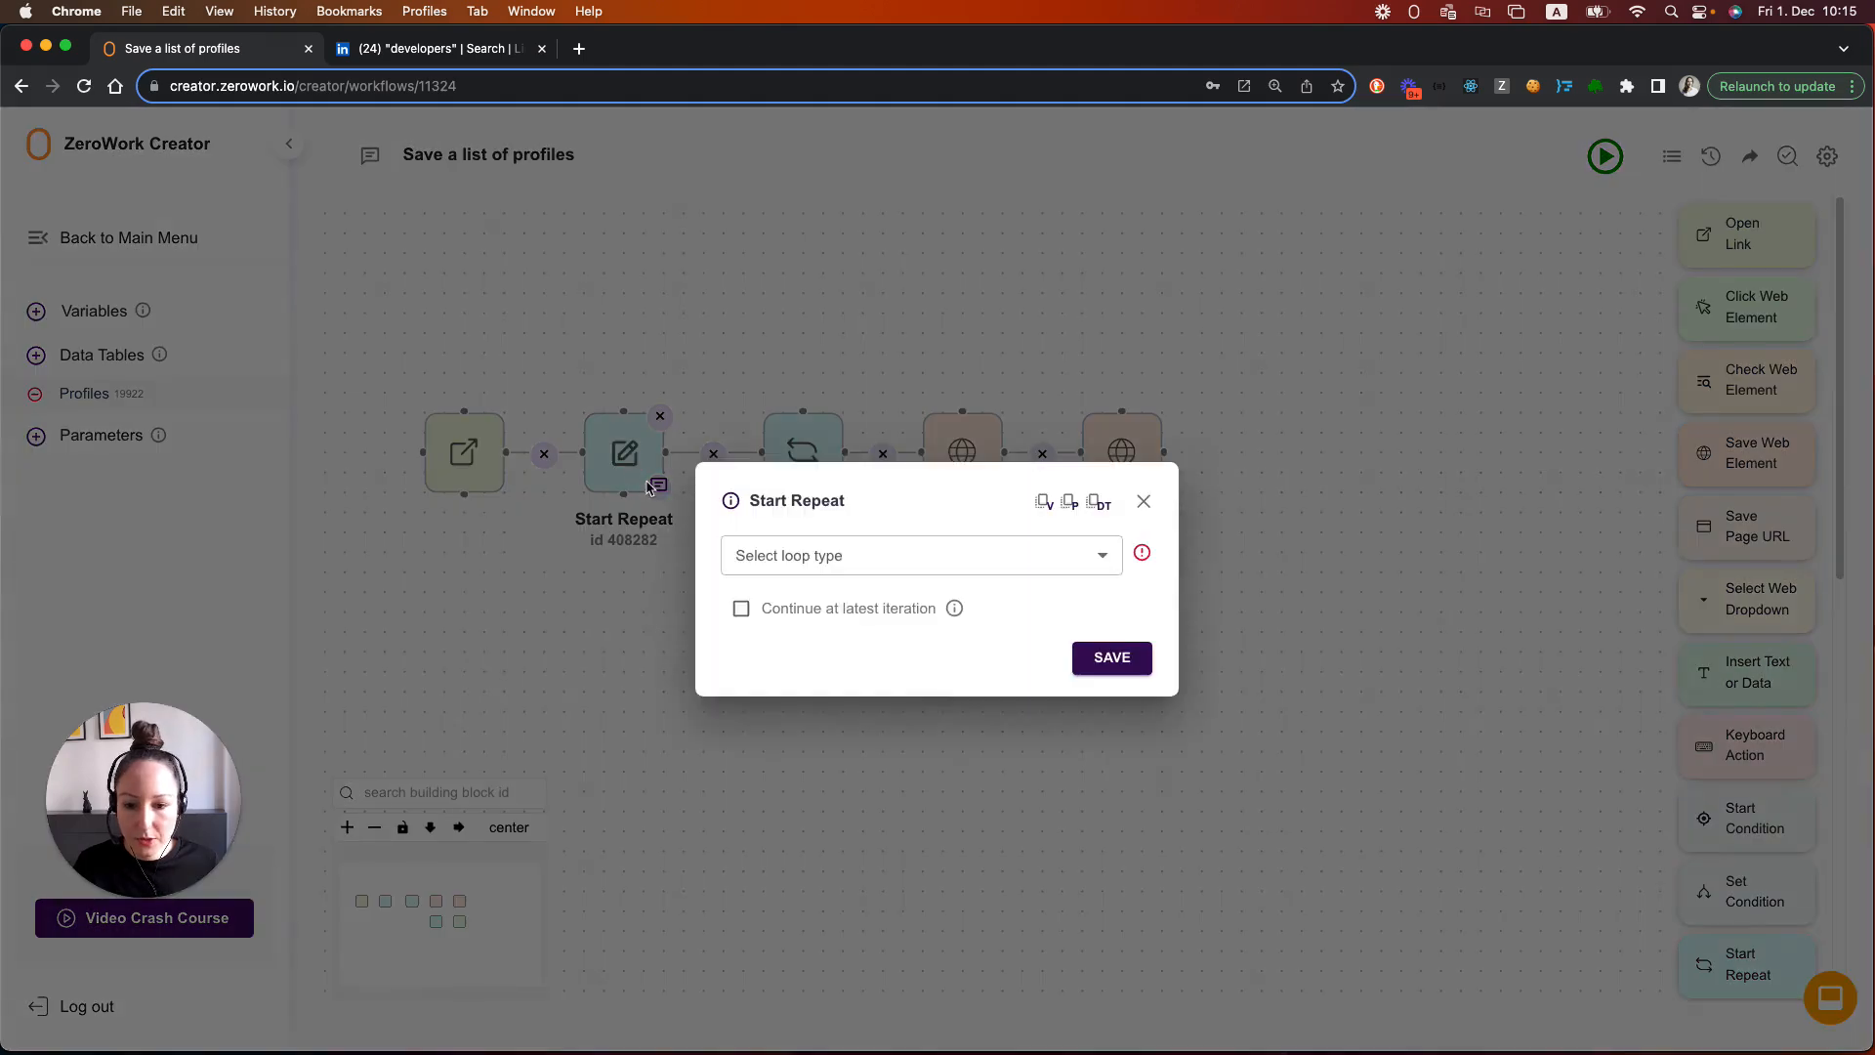
Change the outer Start Repeat loop from 100 to 5 repetitions and save it
left_click(920, 555)
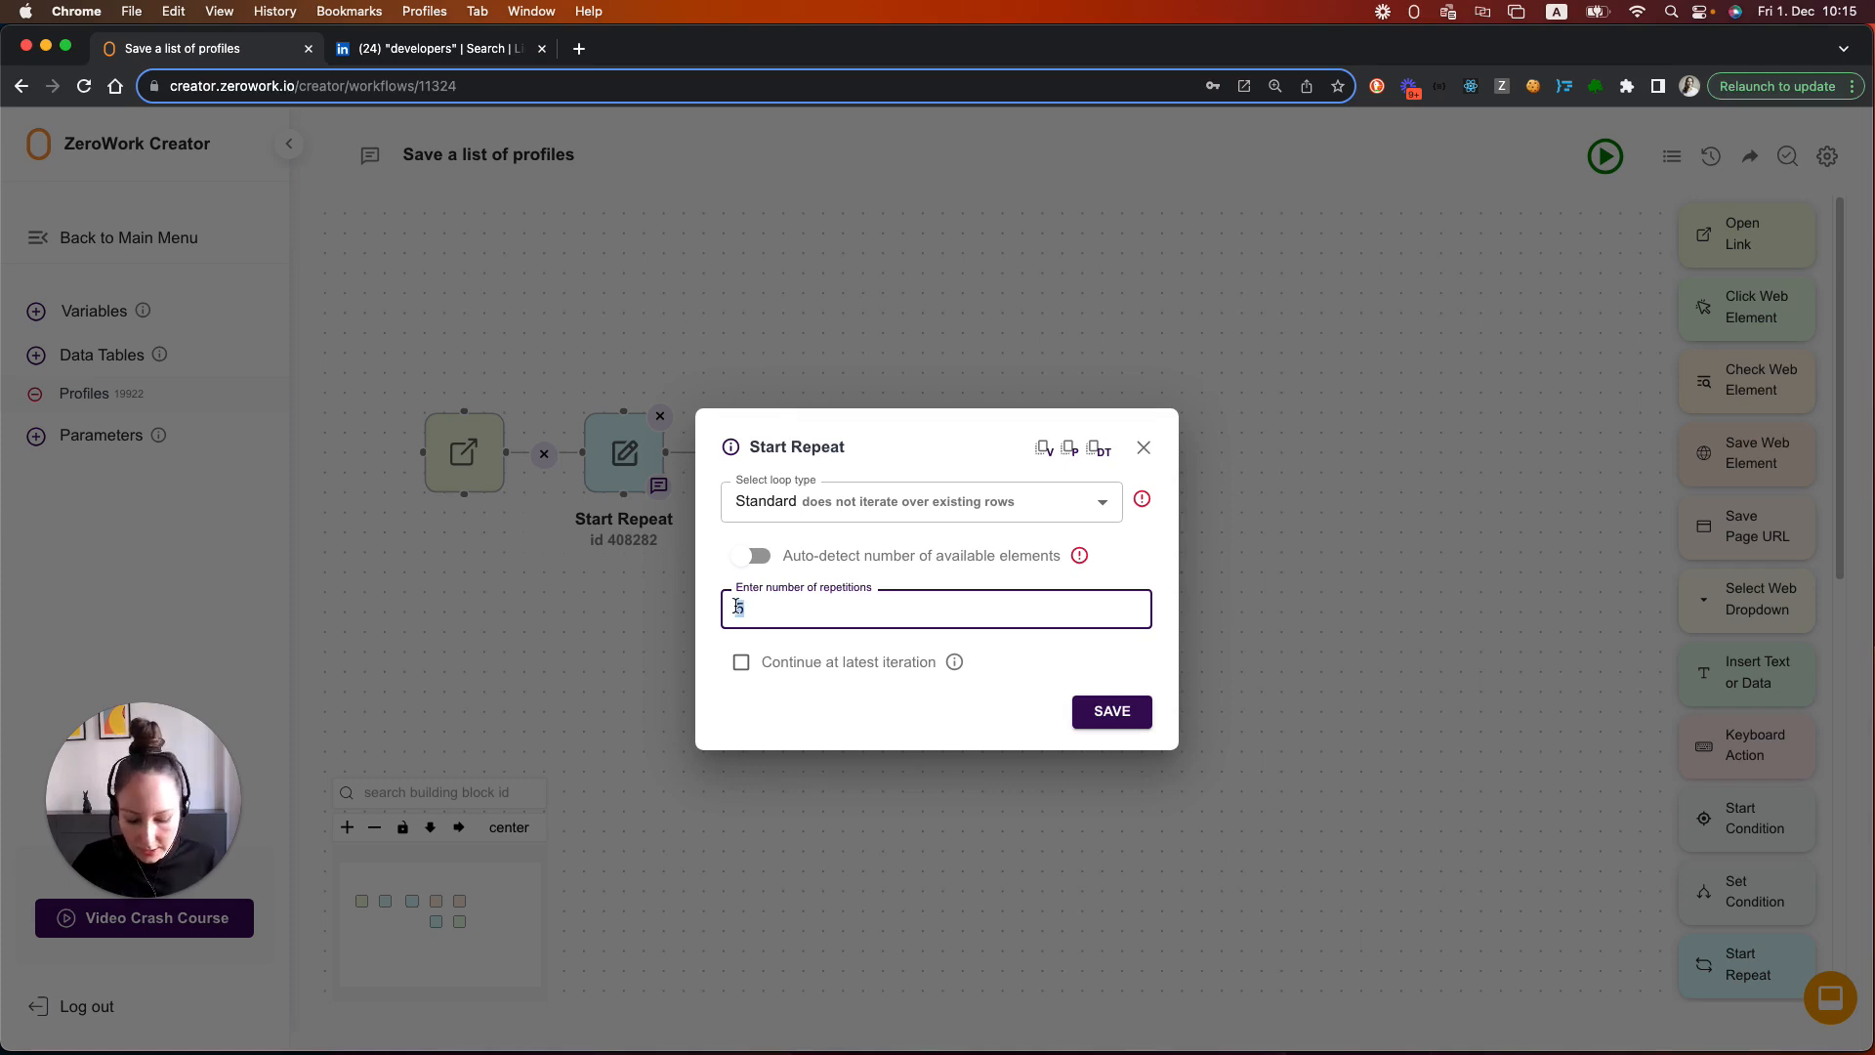
type("100")
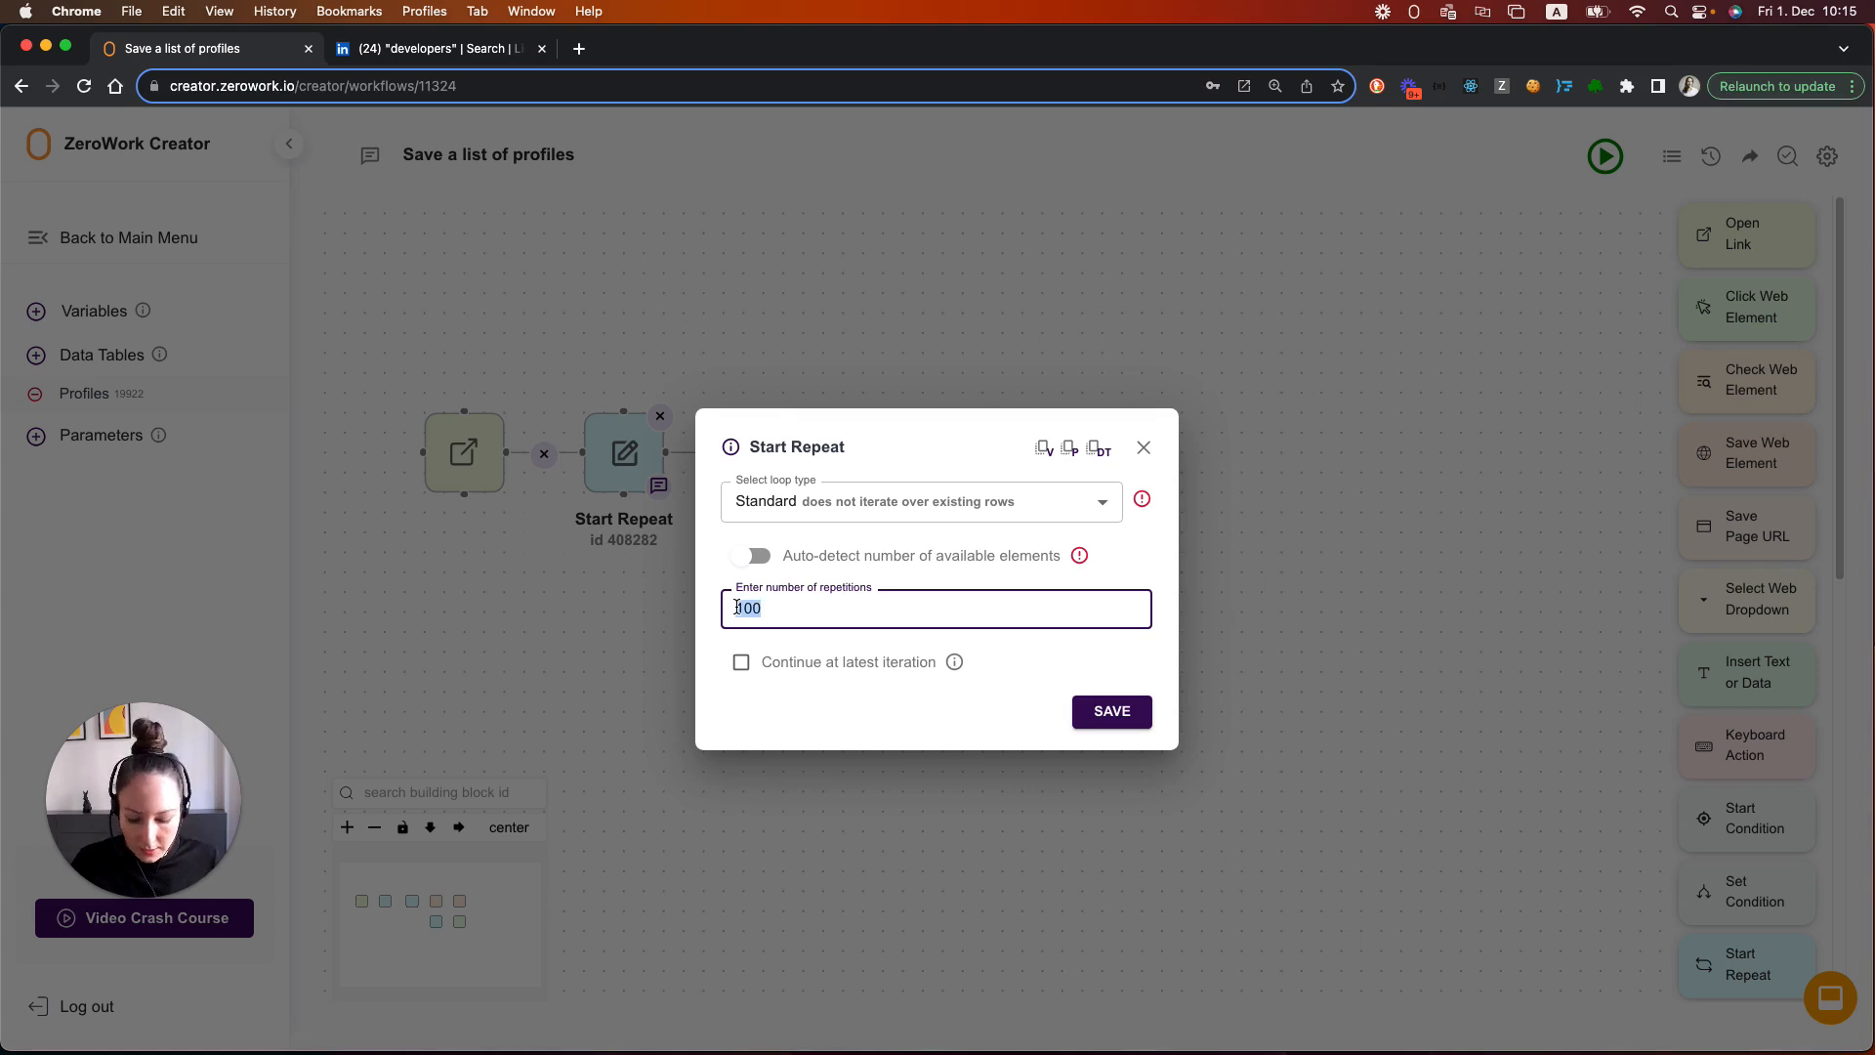
type("5")
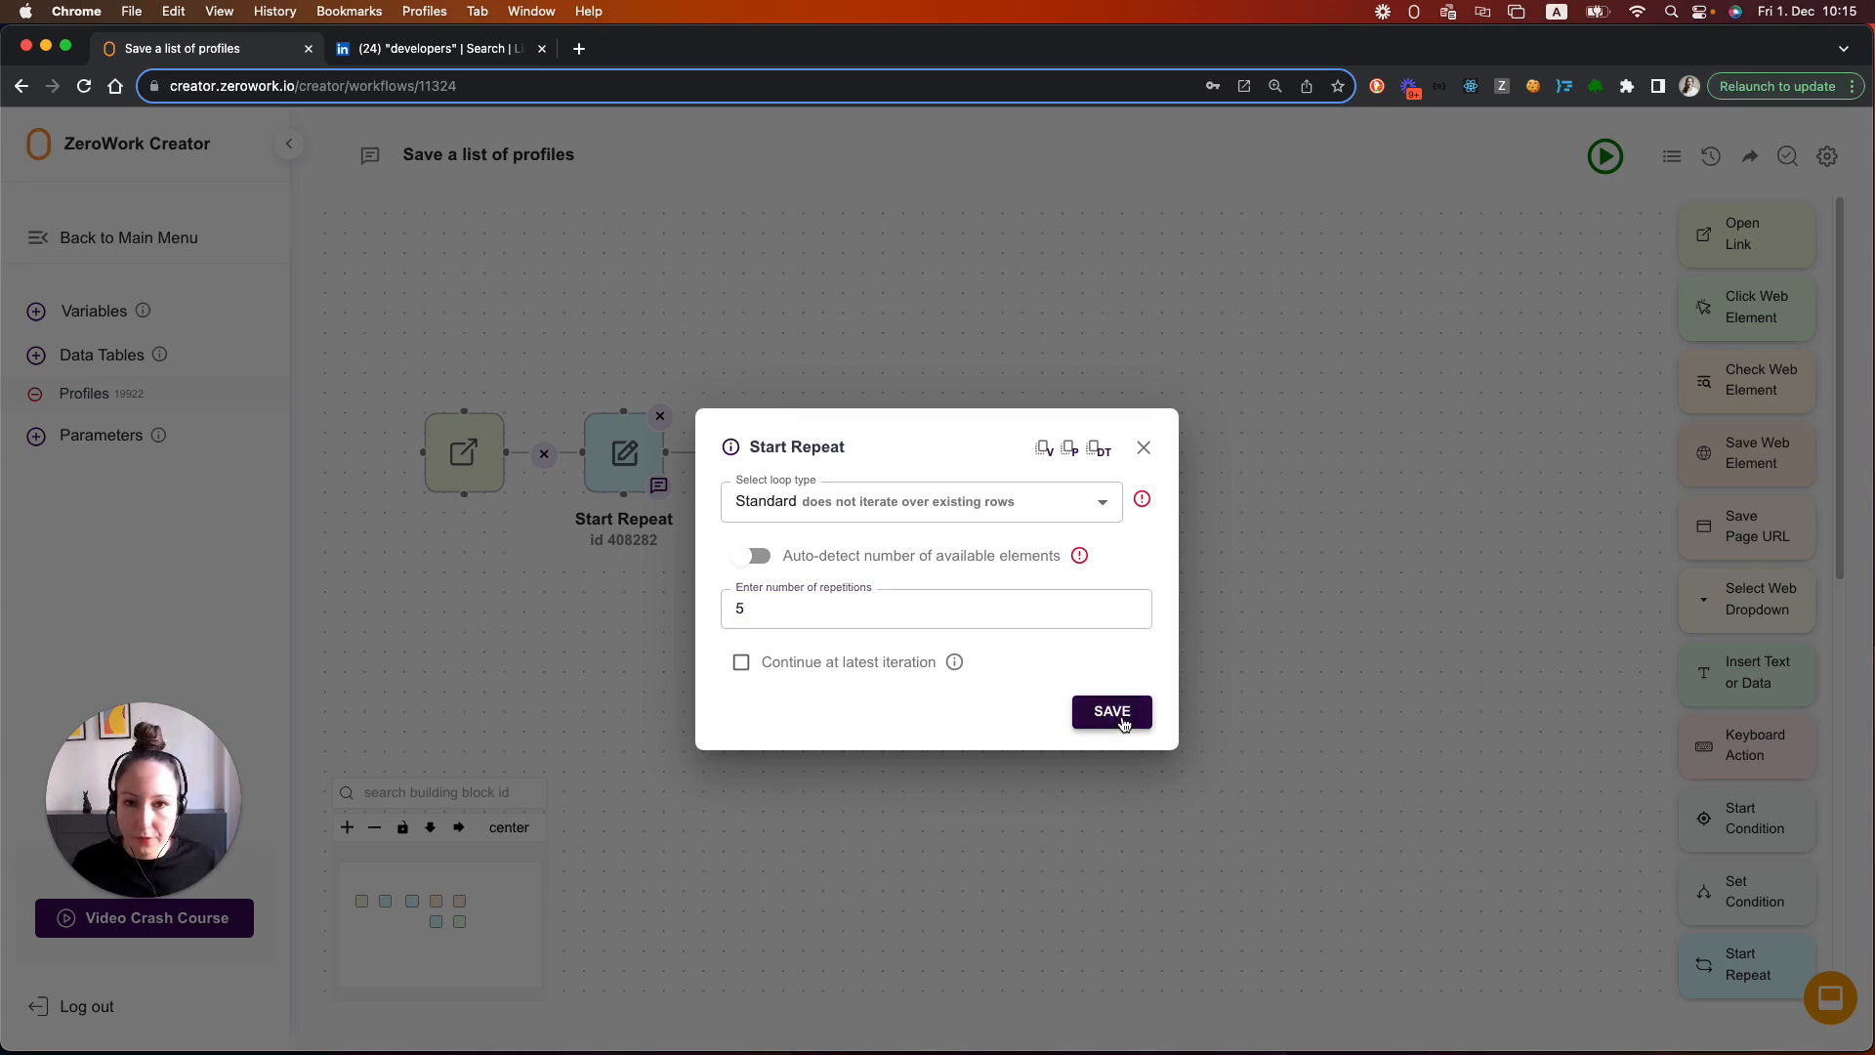
left_click(1109, 711)
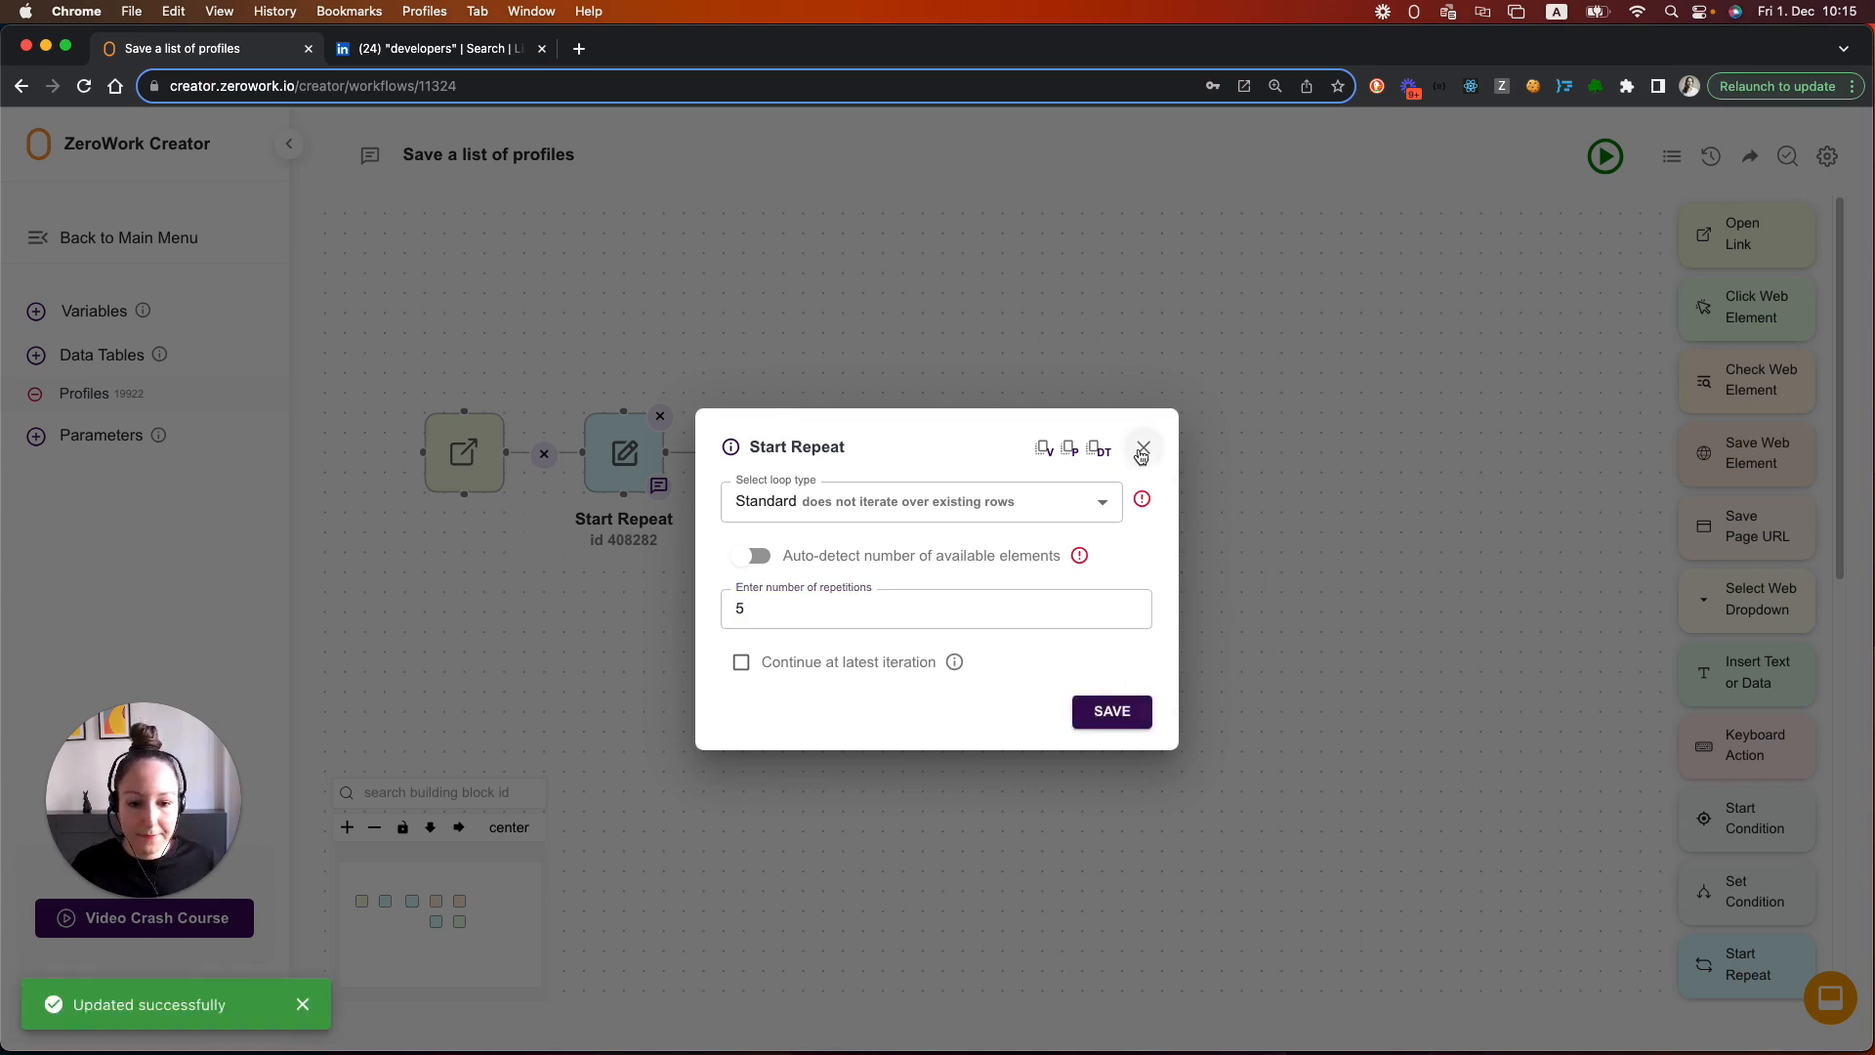
left_click(1140, 447)
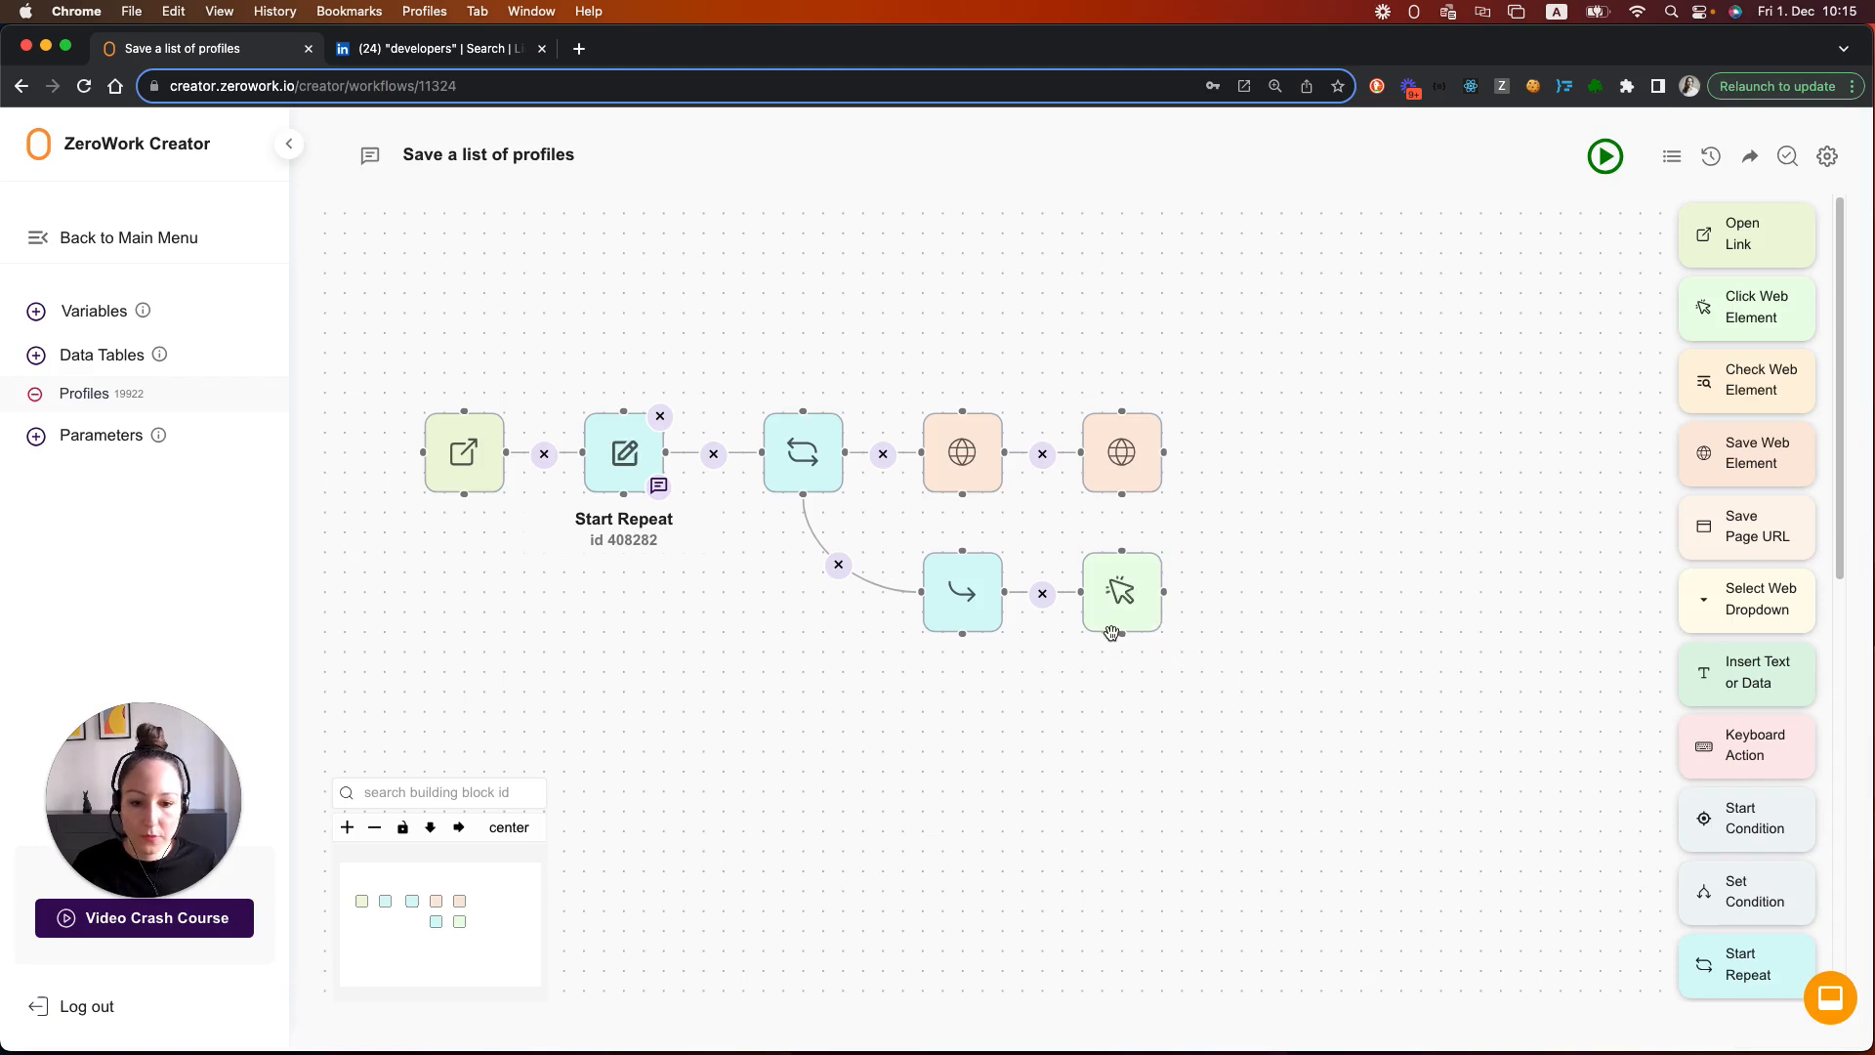
mouse_move(654, 688)
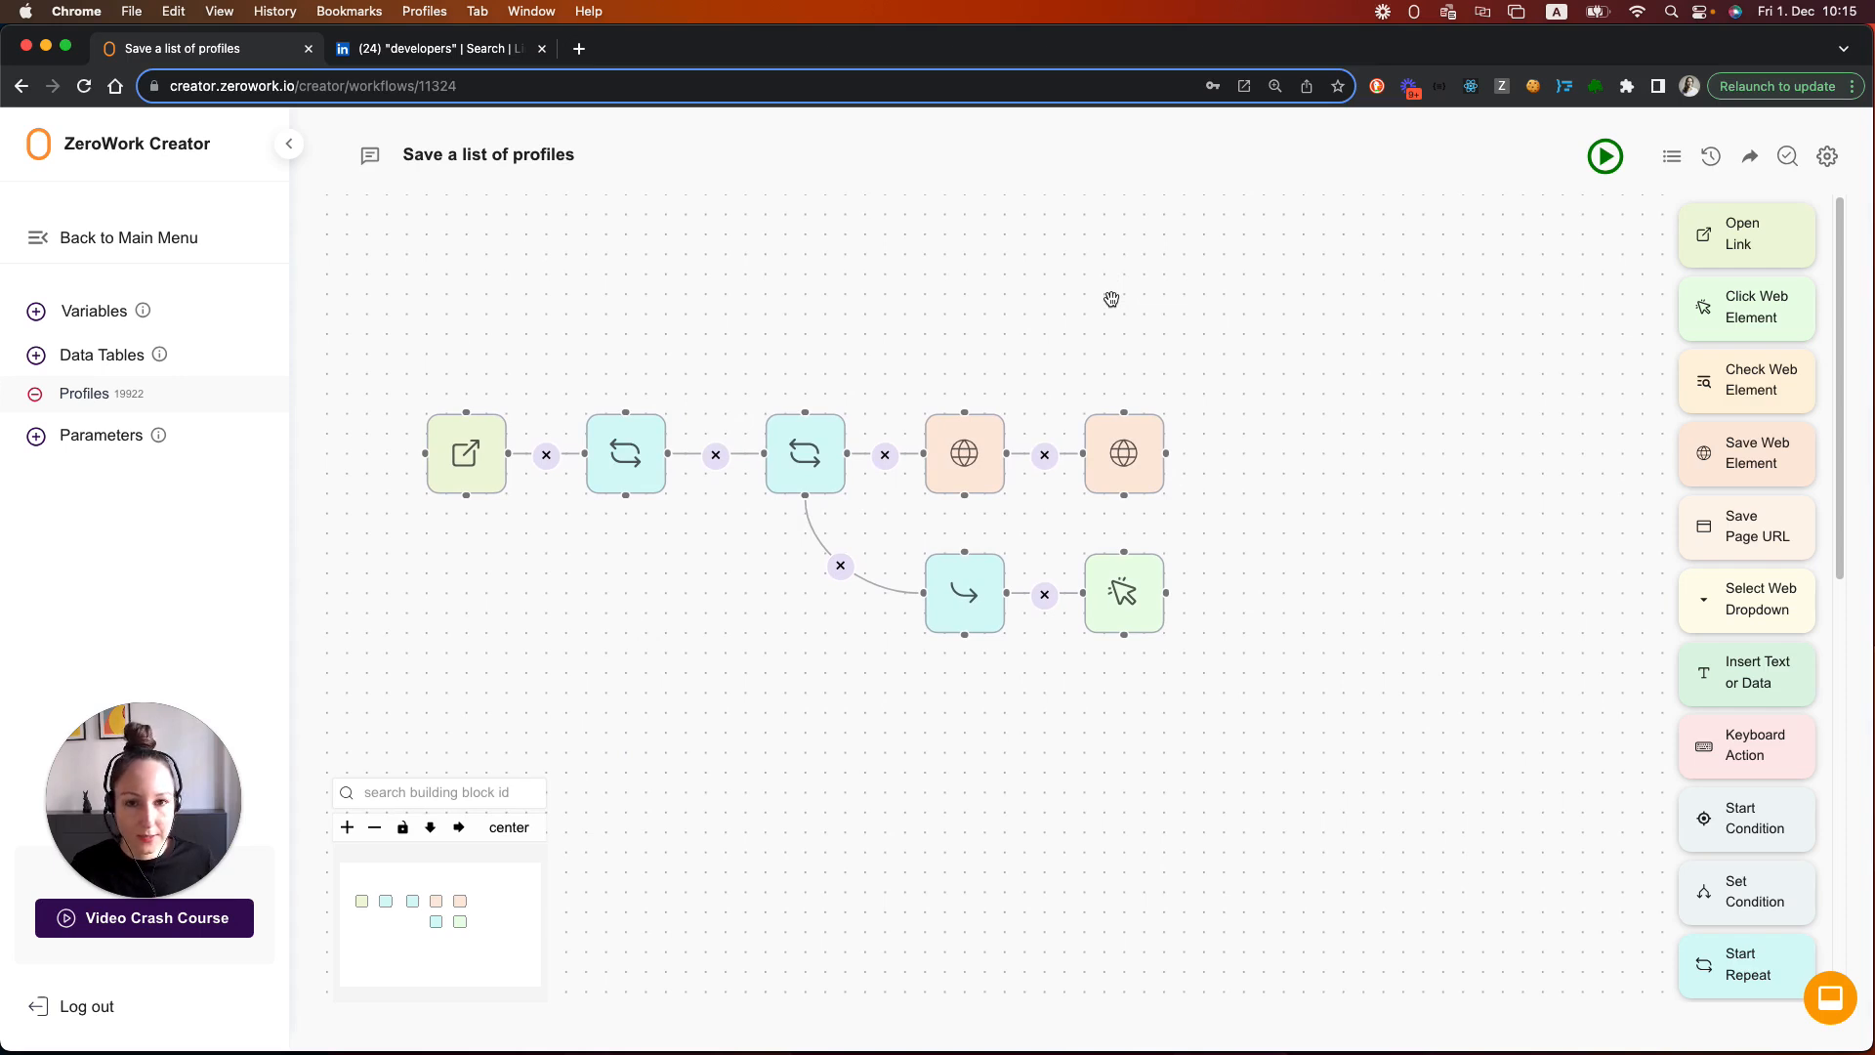
mouse_move(1102, 301)
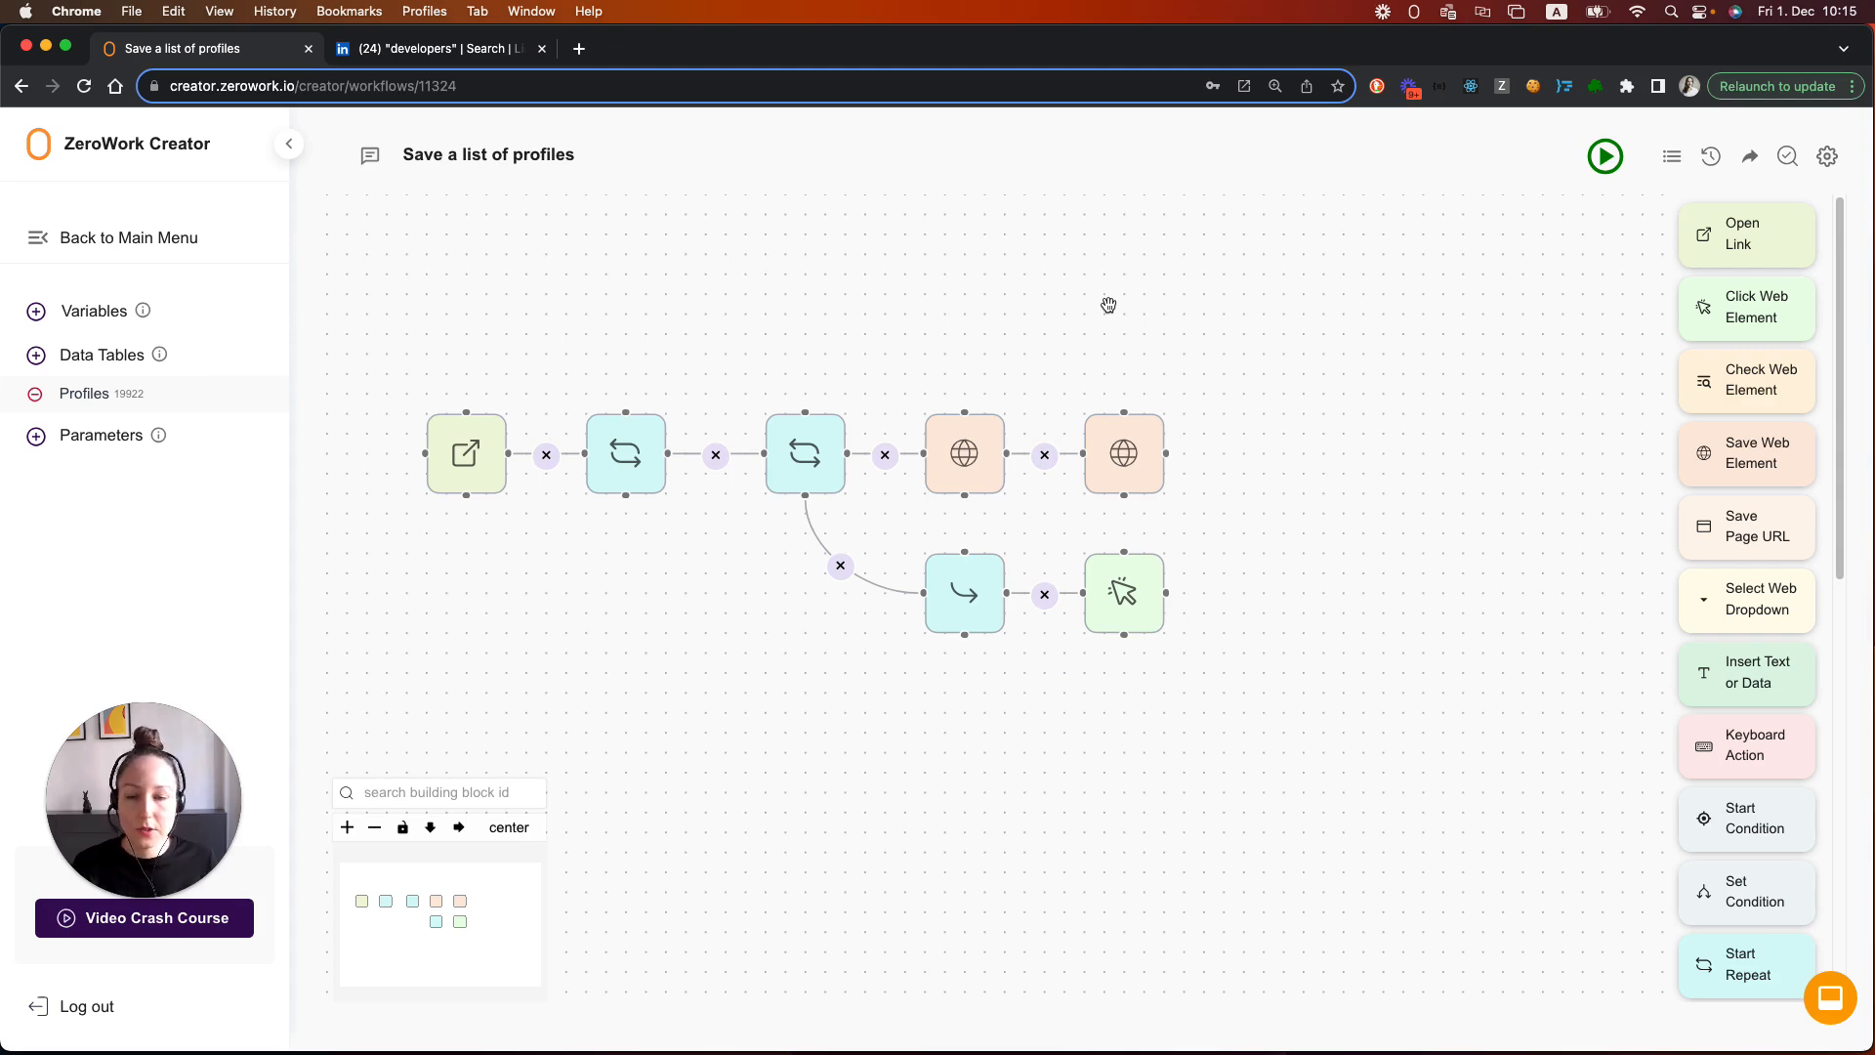
mouse_move(1080, 368)
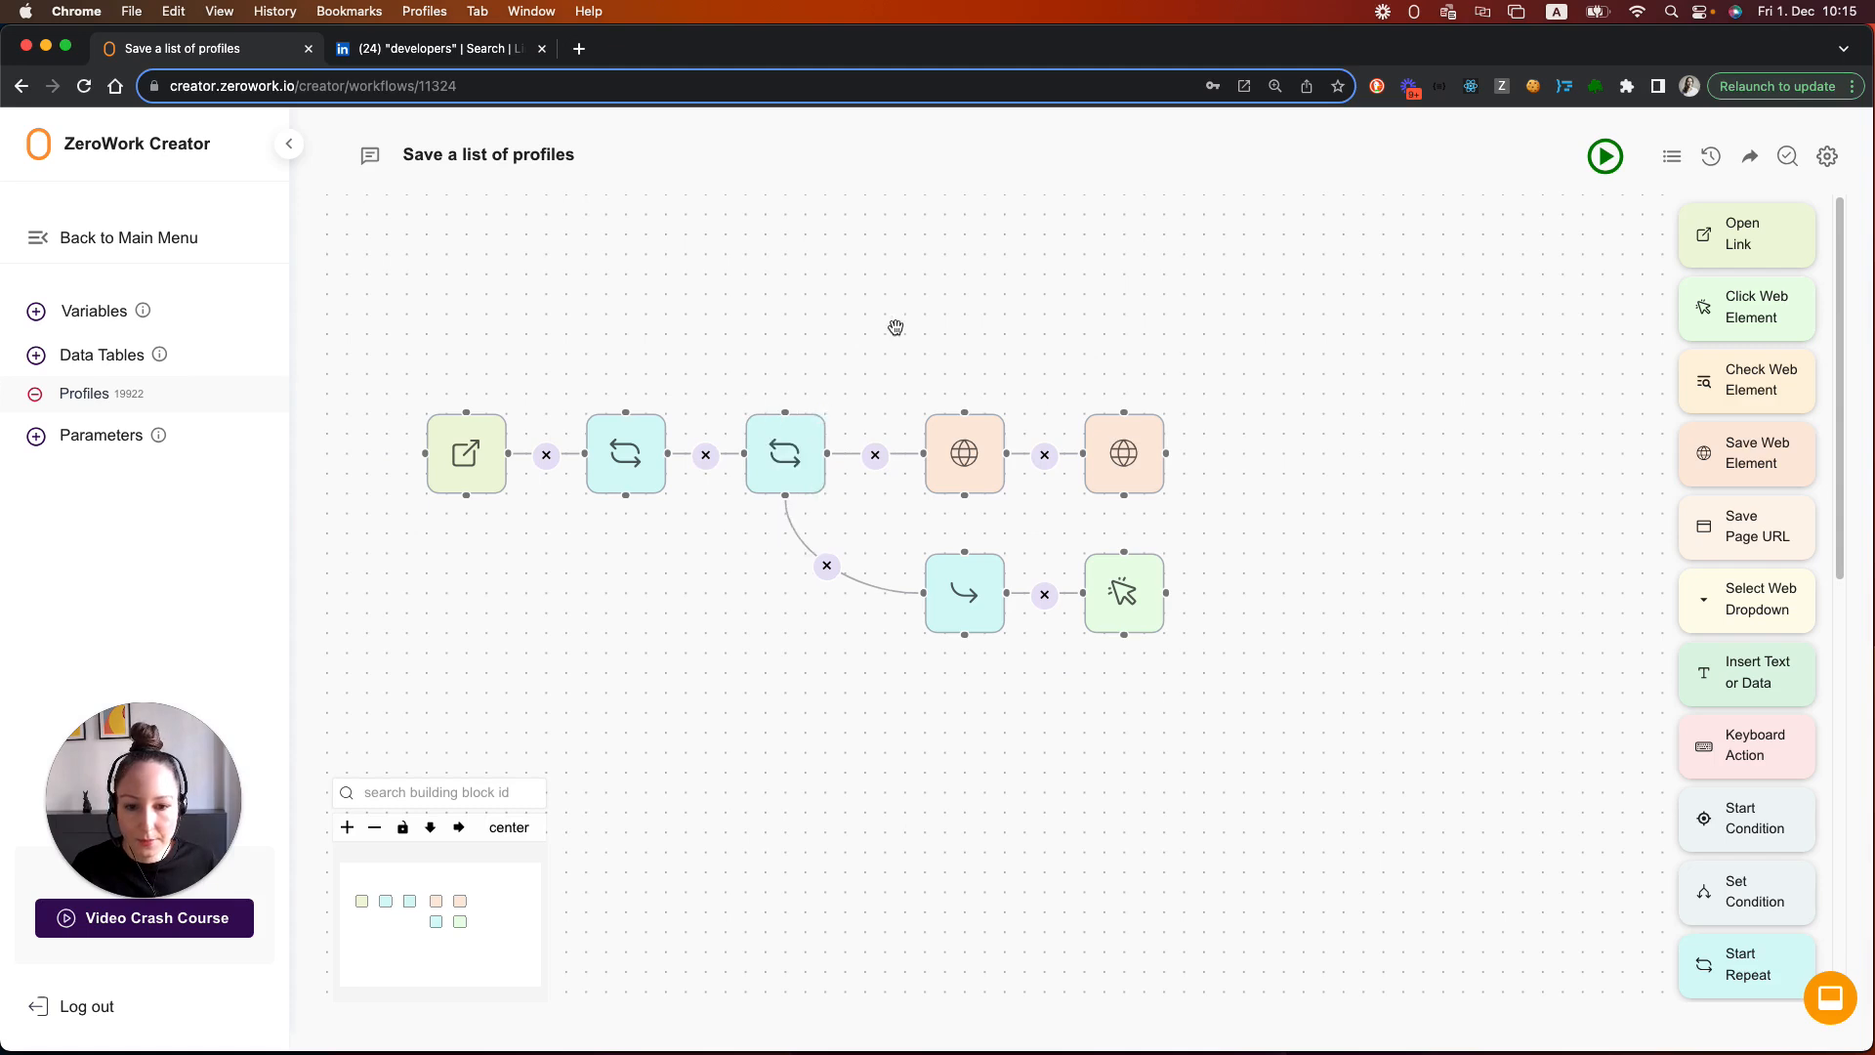
mouse_move(1477, 275)
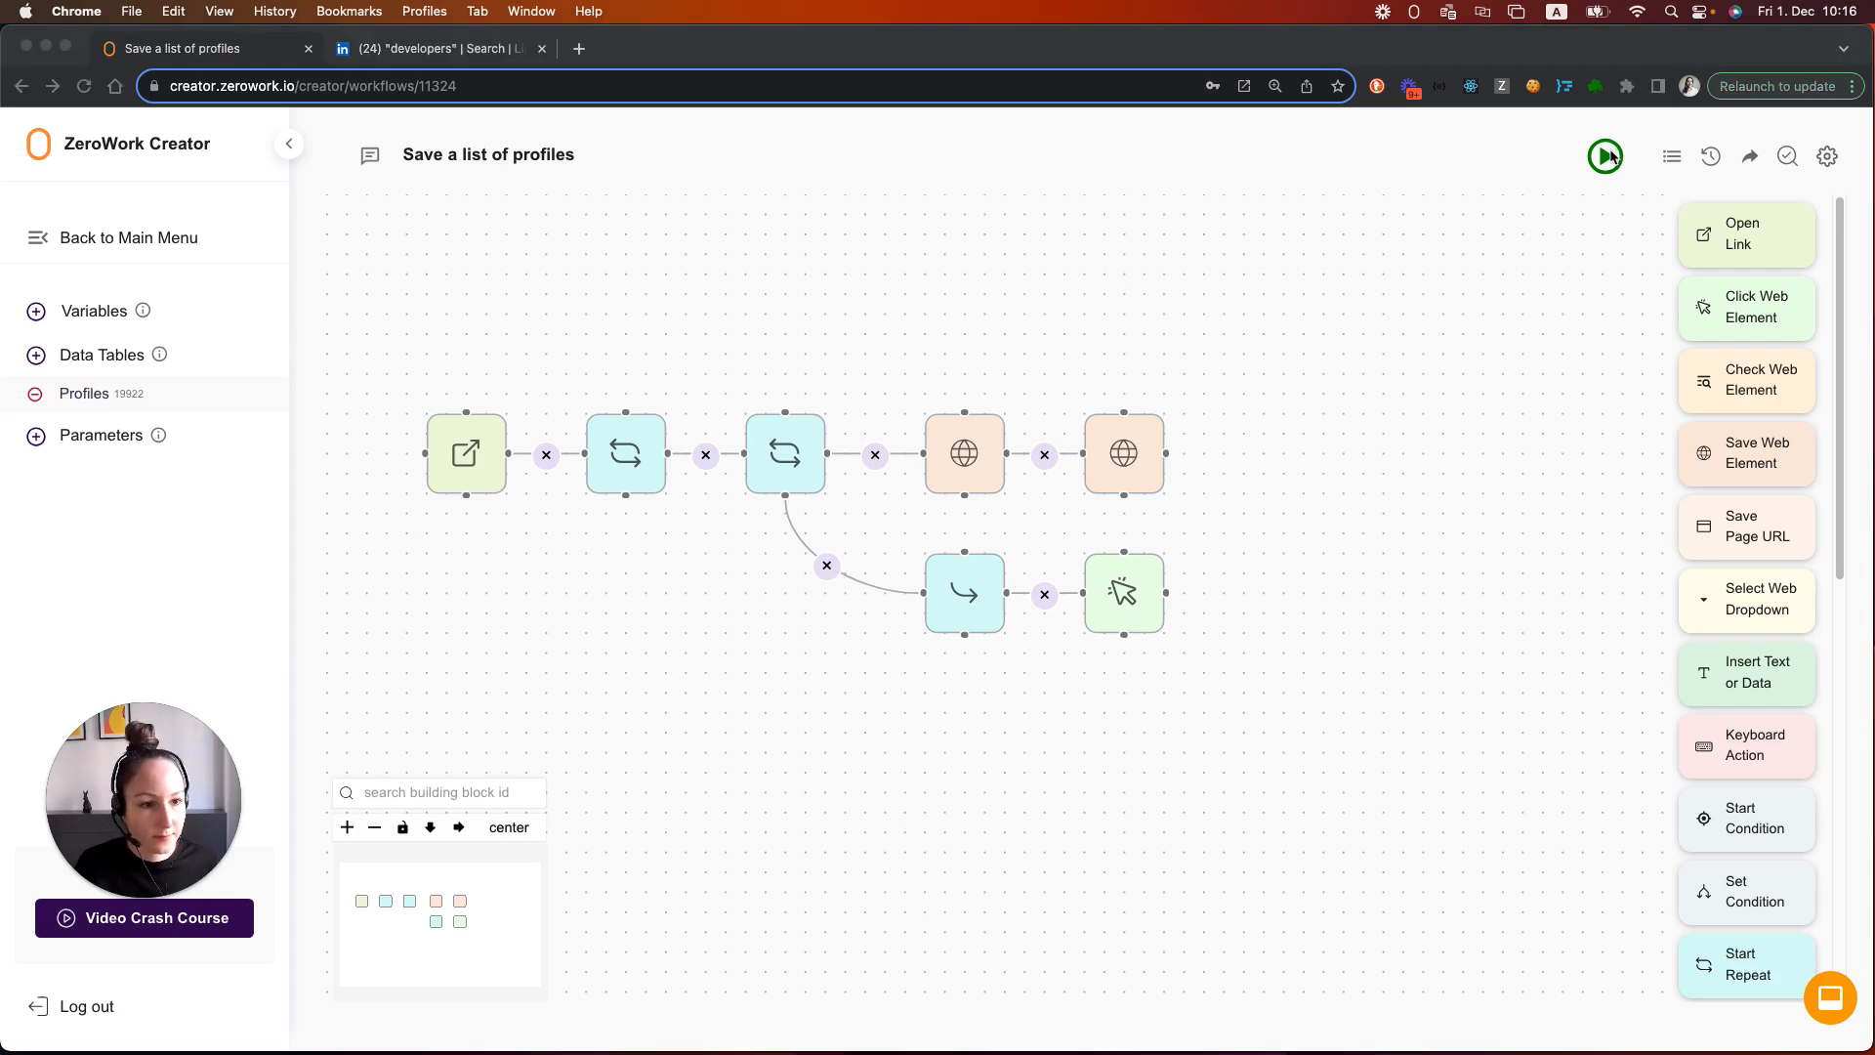
Run the workflow so it pages through the LinkedIn results, then return to the editor
left_click(1605, 156)
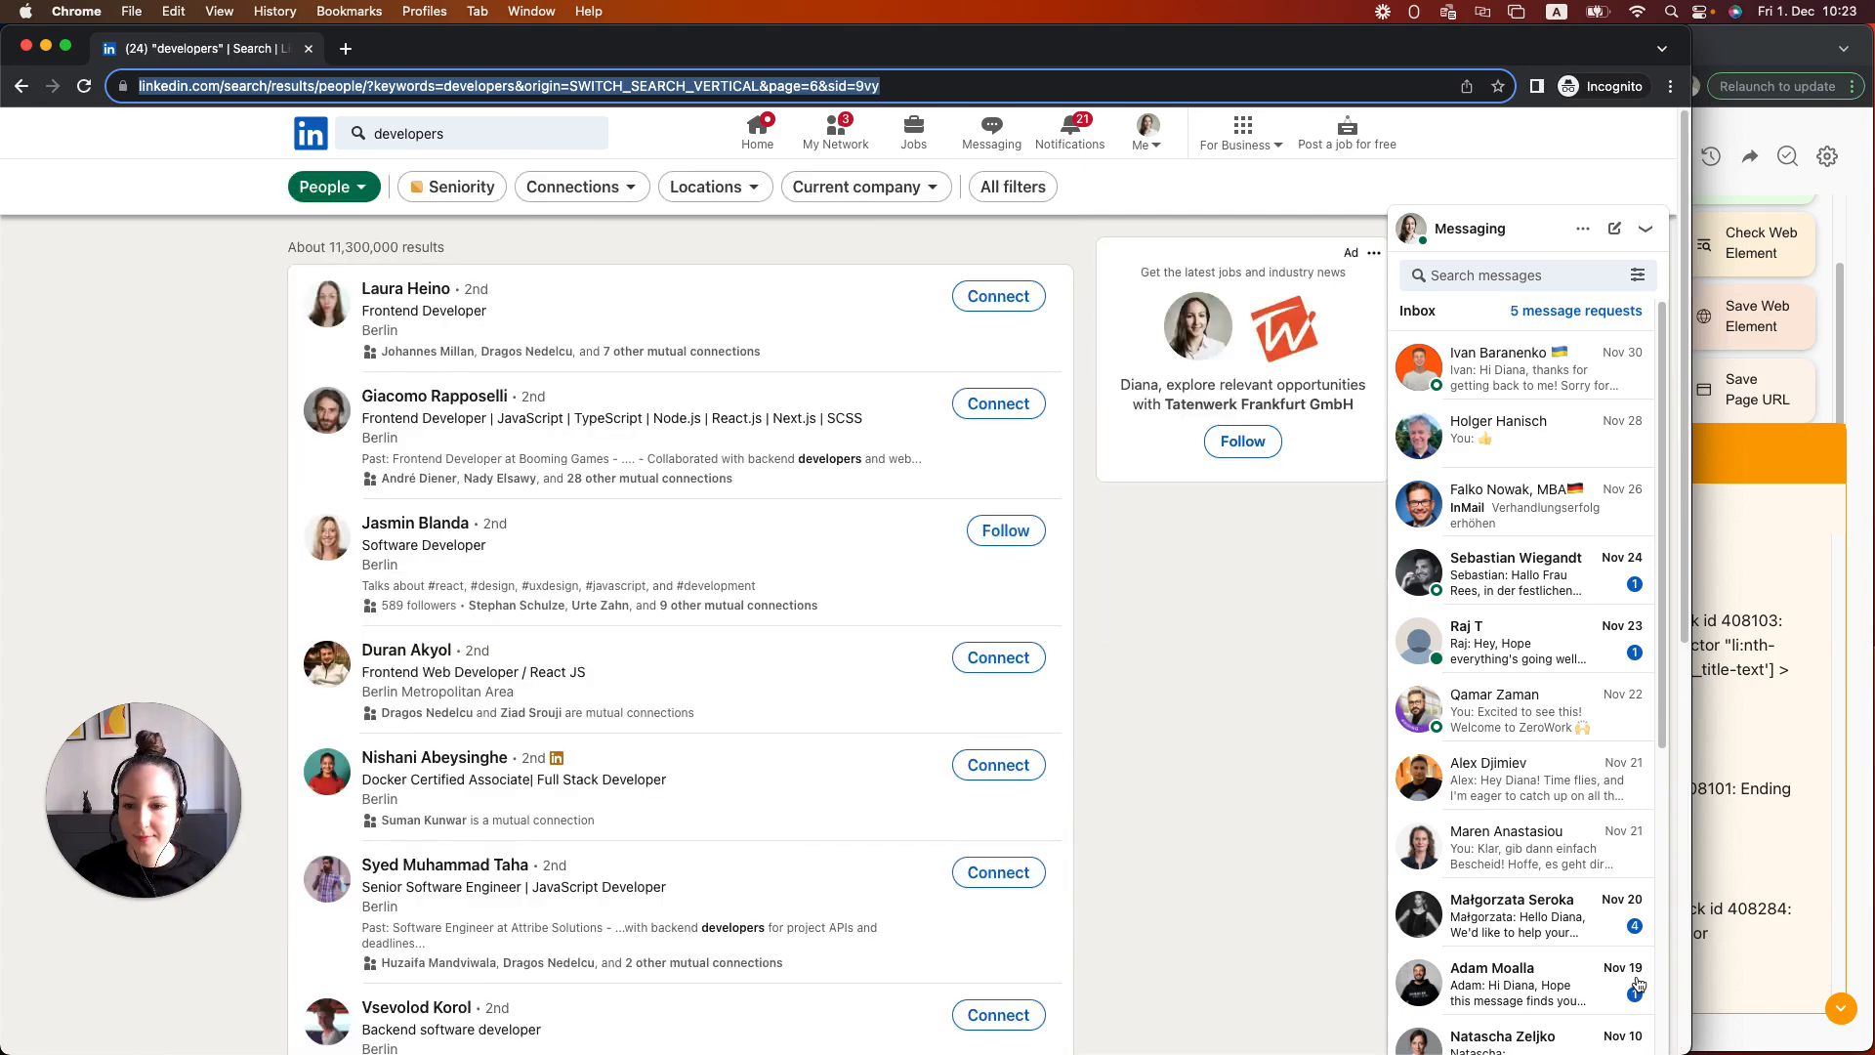
left_click(179, 47)
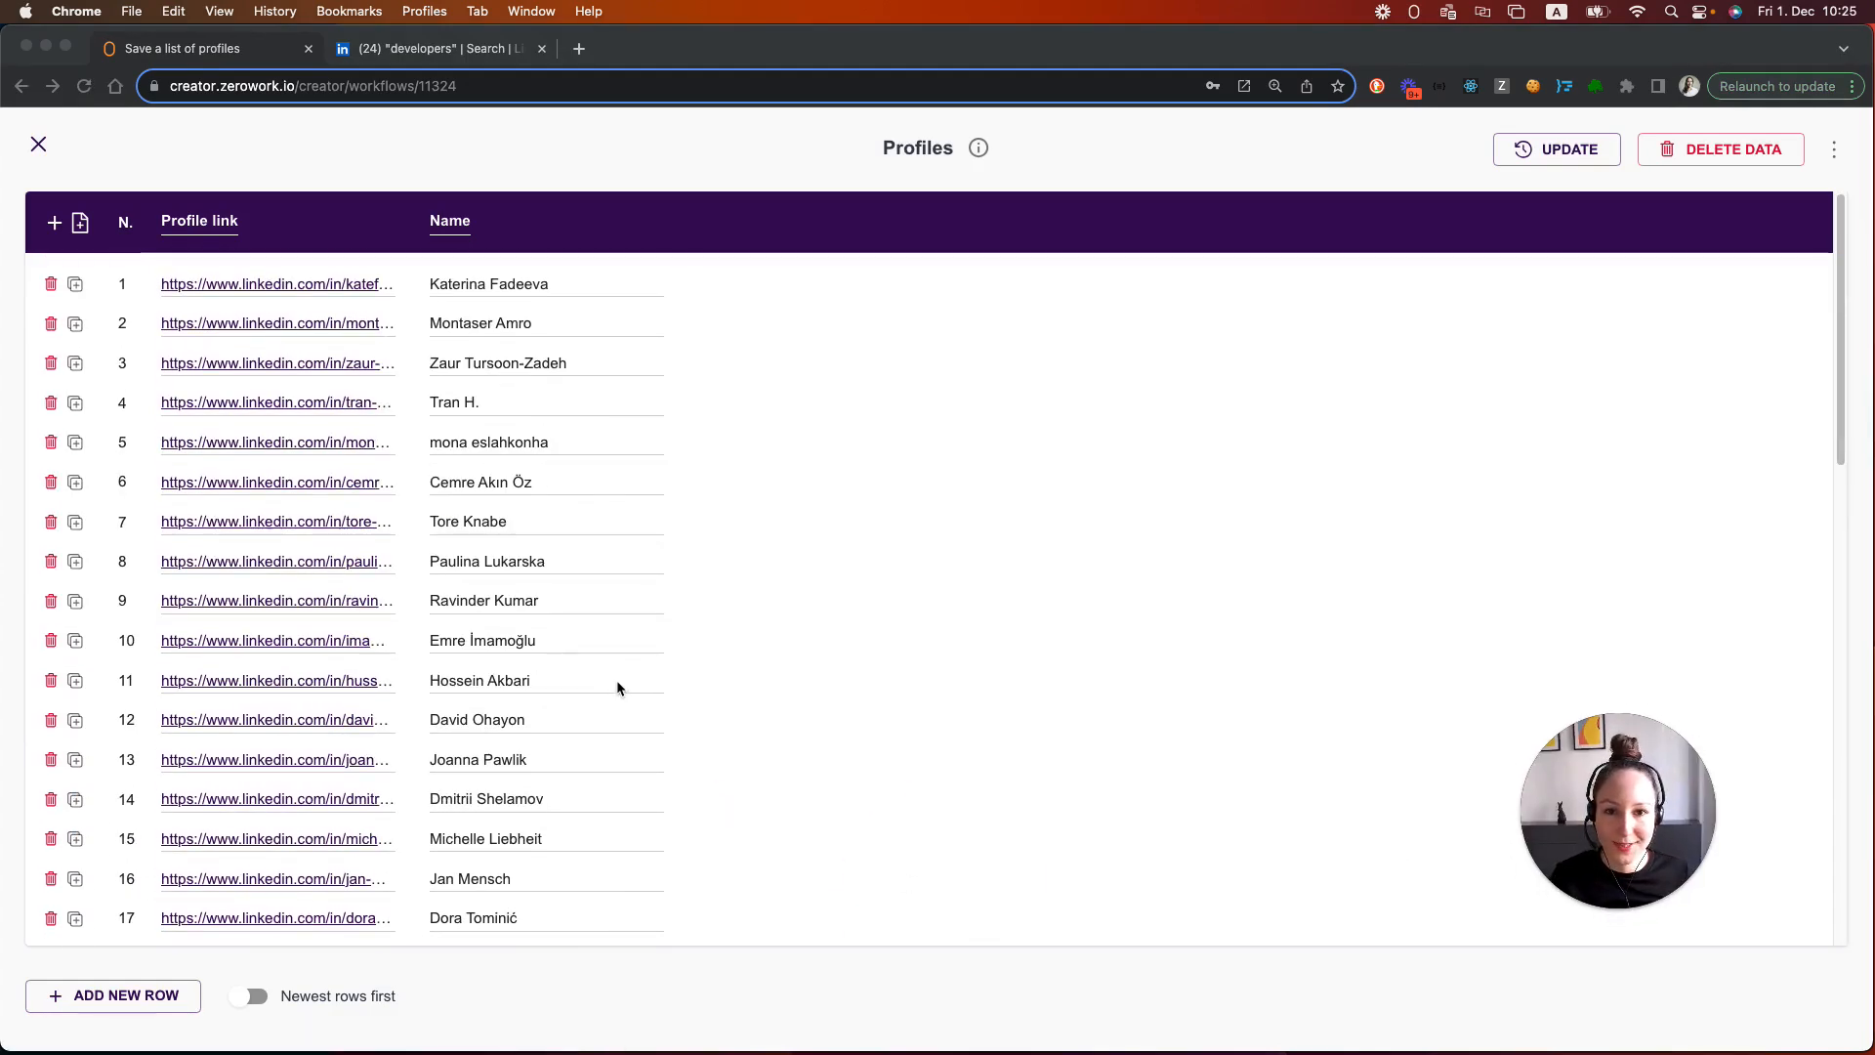
Show the Profiles data table with the collected LinkedIn profile links and names
left_click(37, 143)
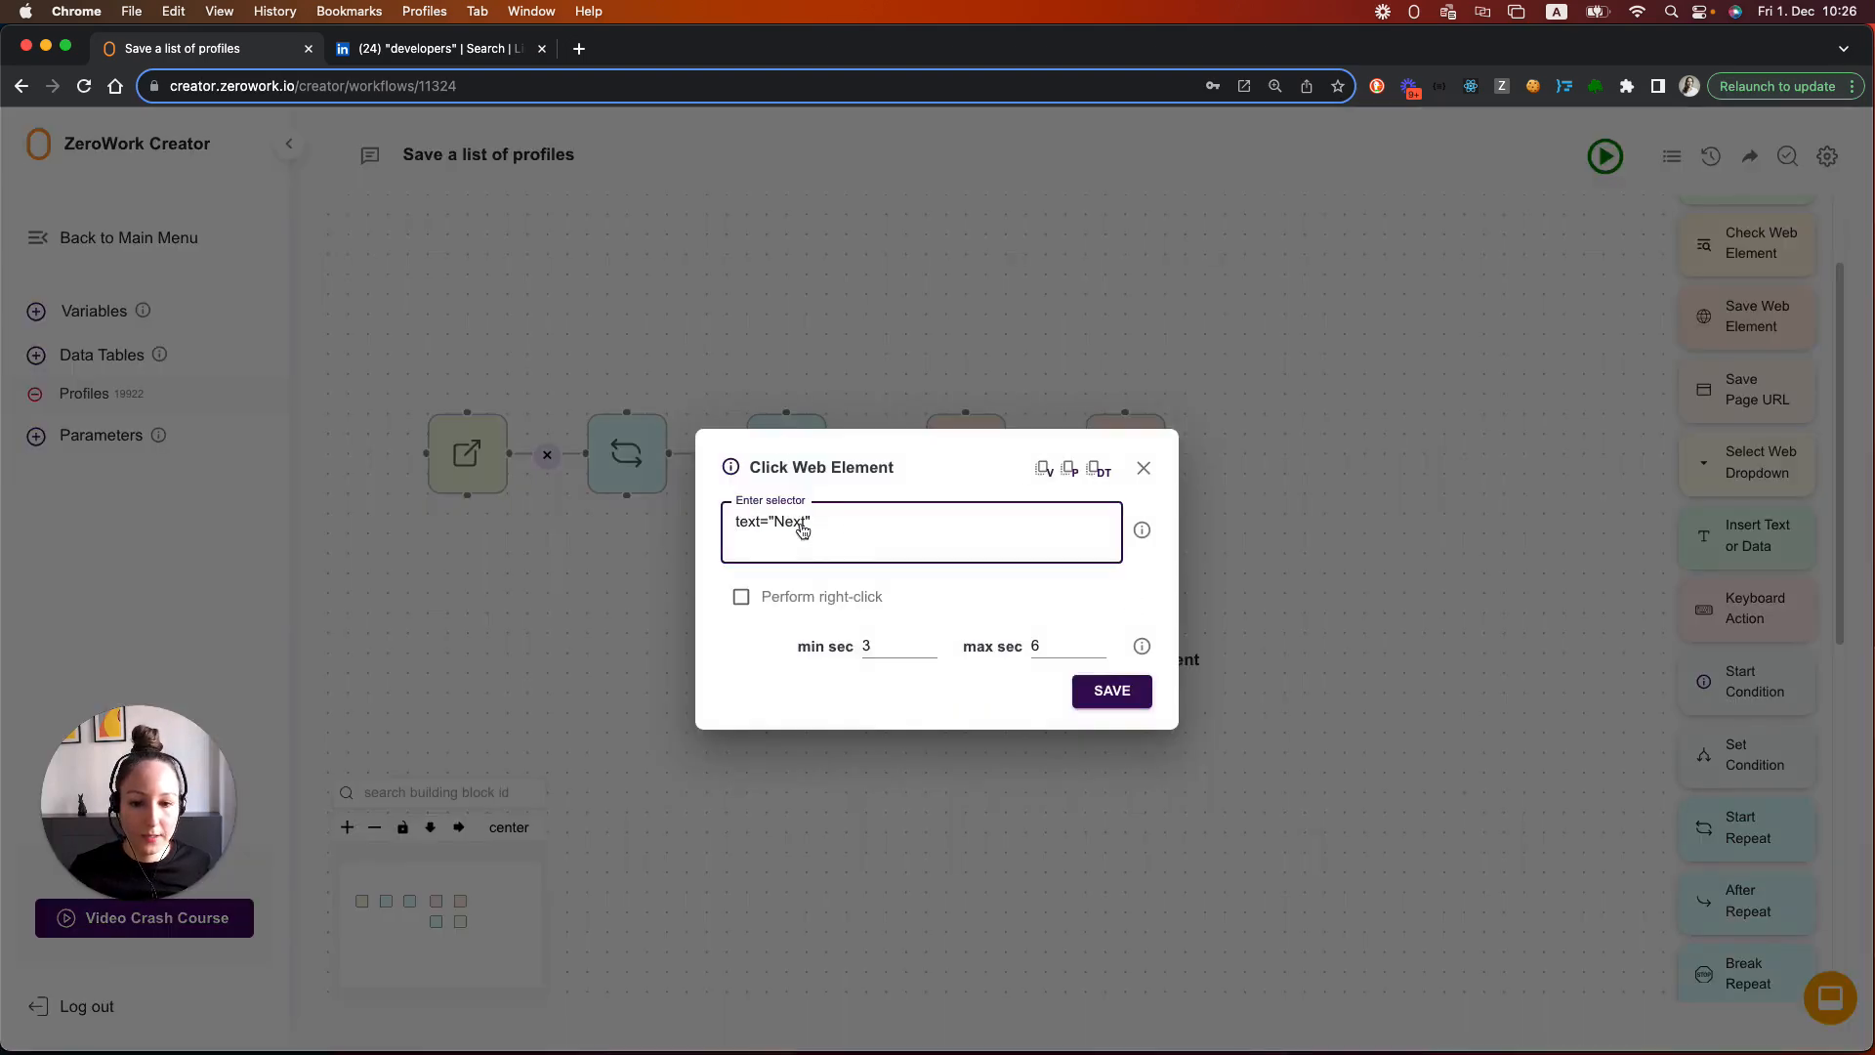
Insert a space-bar Keyboard Action step between After Repeat and the Next-click step and save it
left_click(1109, 689)
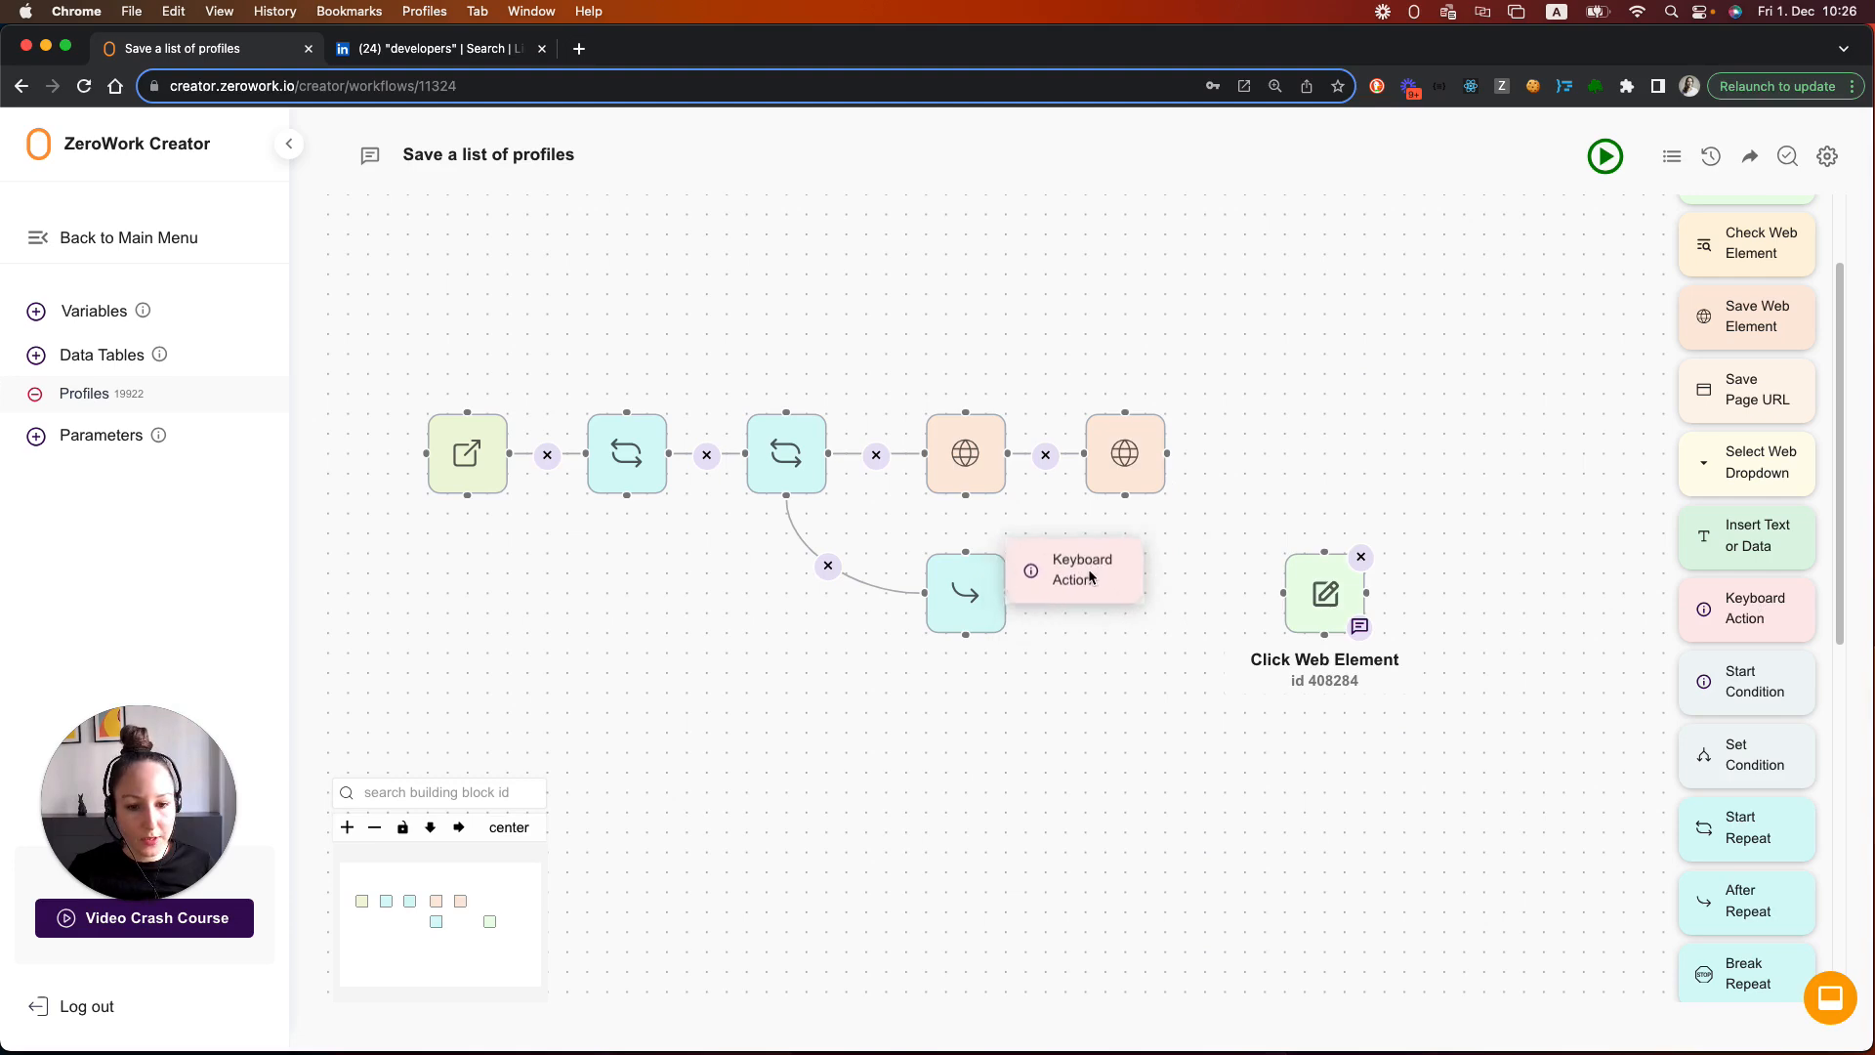
left_click(1073, 568)
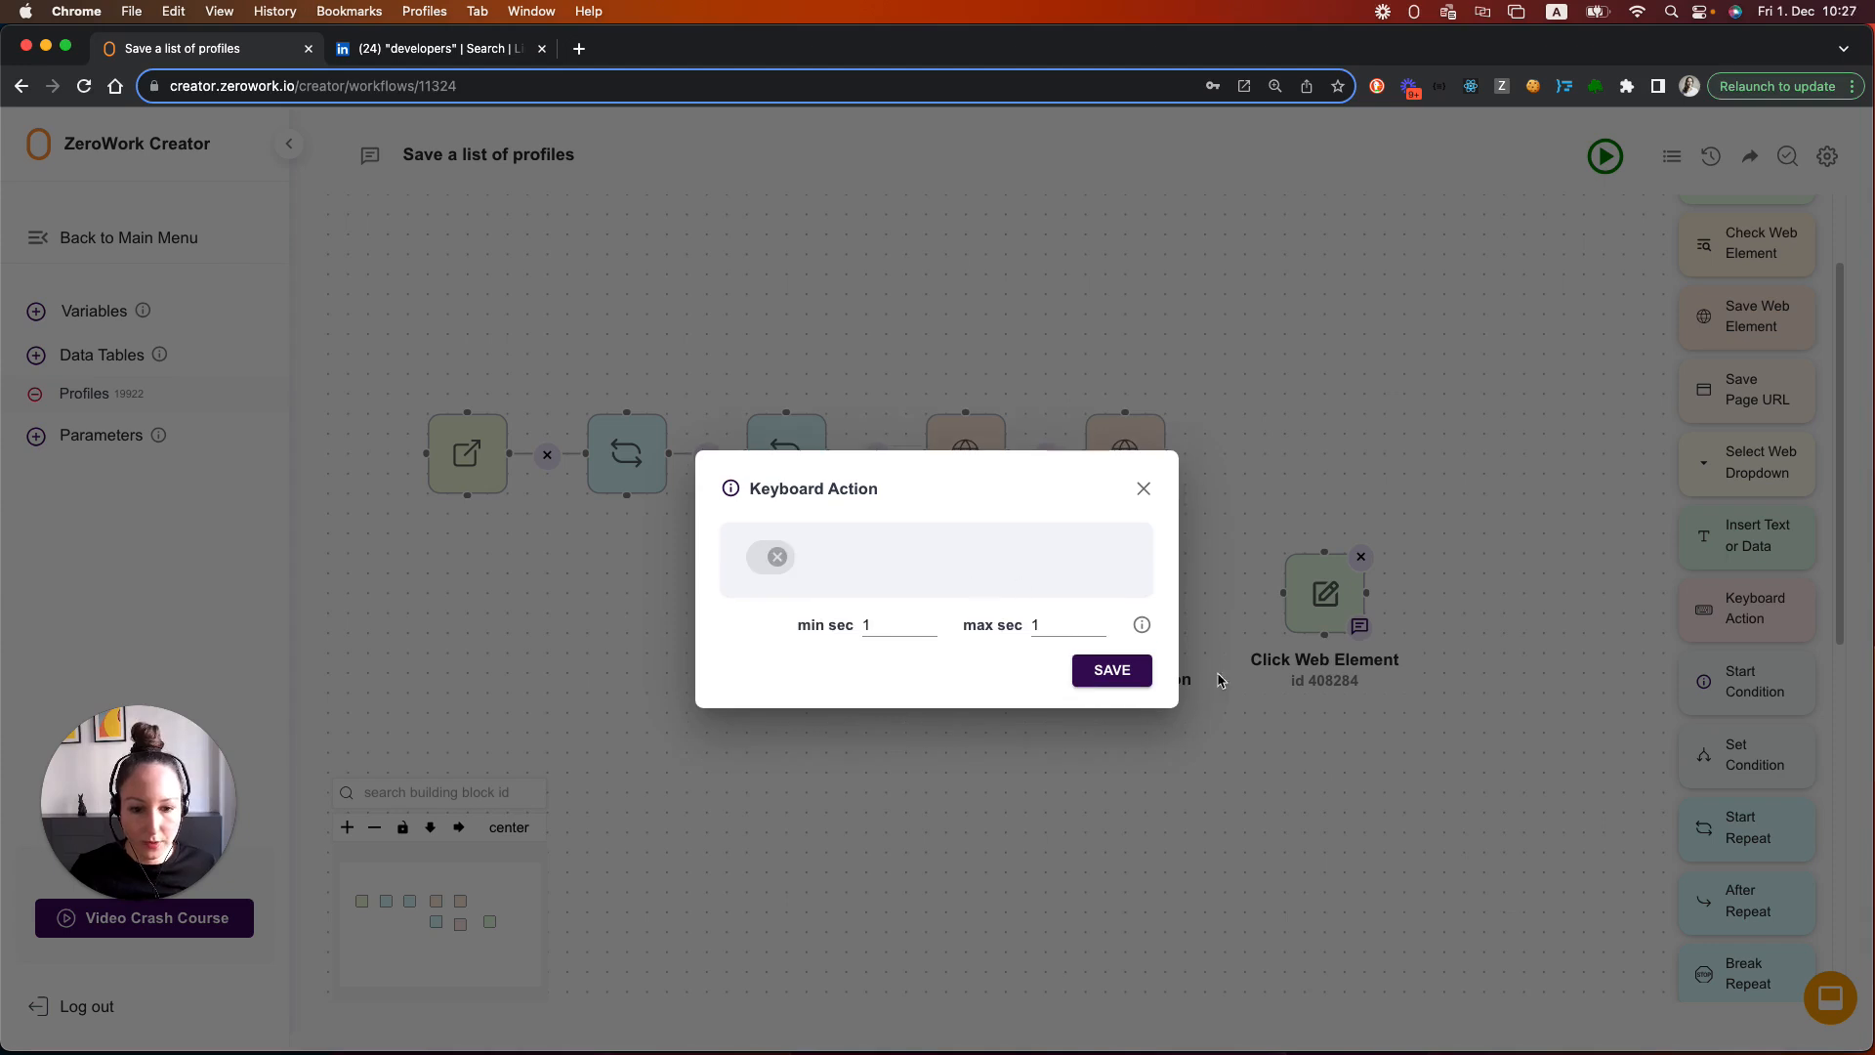
left_click(1109, 668)
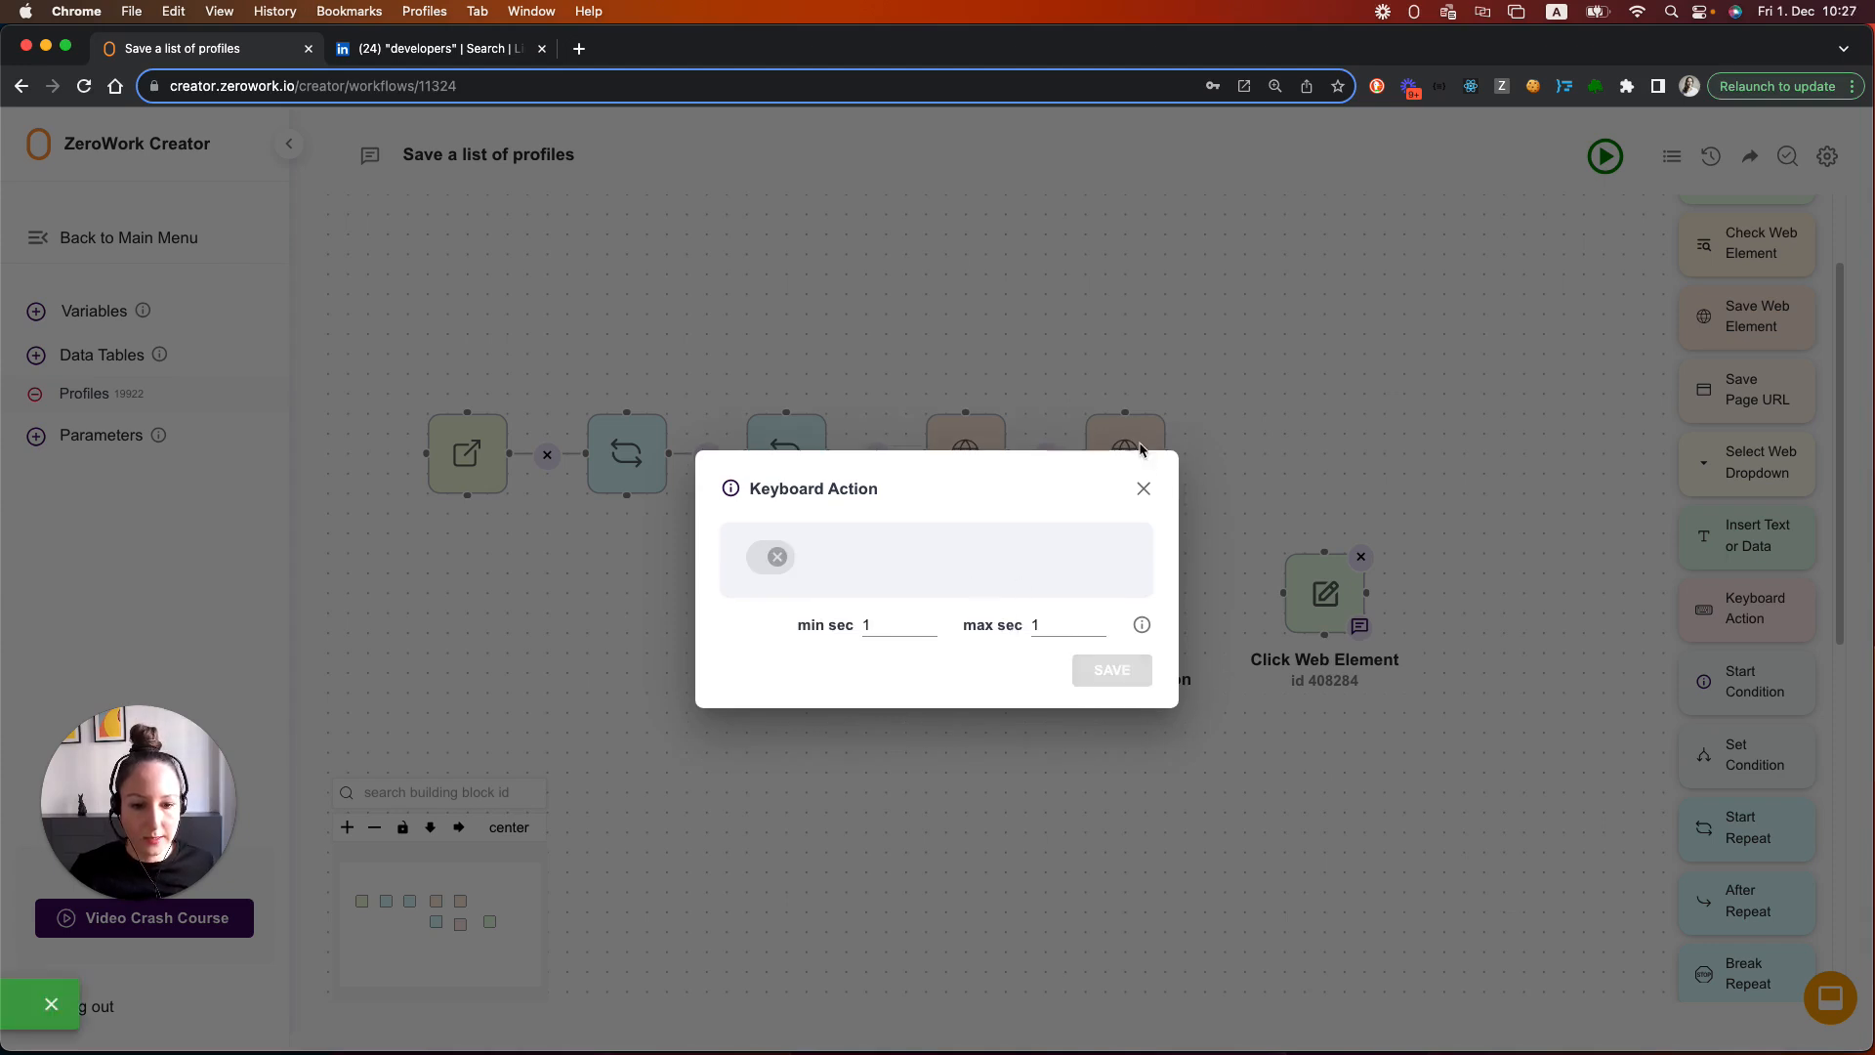
left_click(1109, 670)
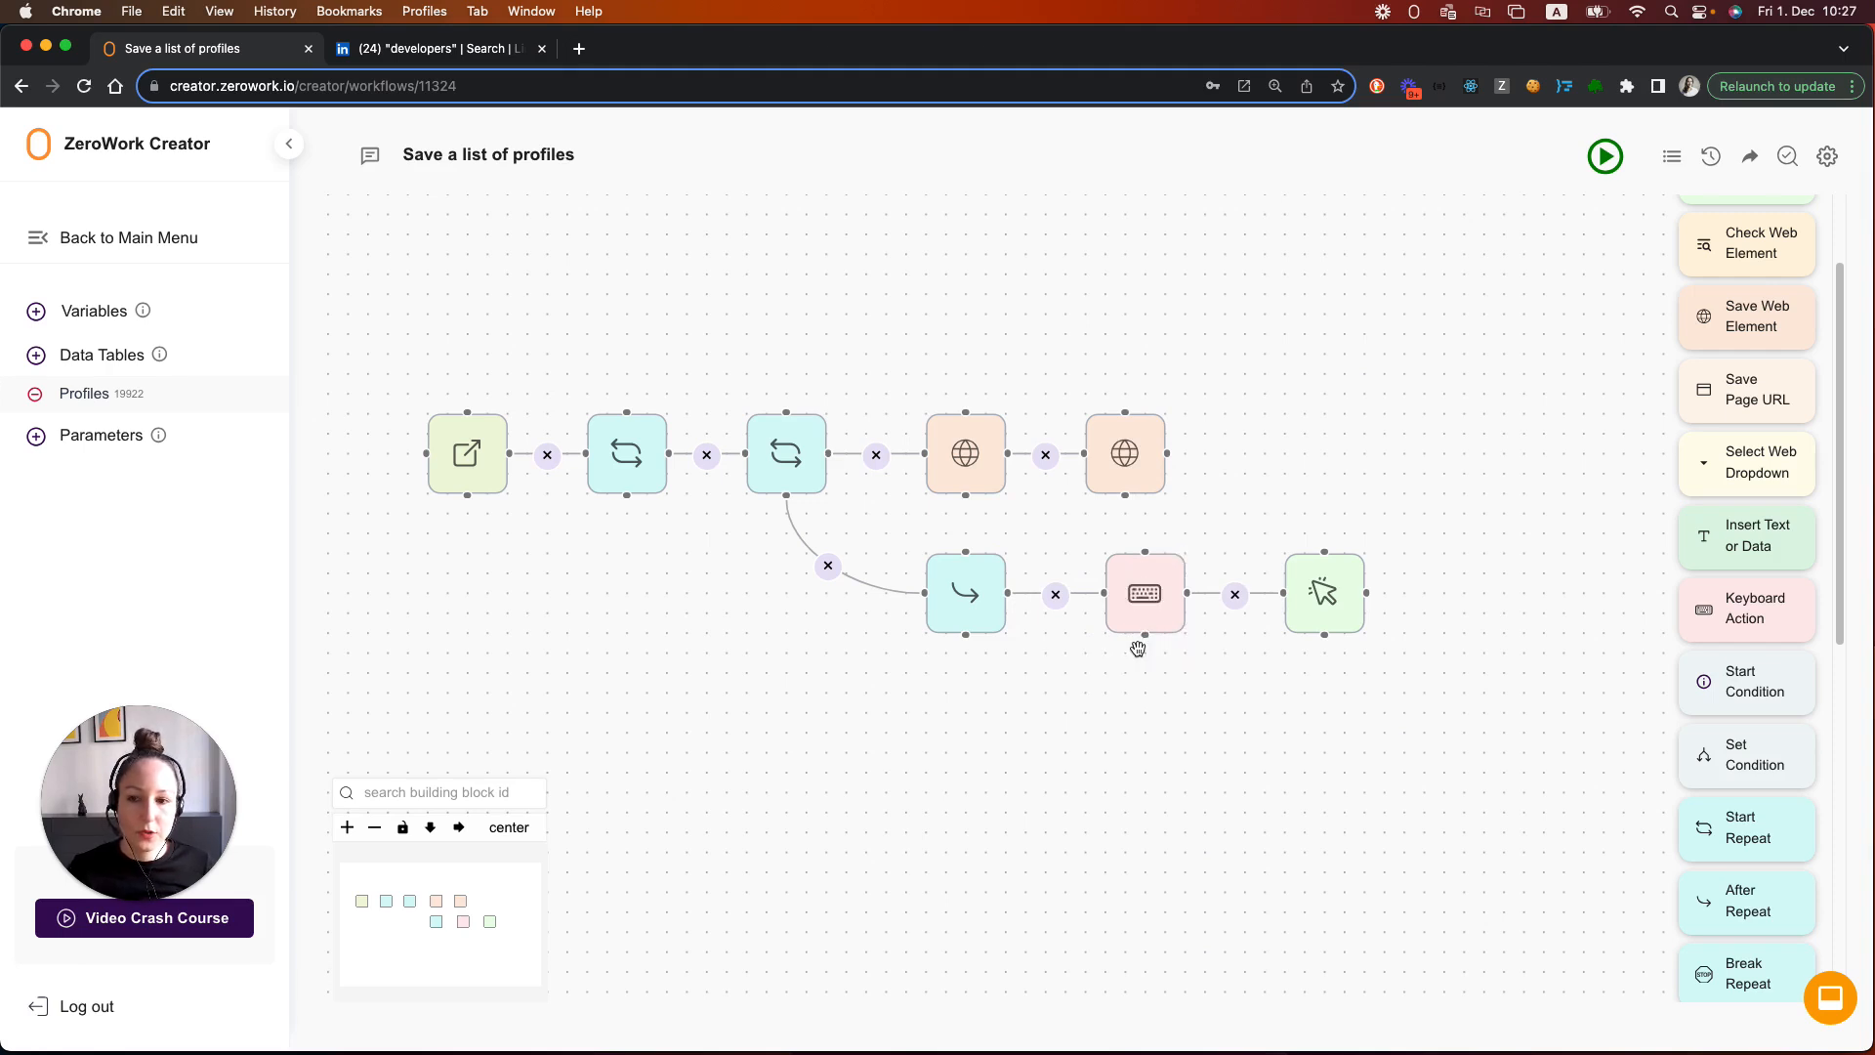
mouse_move(1113, 797)
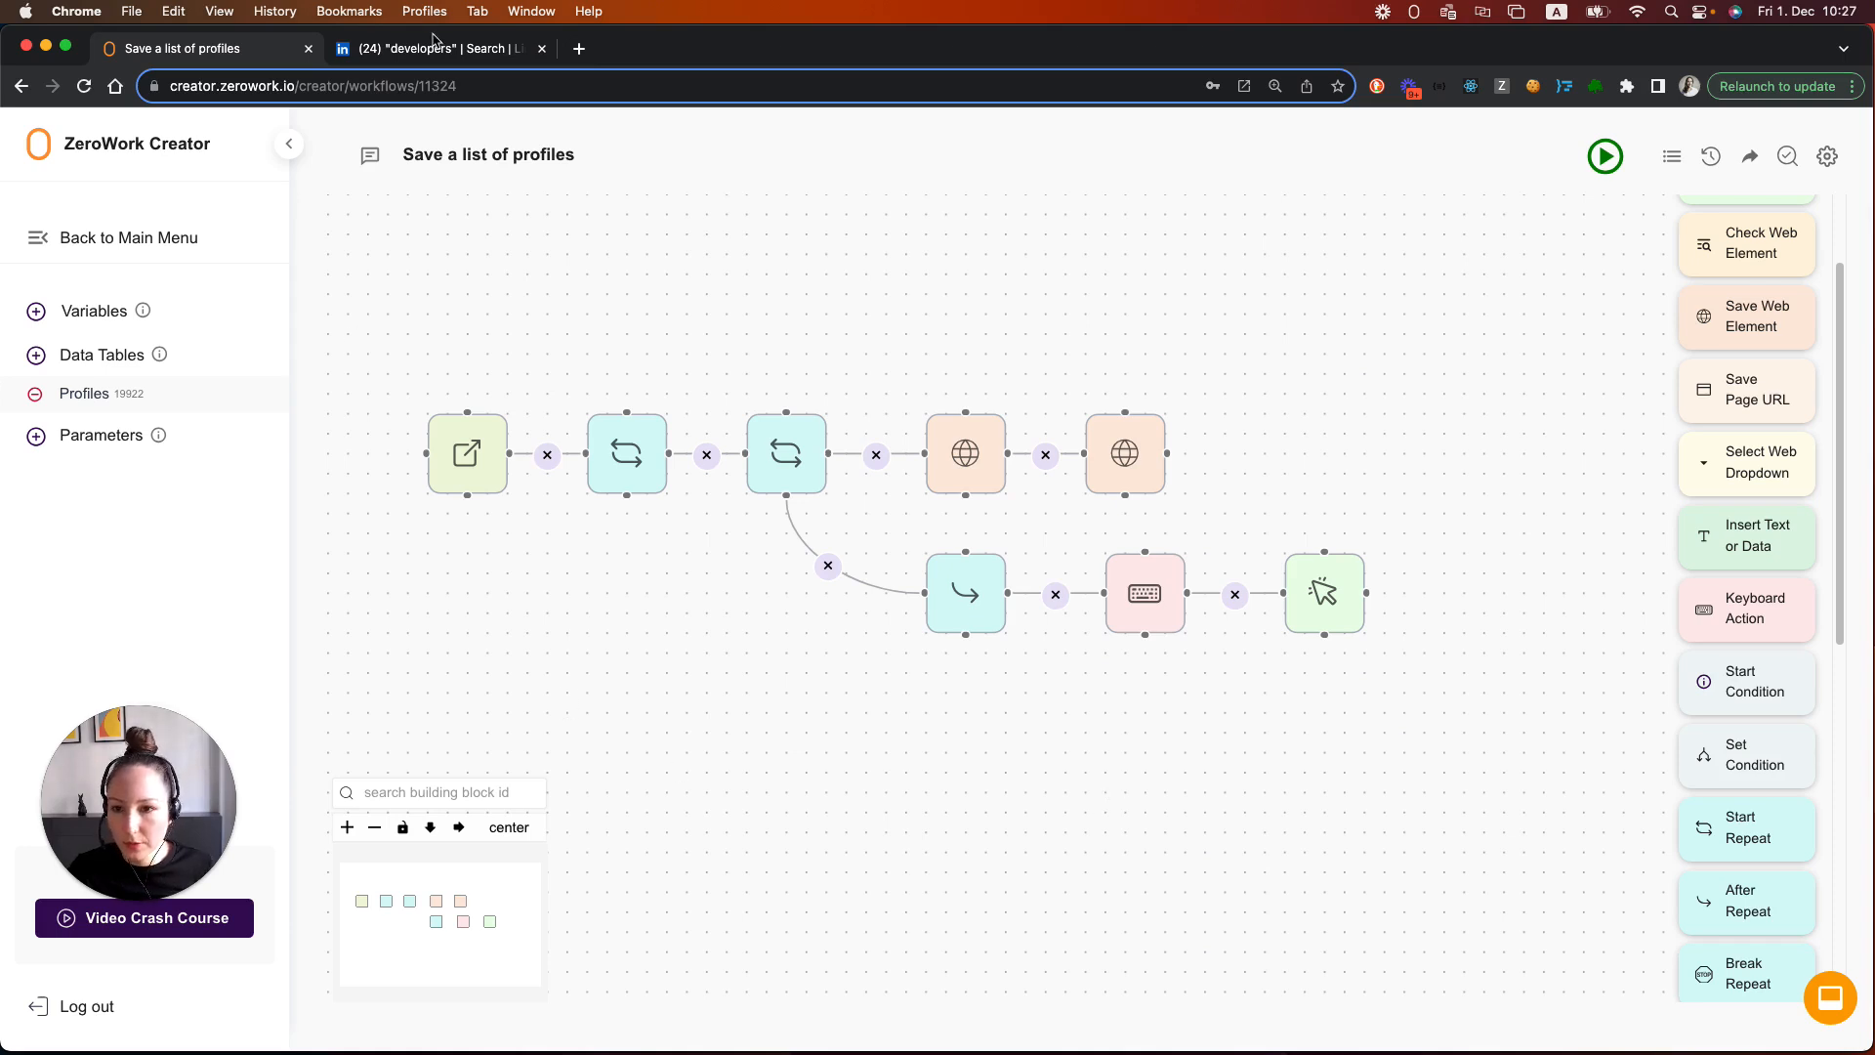
left_click(437, 47)
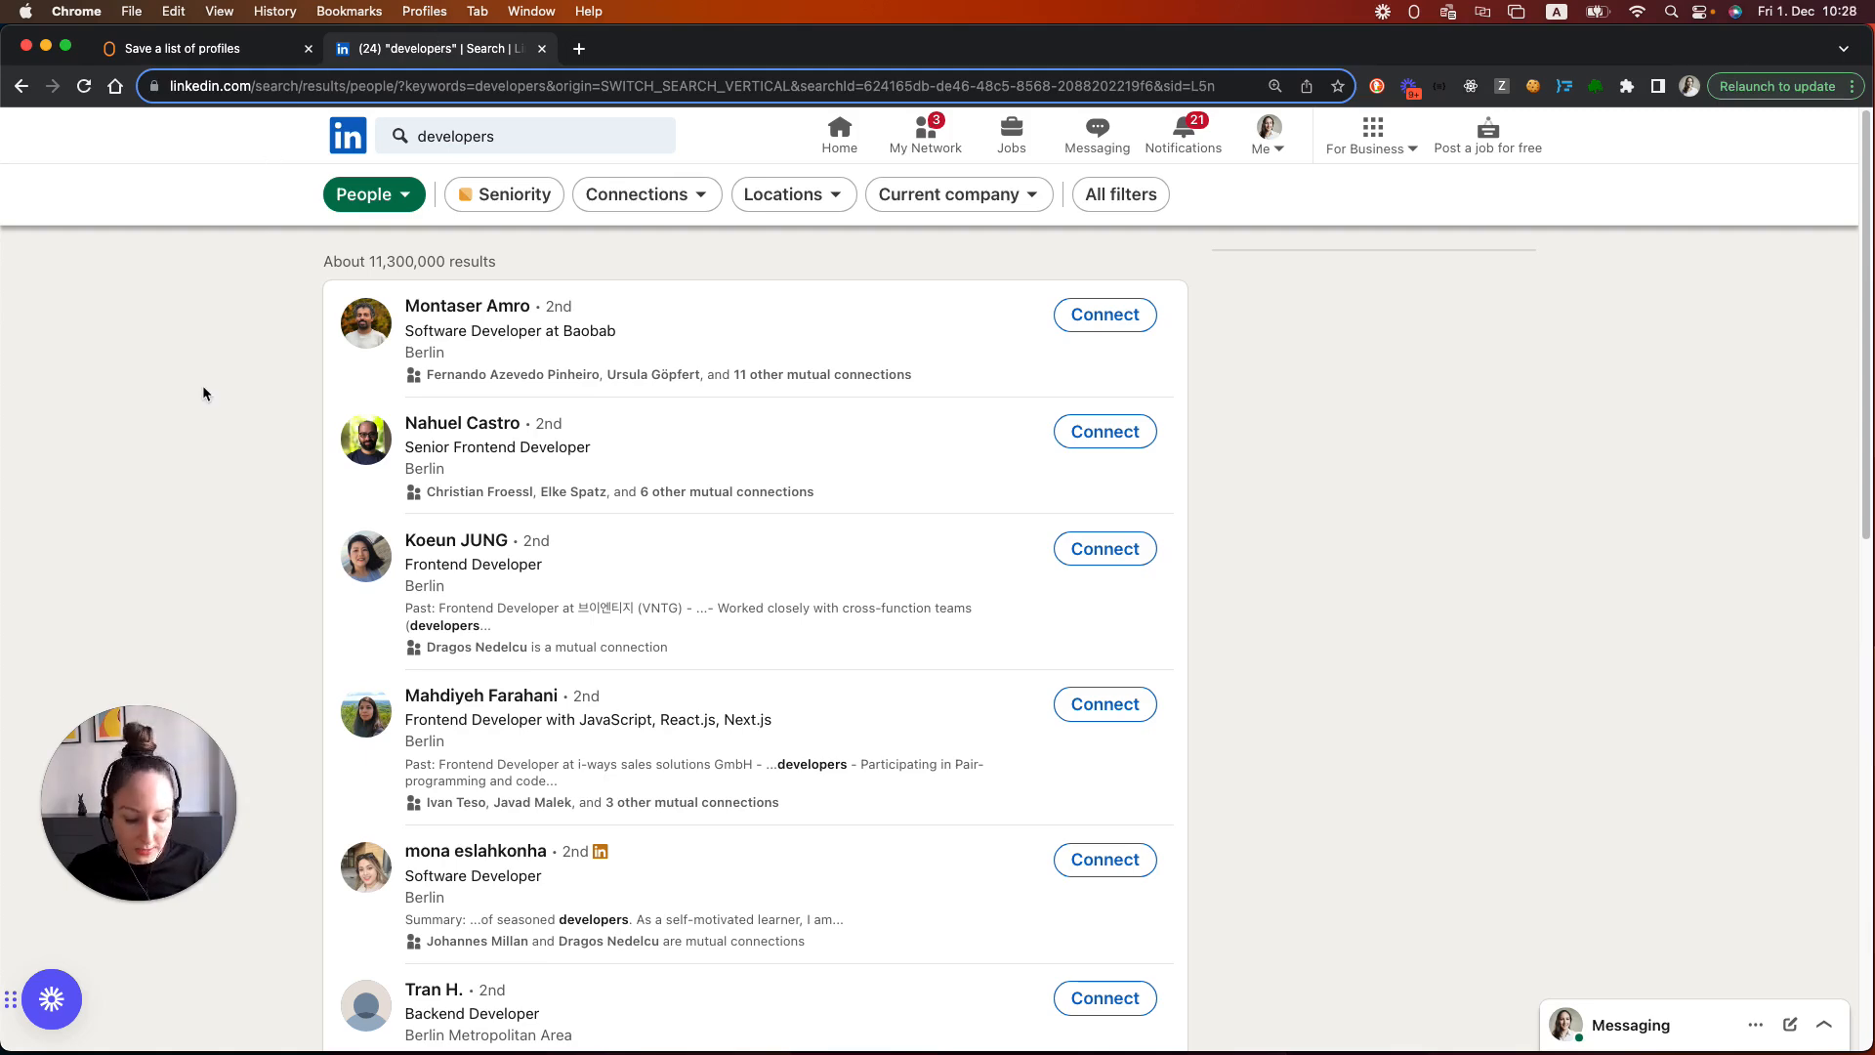
scroll("down", 3)
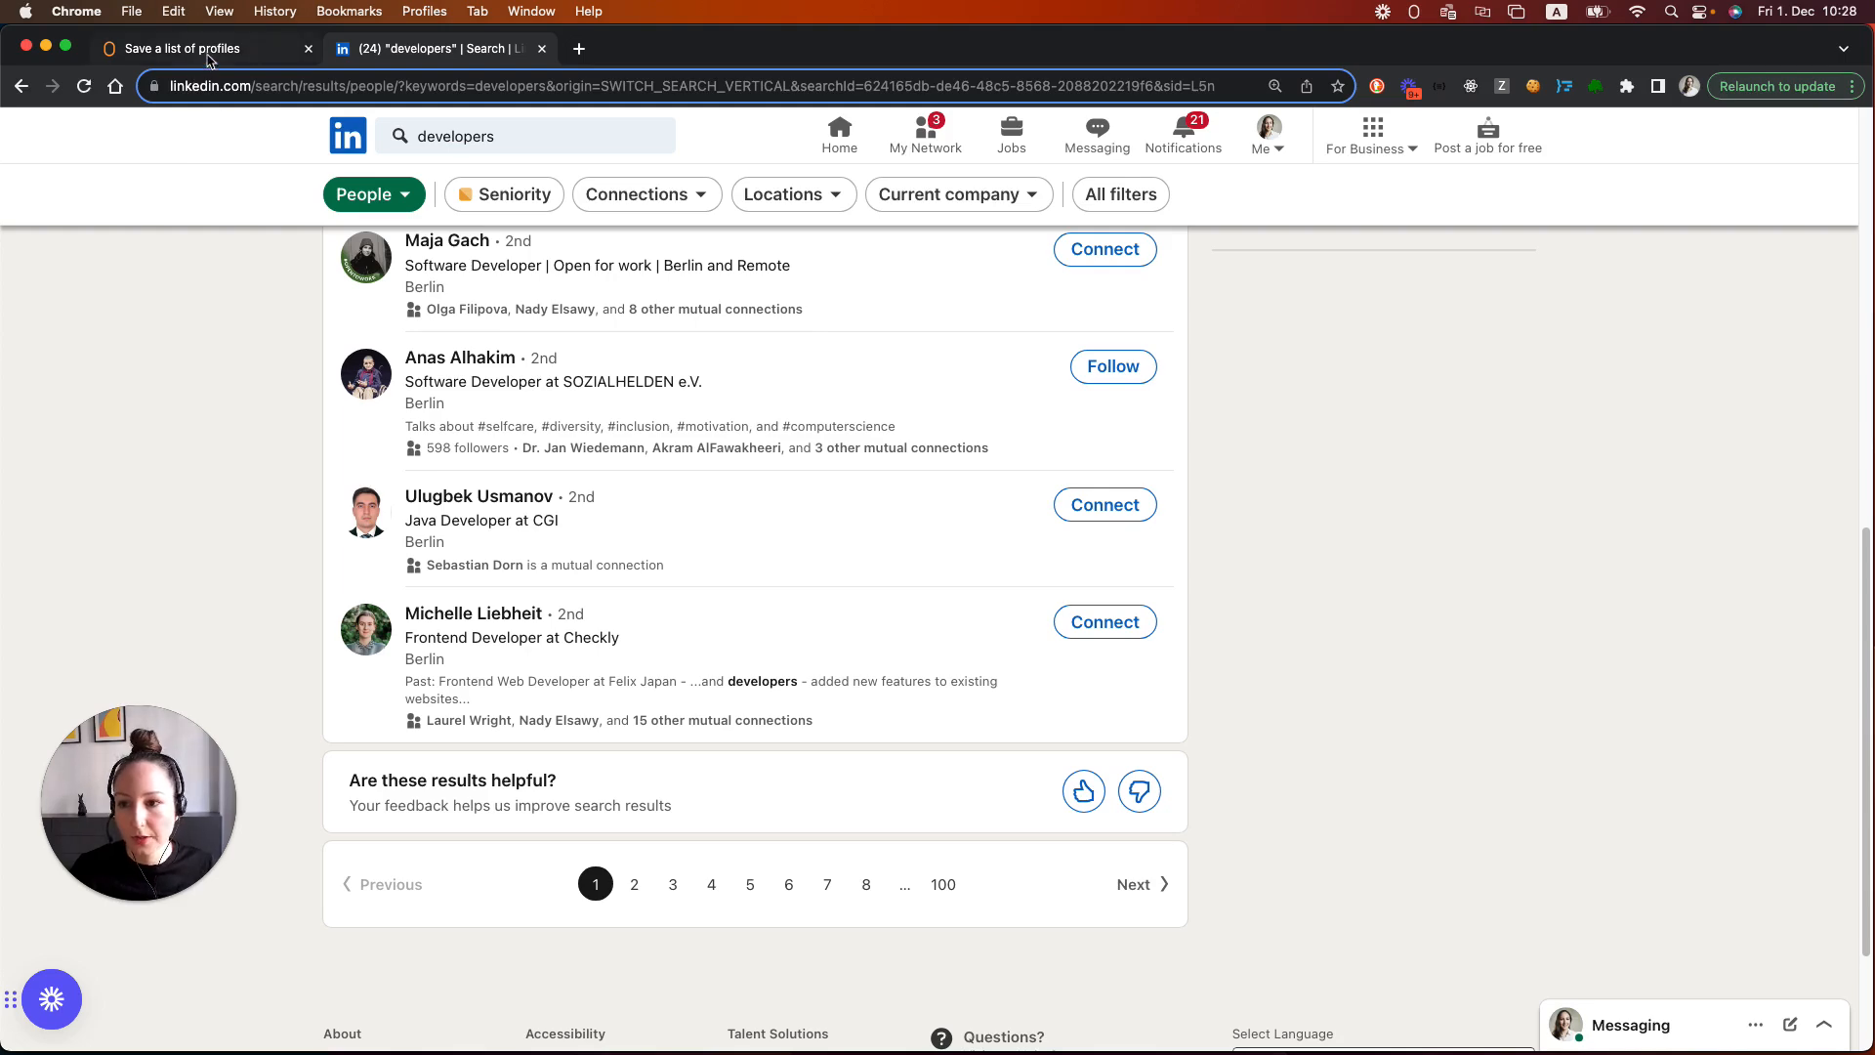
left_click(180, 47)
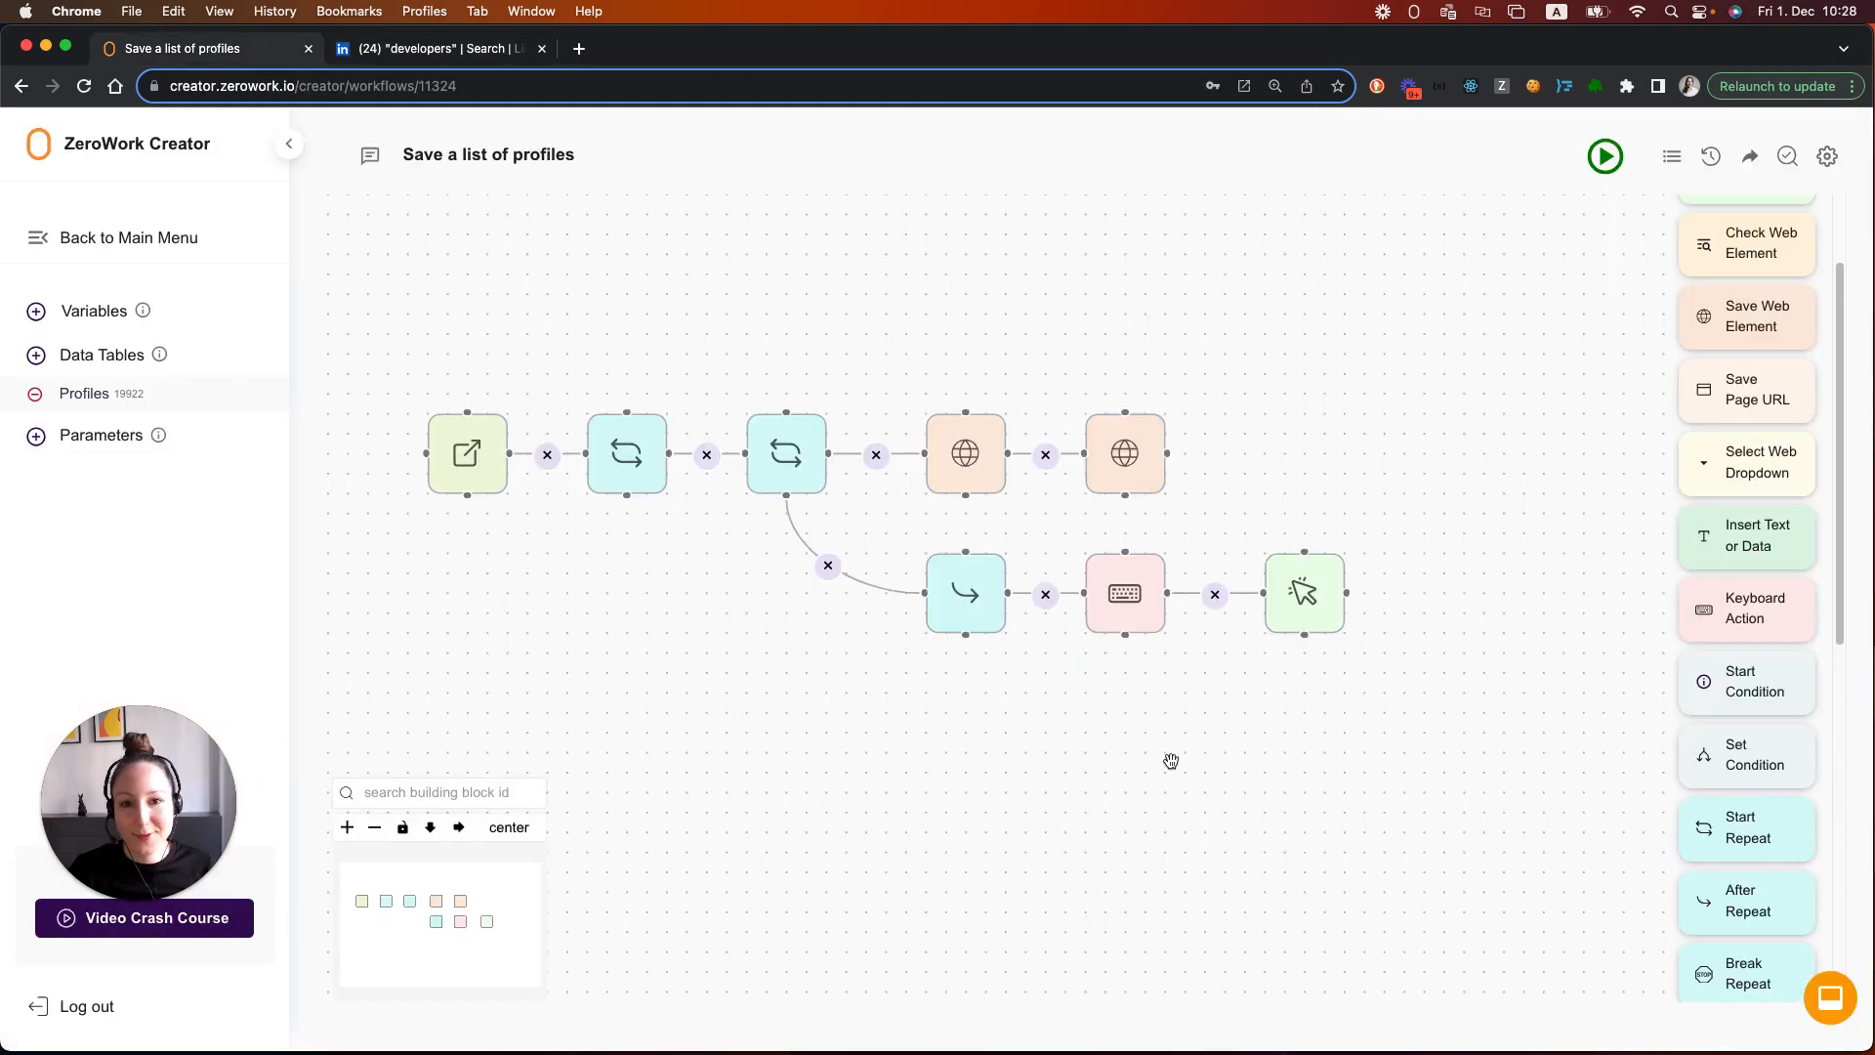